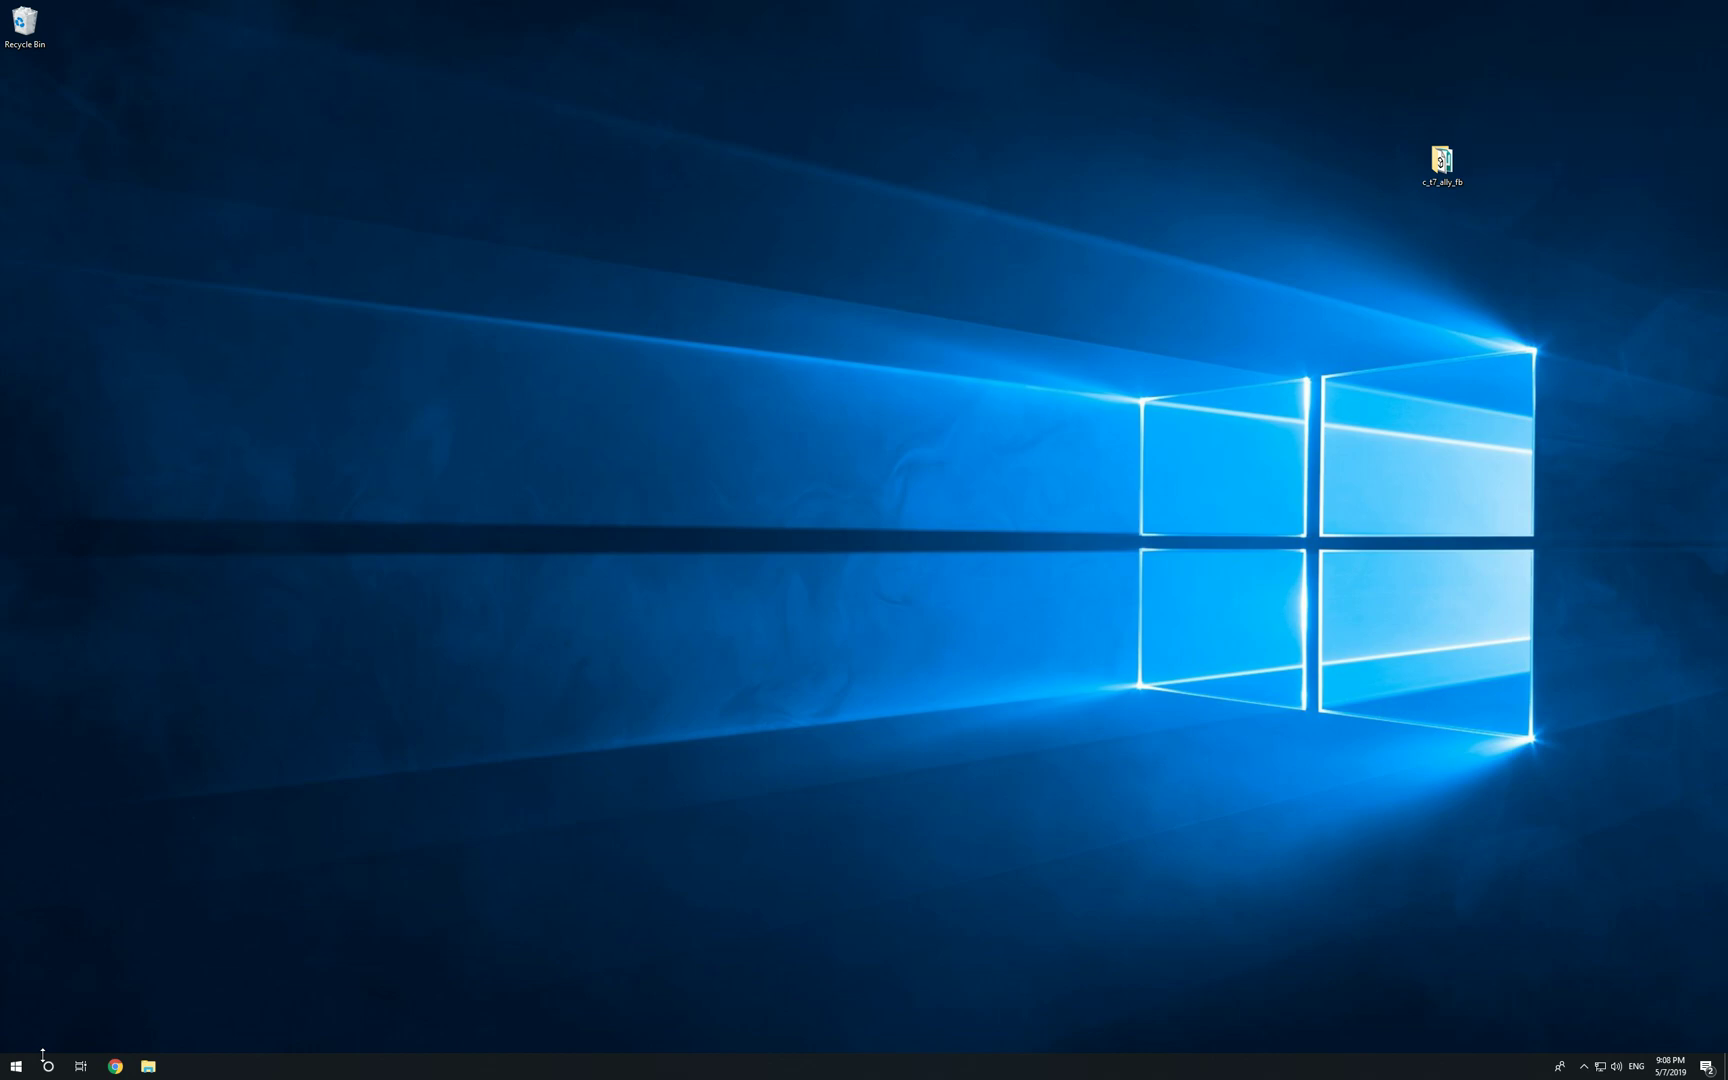
- Launch Autodesk Maya 2019 from the taskbar to an empty untitled scene
{"action": "left_click", "coordinate": [16, 1066]}
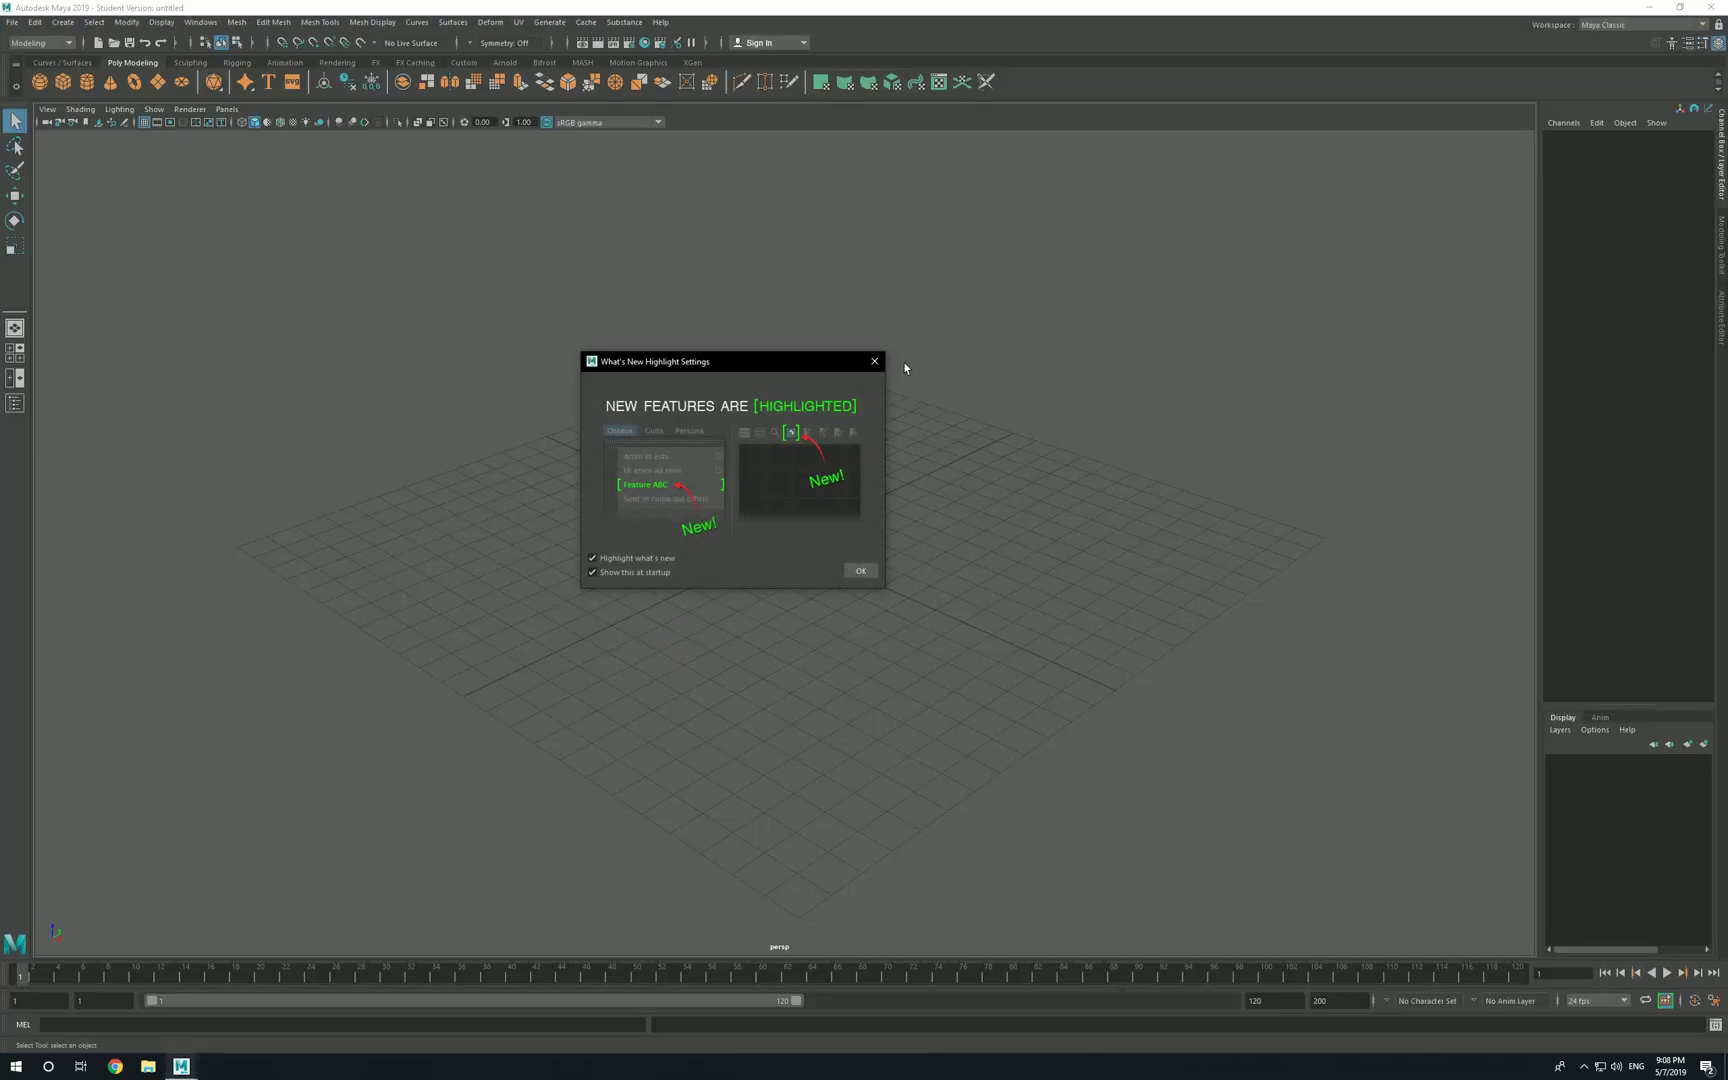
- Dismiss the What's New notice and list the viewport renderers (Viewport 2.0, Arnold)
{"action": "left_click", "coordinate": [858, 570]}
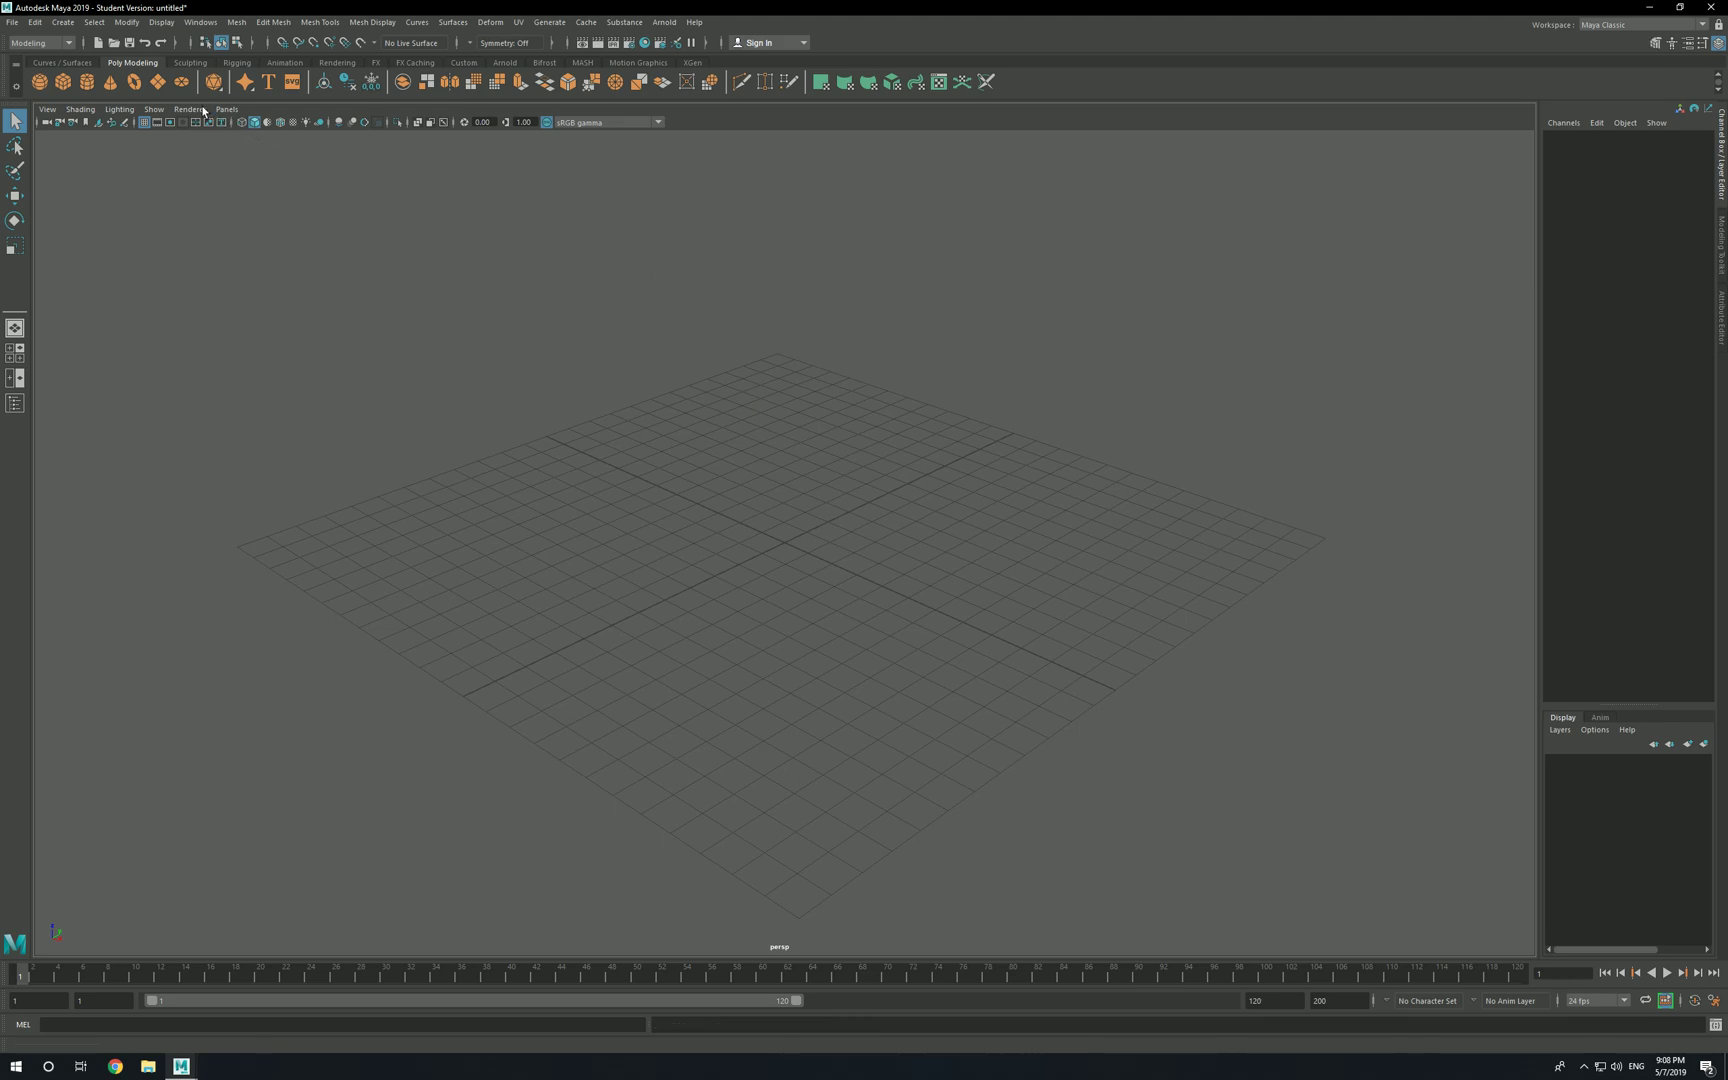
{"action": "left_click", "coordinate": [188, 110]}
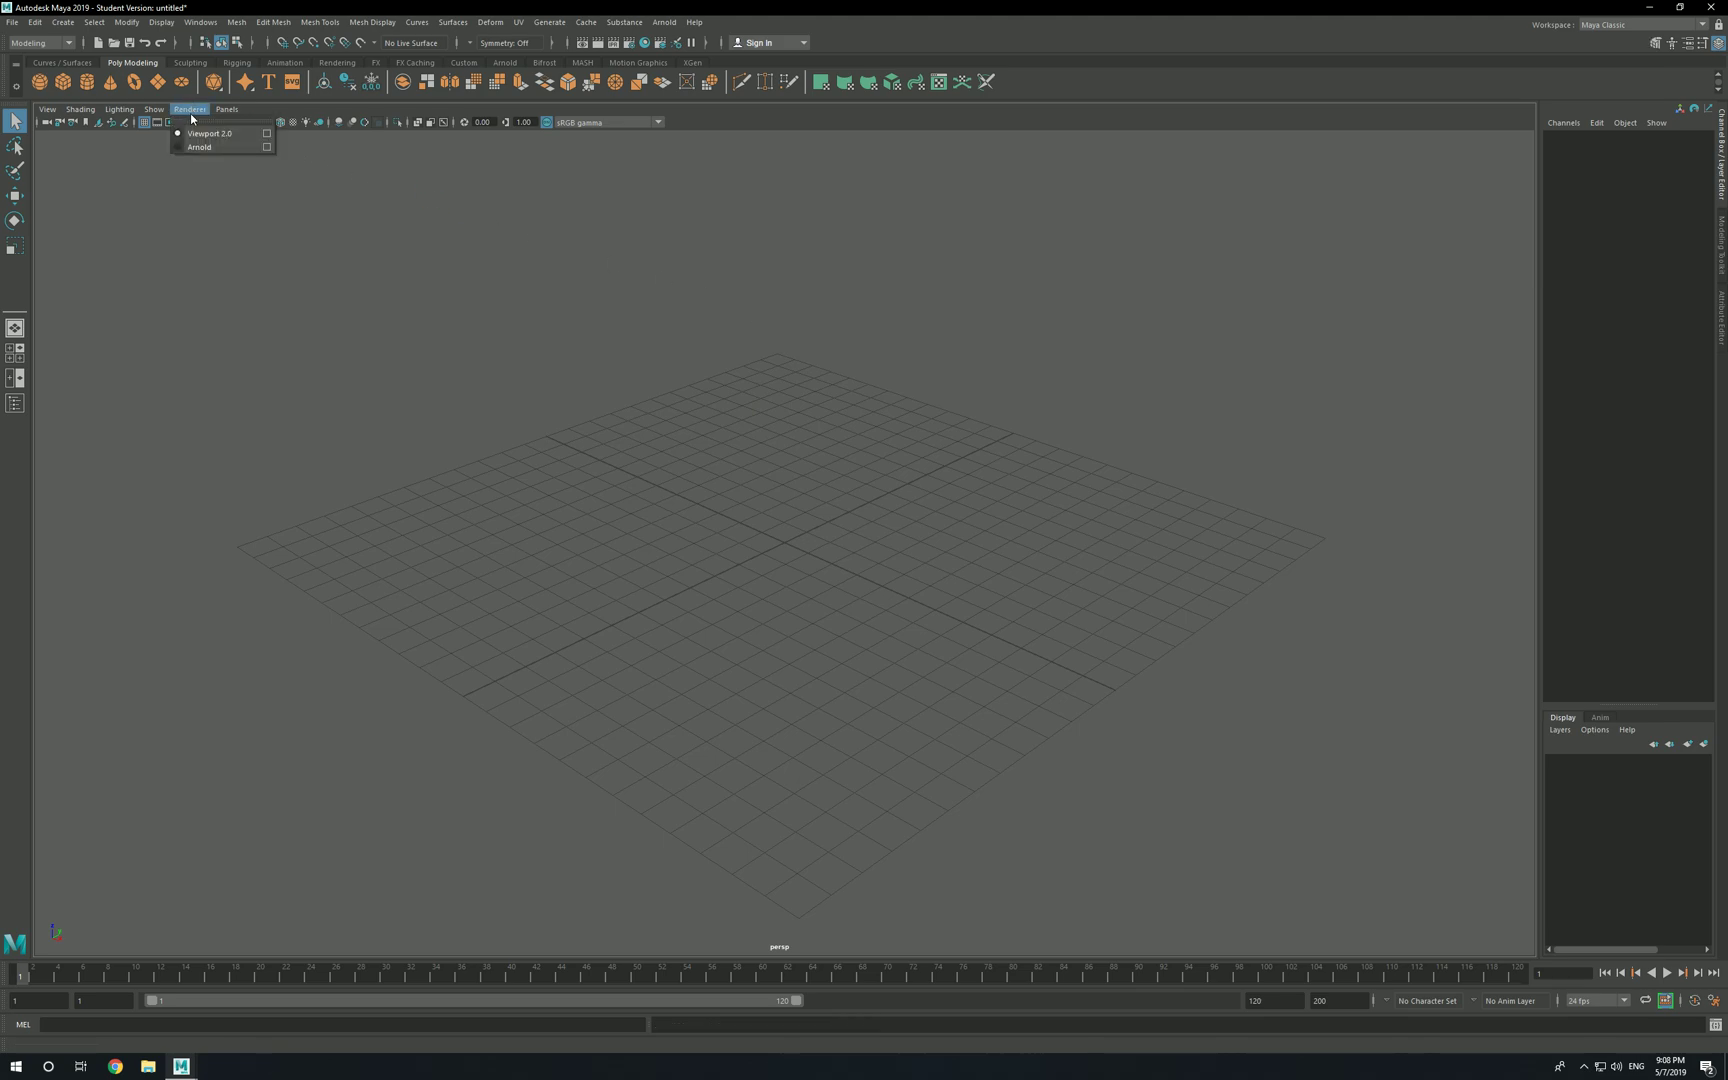
{"action": "mouse_move", "coordinate": [214, 134]}
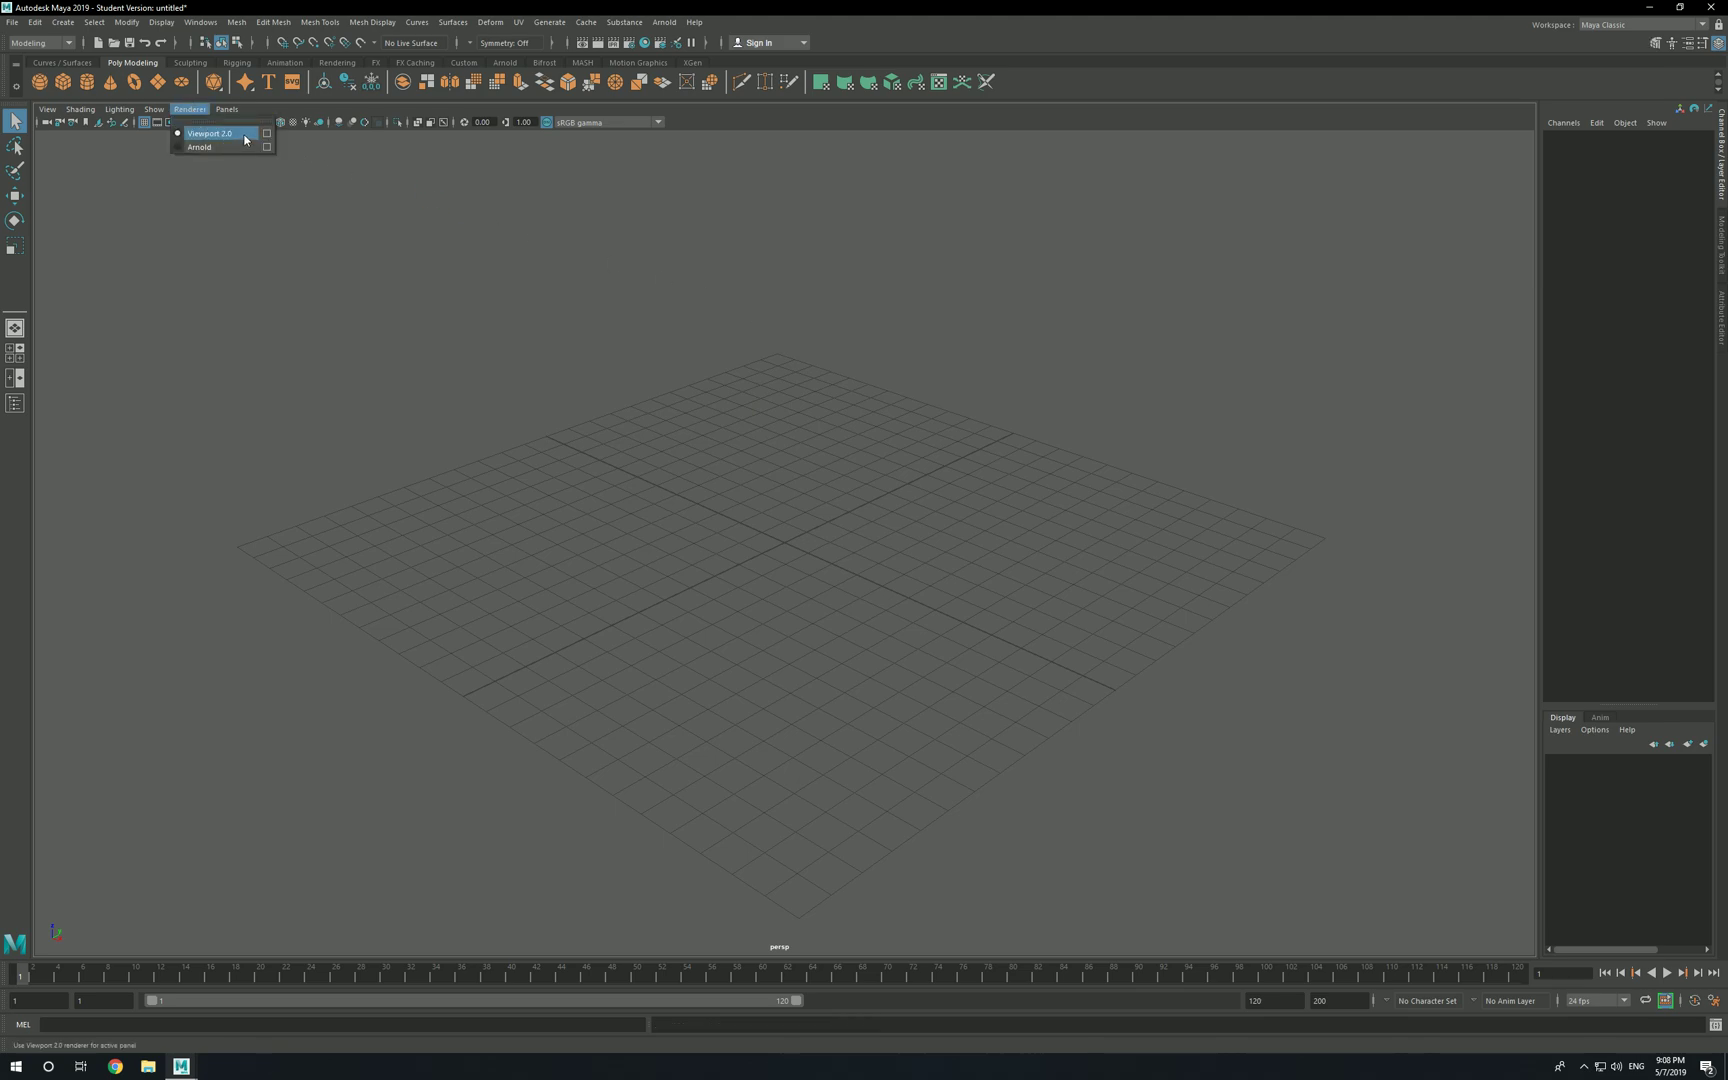
{"action": "mouse_move", "coordinate": [200, 146]}
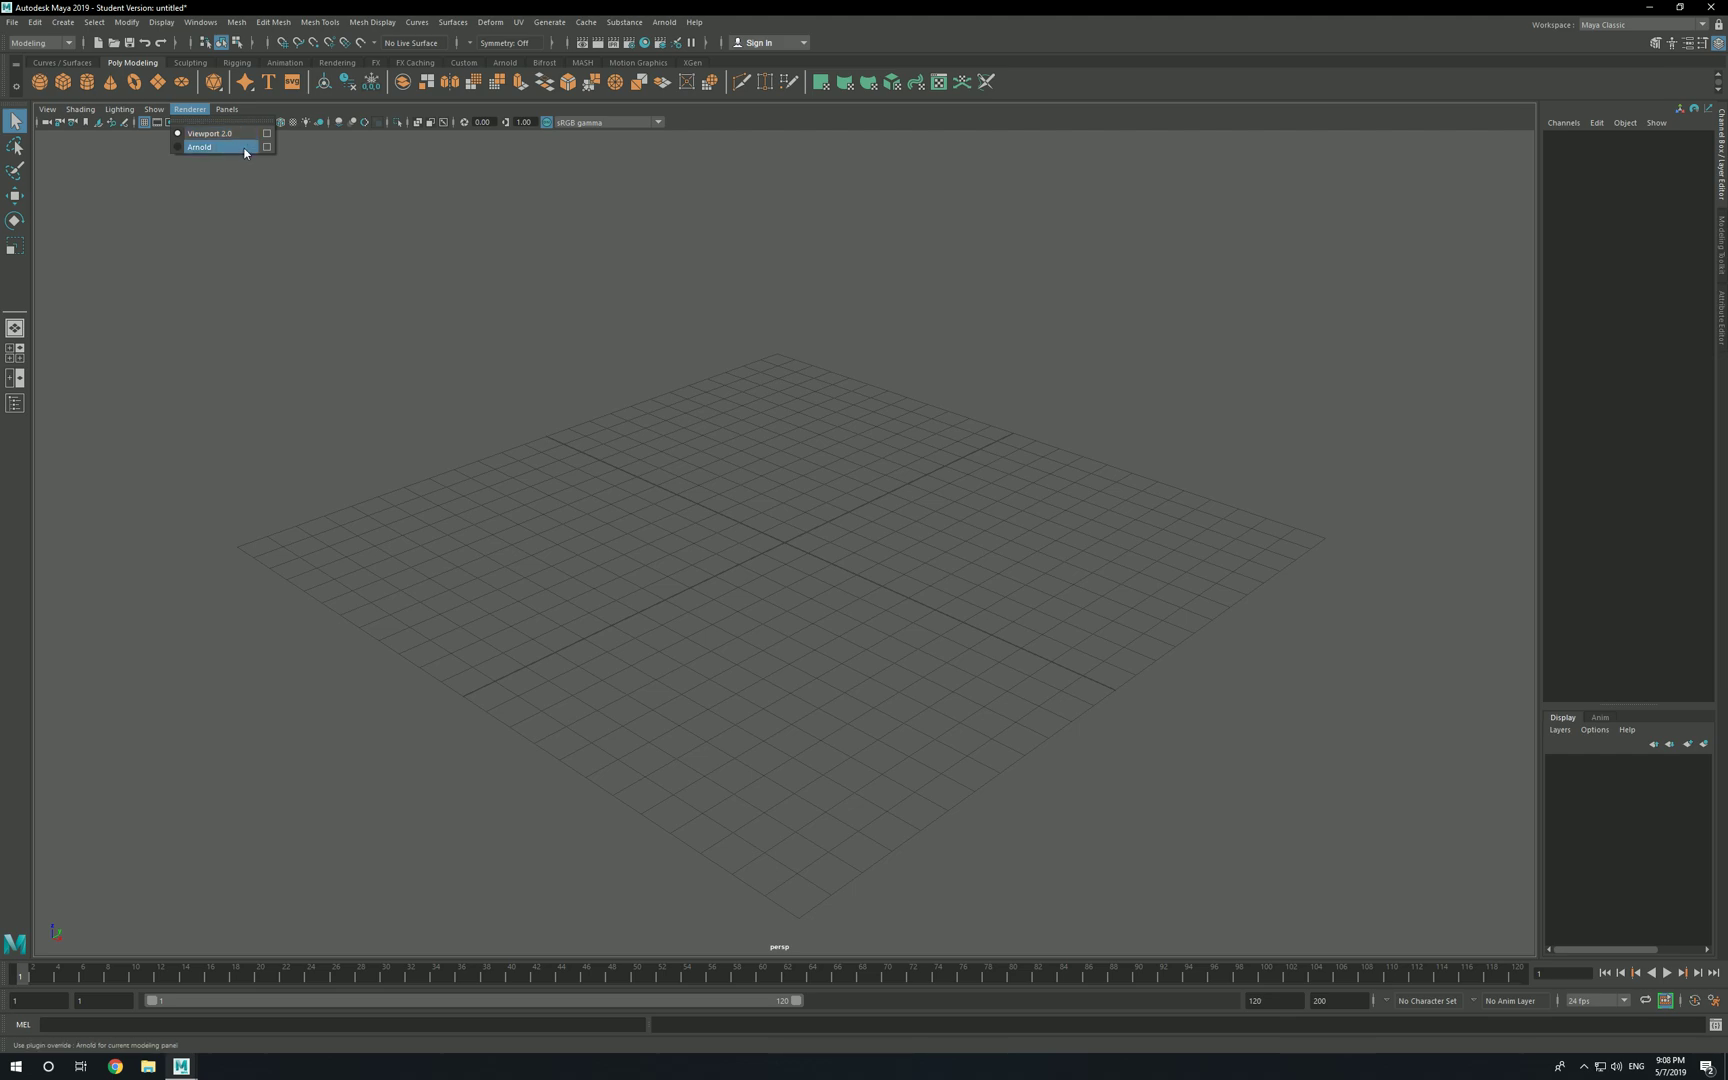
{"action": "mouse_move", "coordinate": [242, 176]}
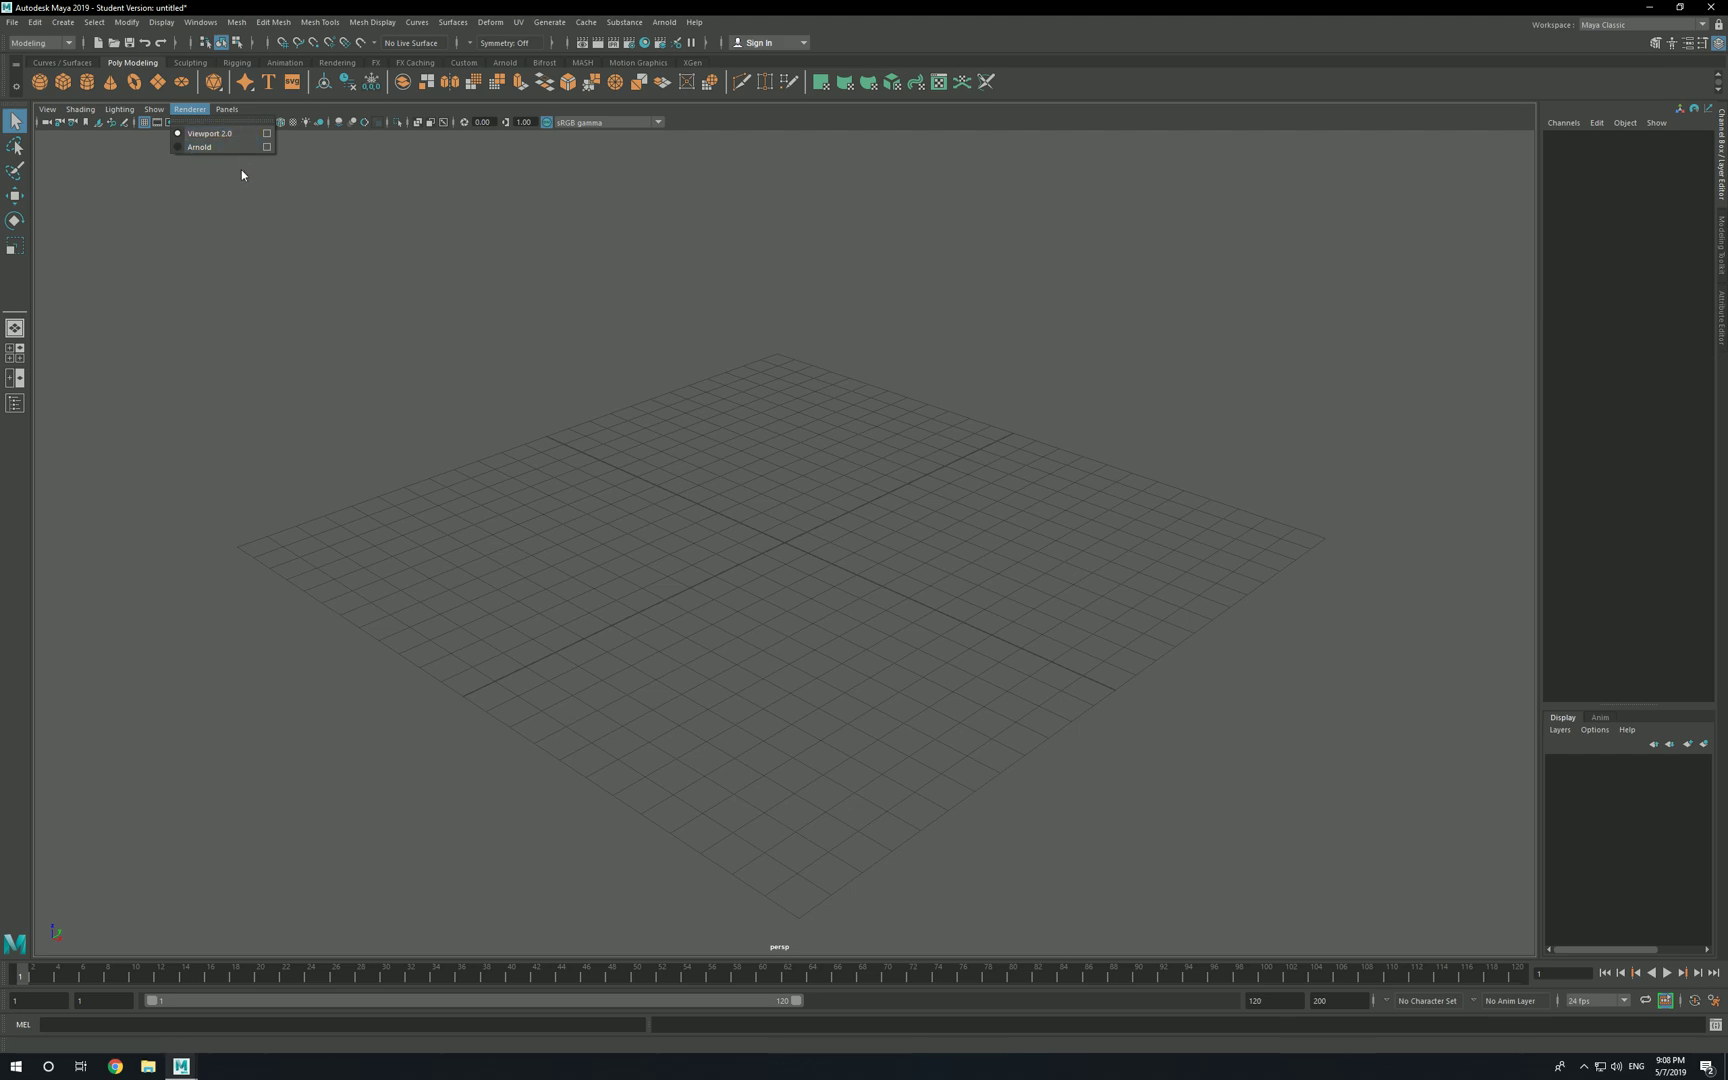
{"action": "mouse_move", "coordinate": [236, 182]}
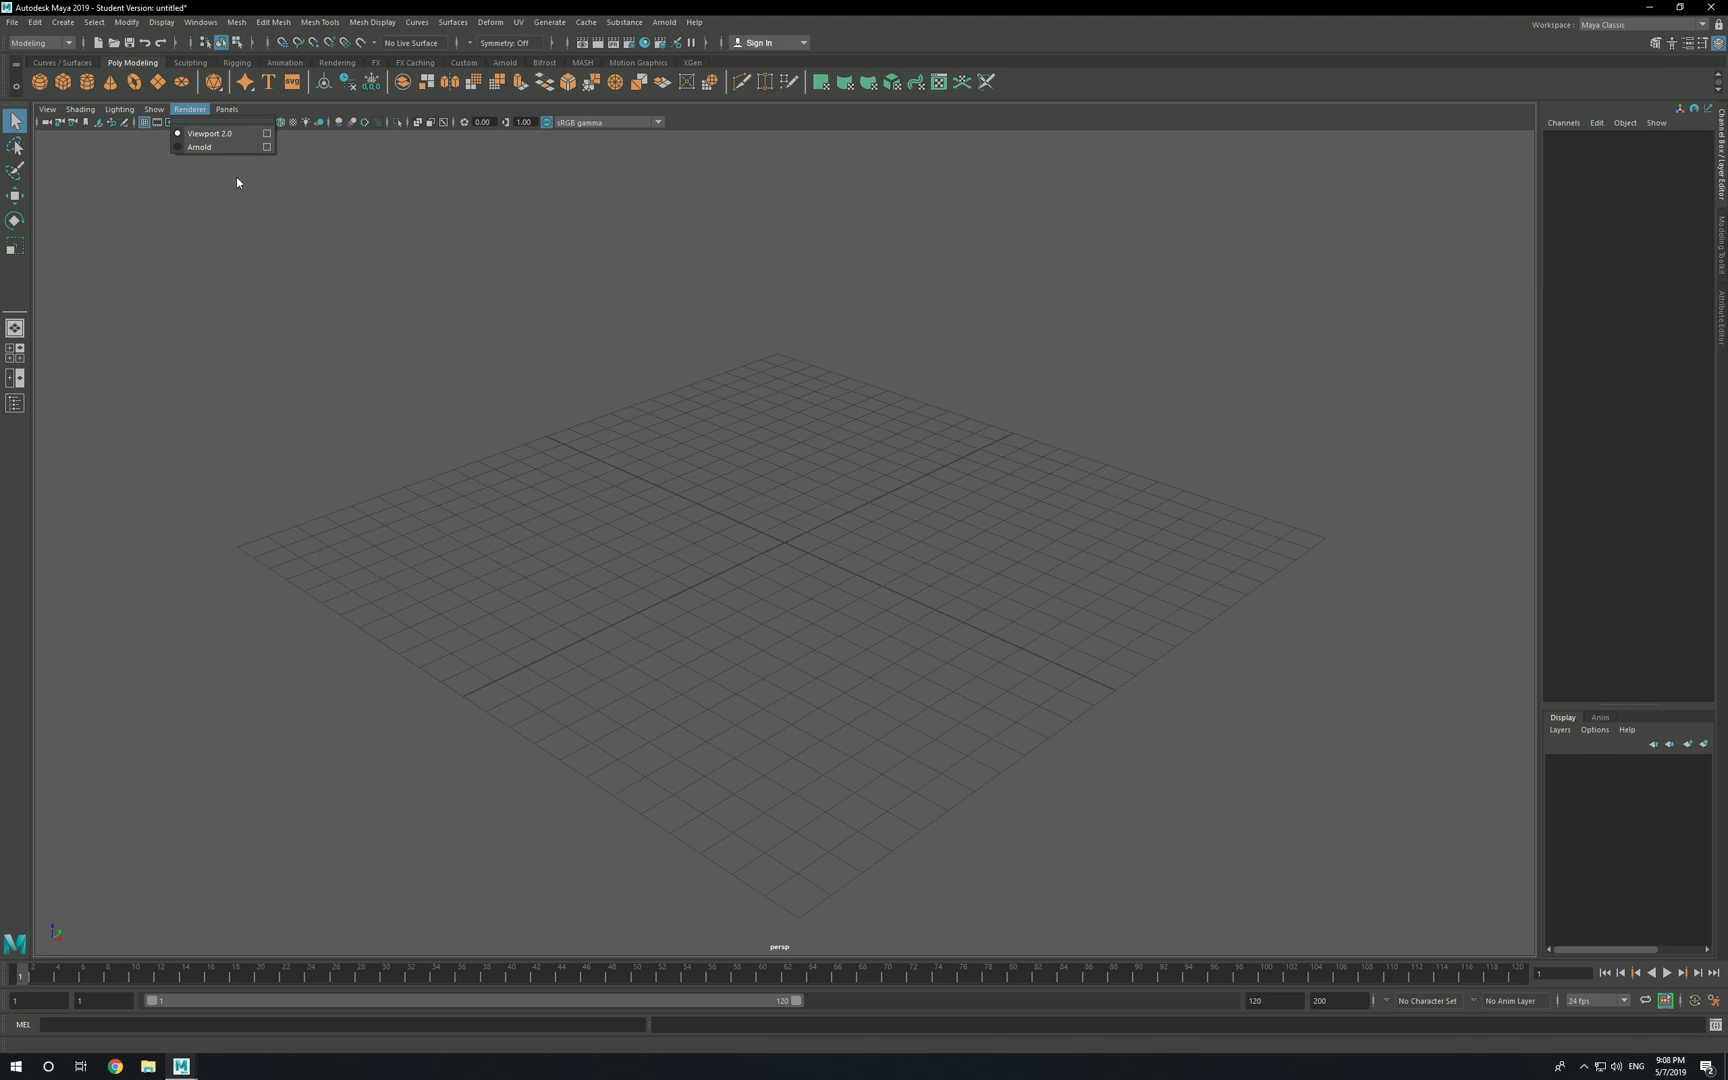
{"action": "mouse_move", "coordinate": [264, 196]}
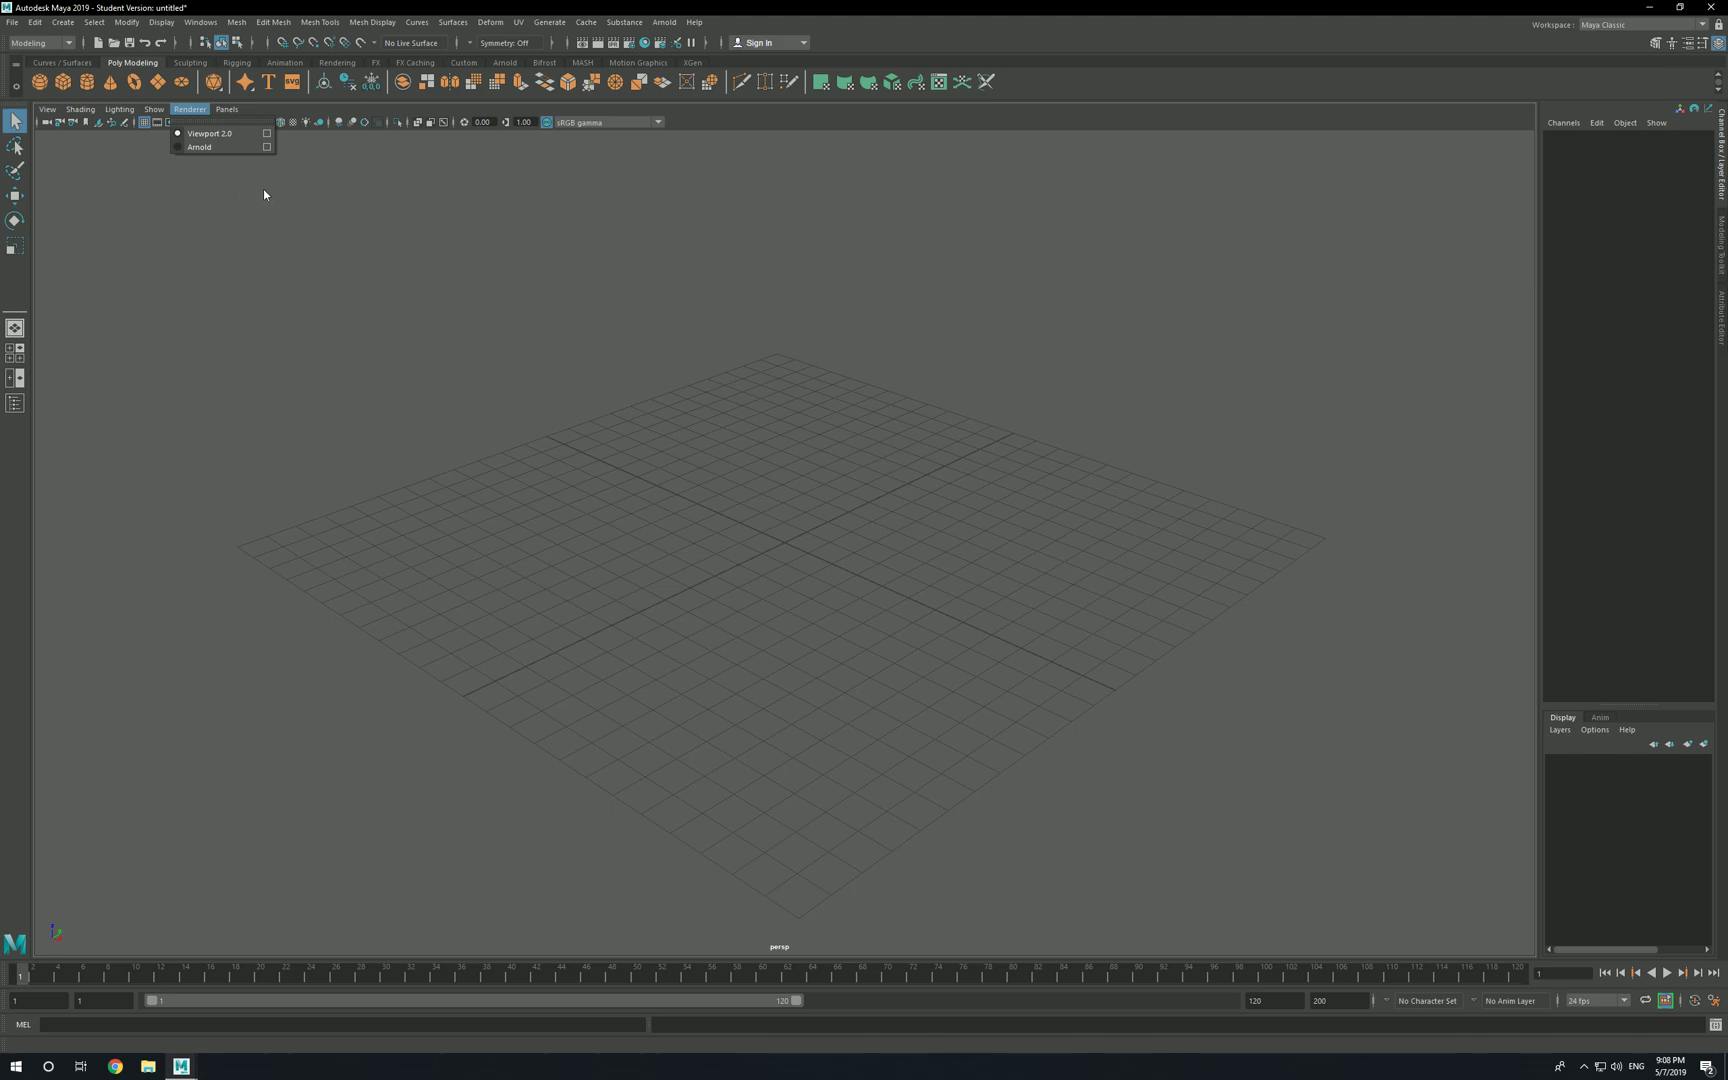
{"action": "mouse_move", "coordinate": [1700, 8]}
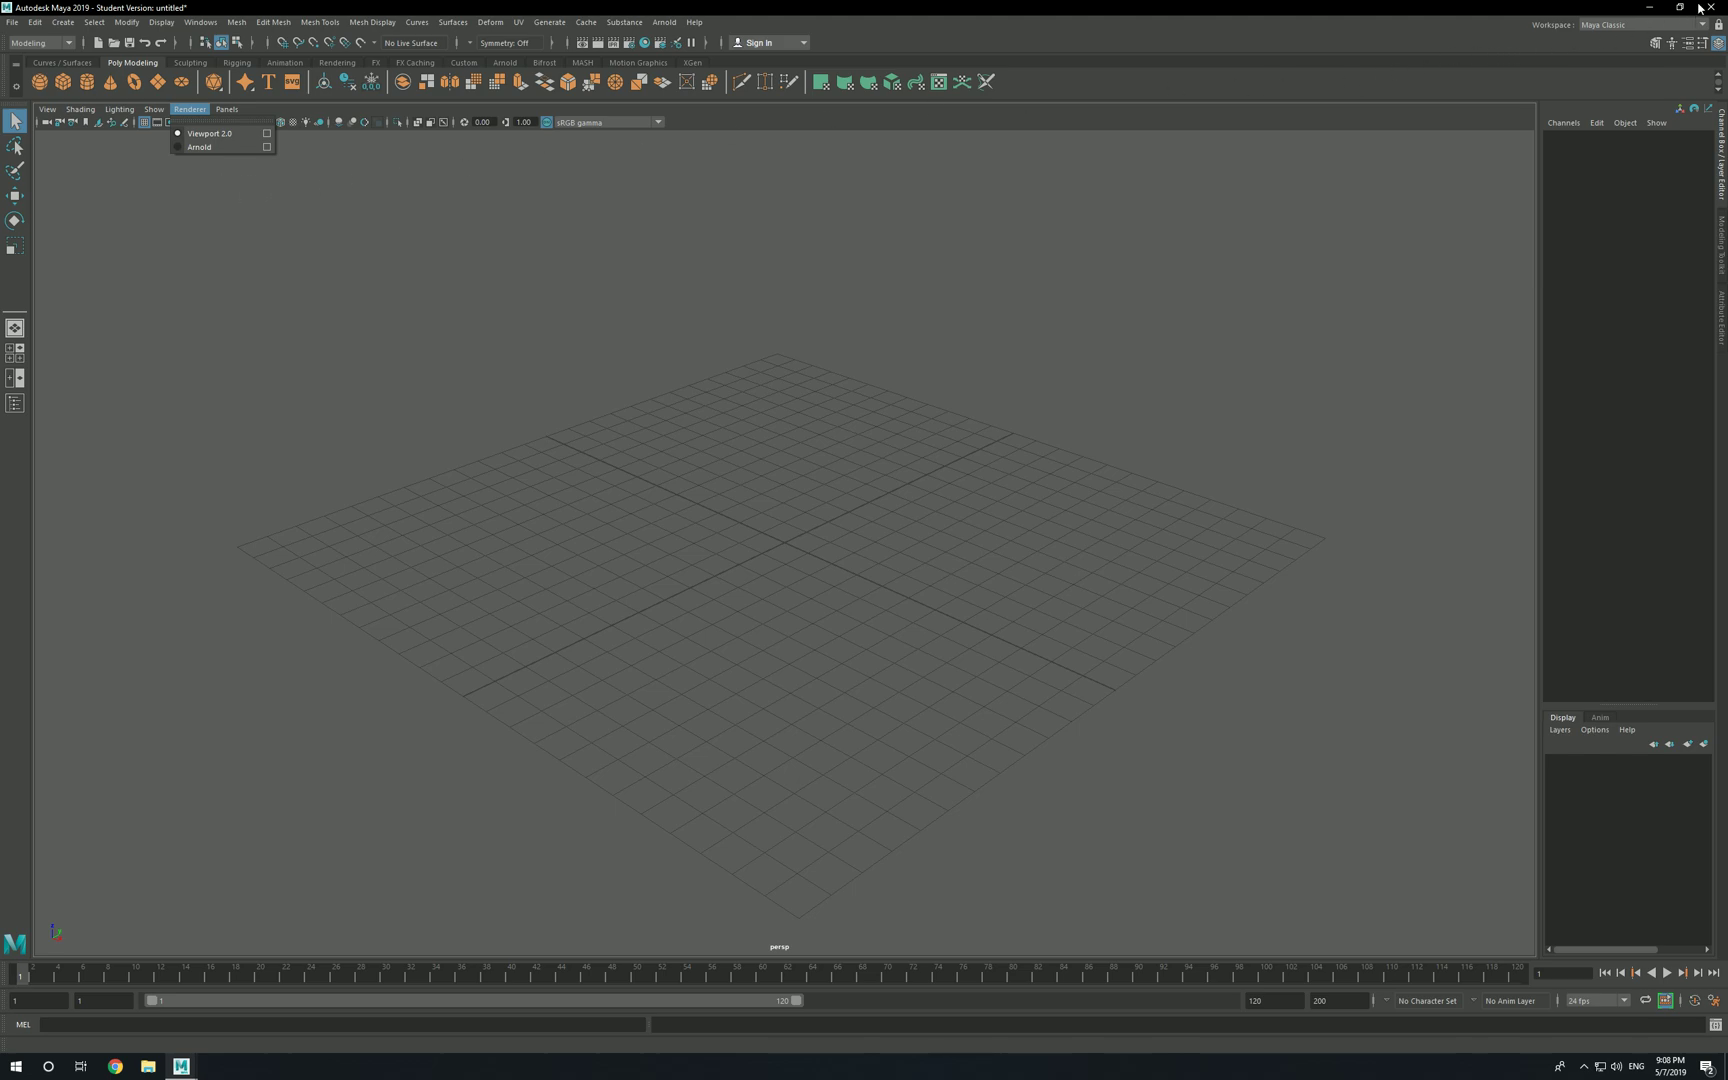
- Quit Maya and answer the Scene Not Saved warning
{"action": "left_click", "coordinate": [188, 110]}
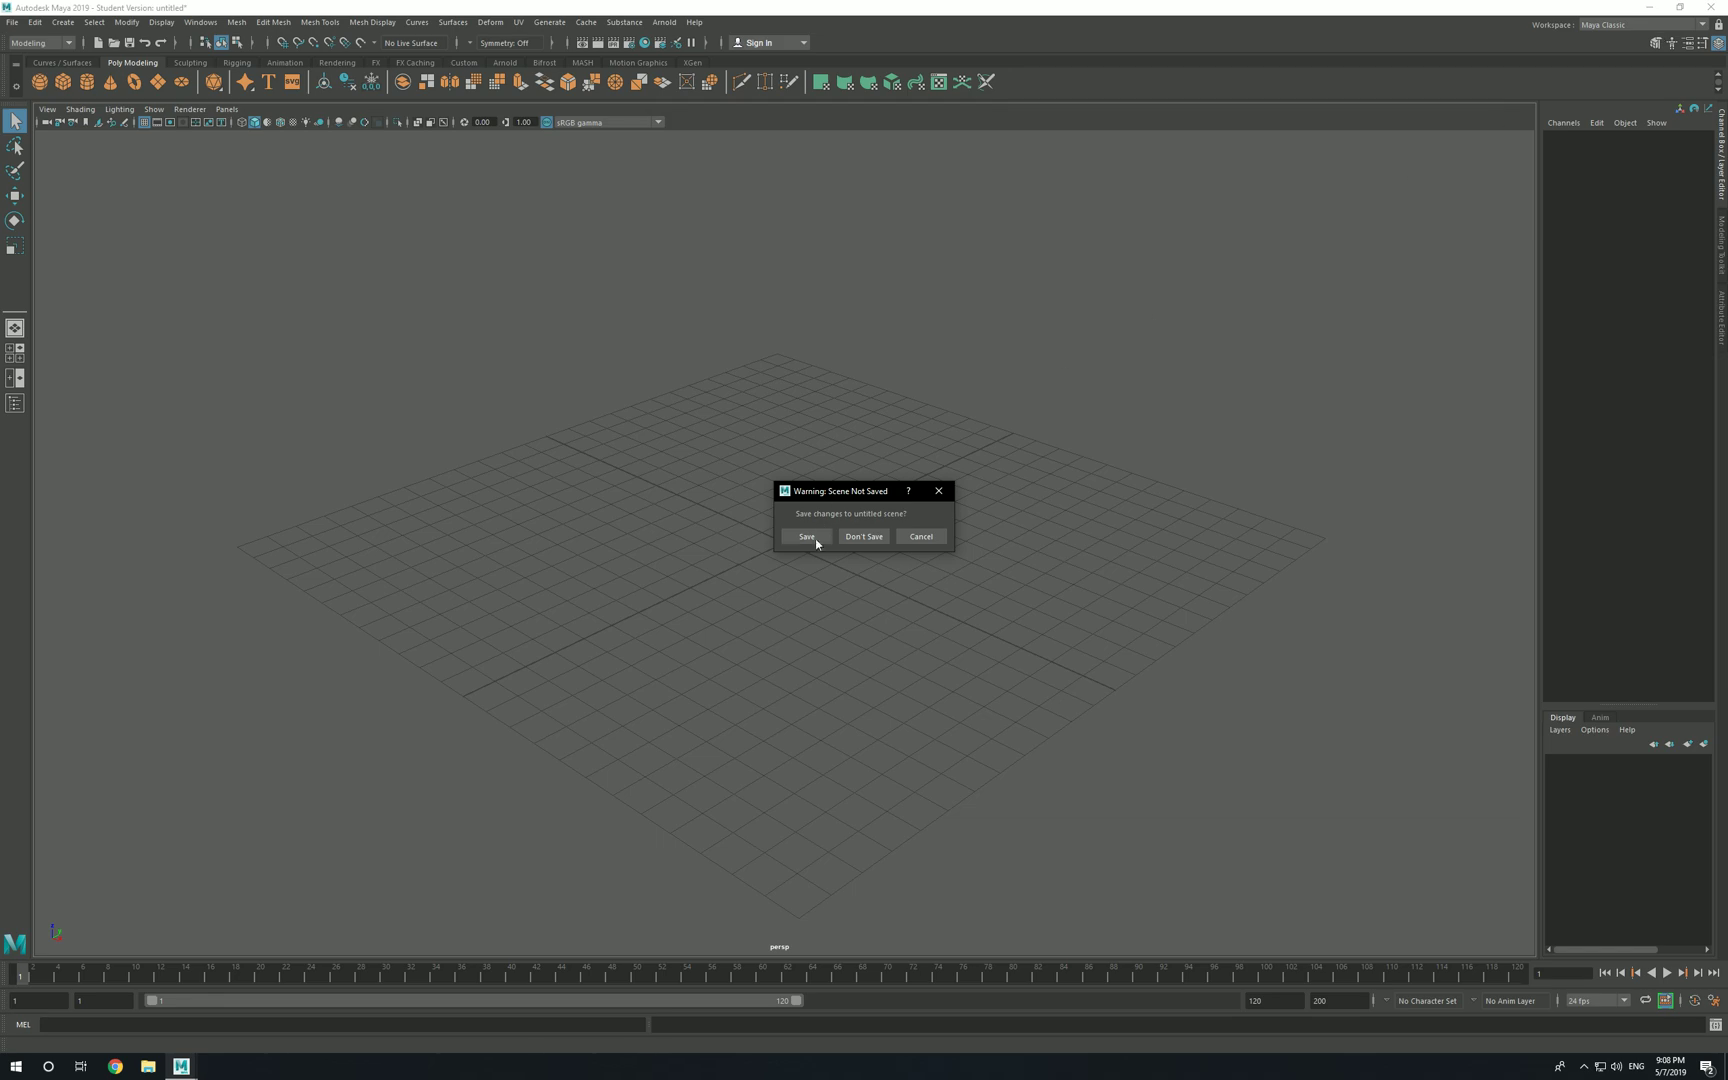
{"action": "left_click", "coordinate": [862, 536]}
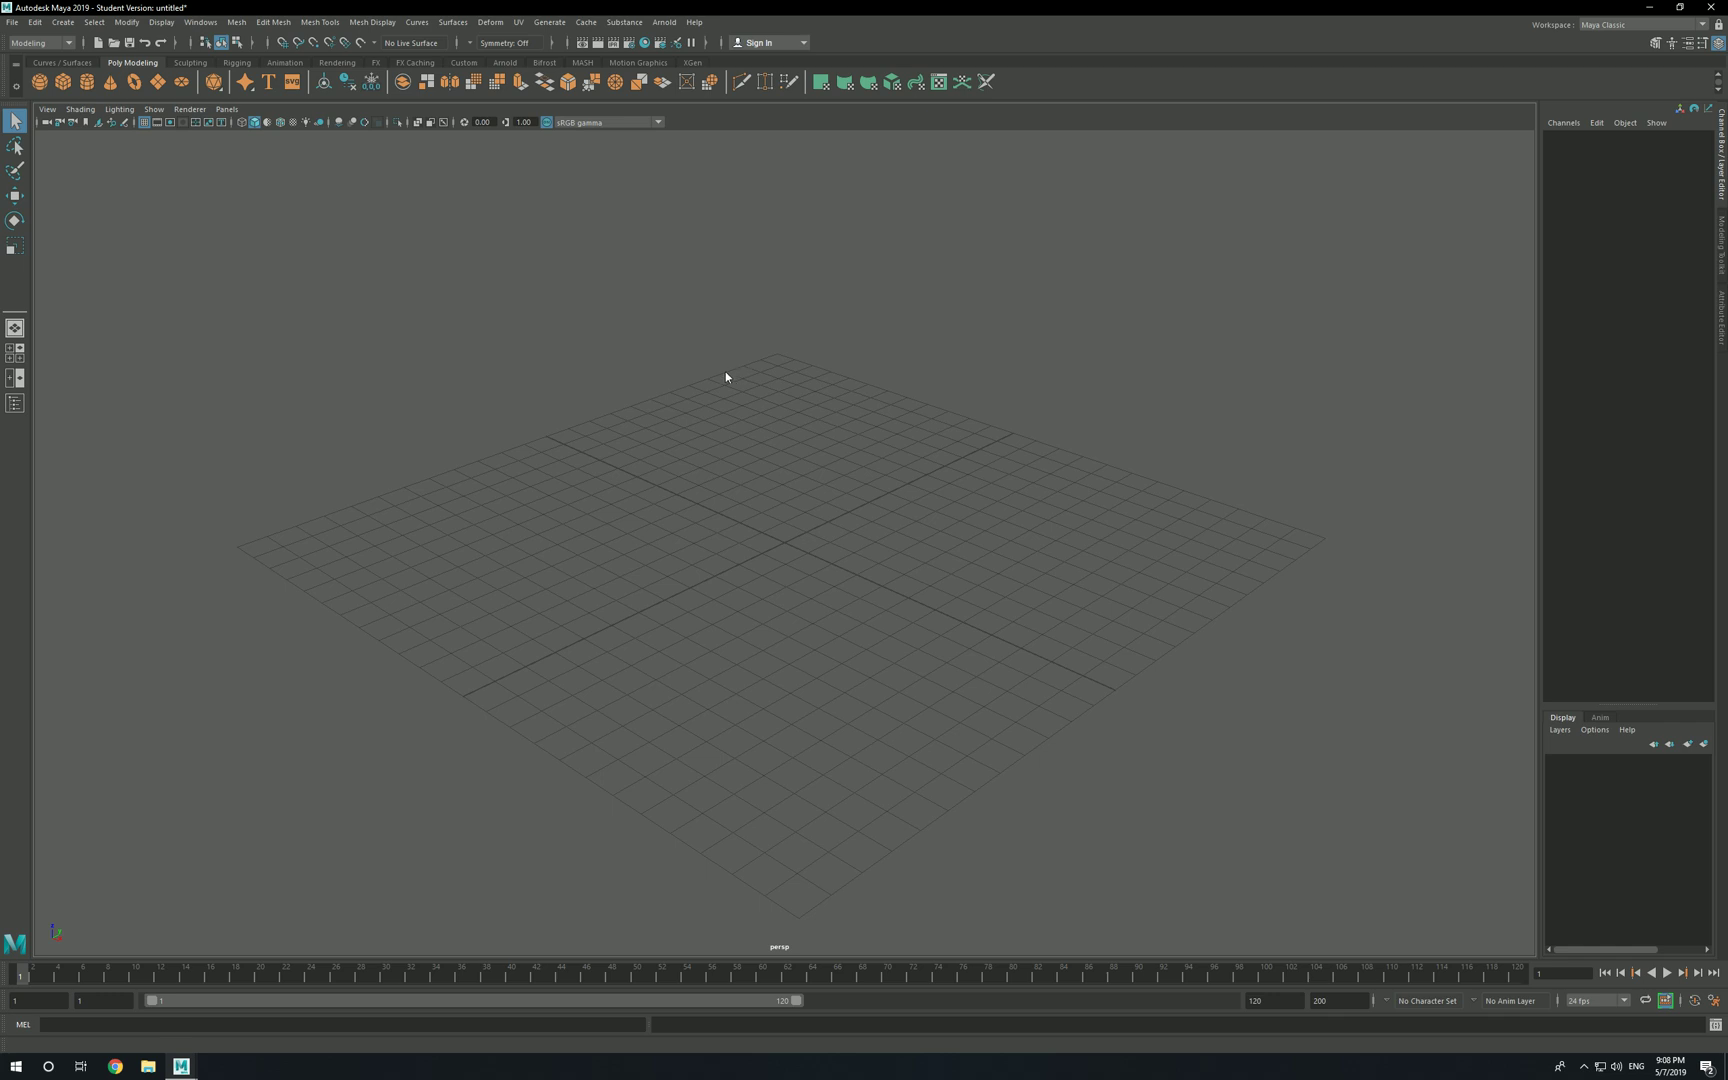
{"action": "mouse_move", "coordinate": [600, 578]}
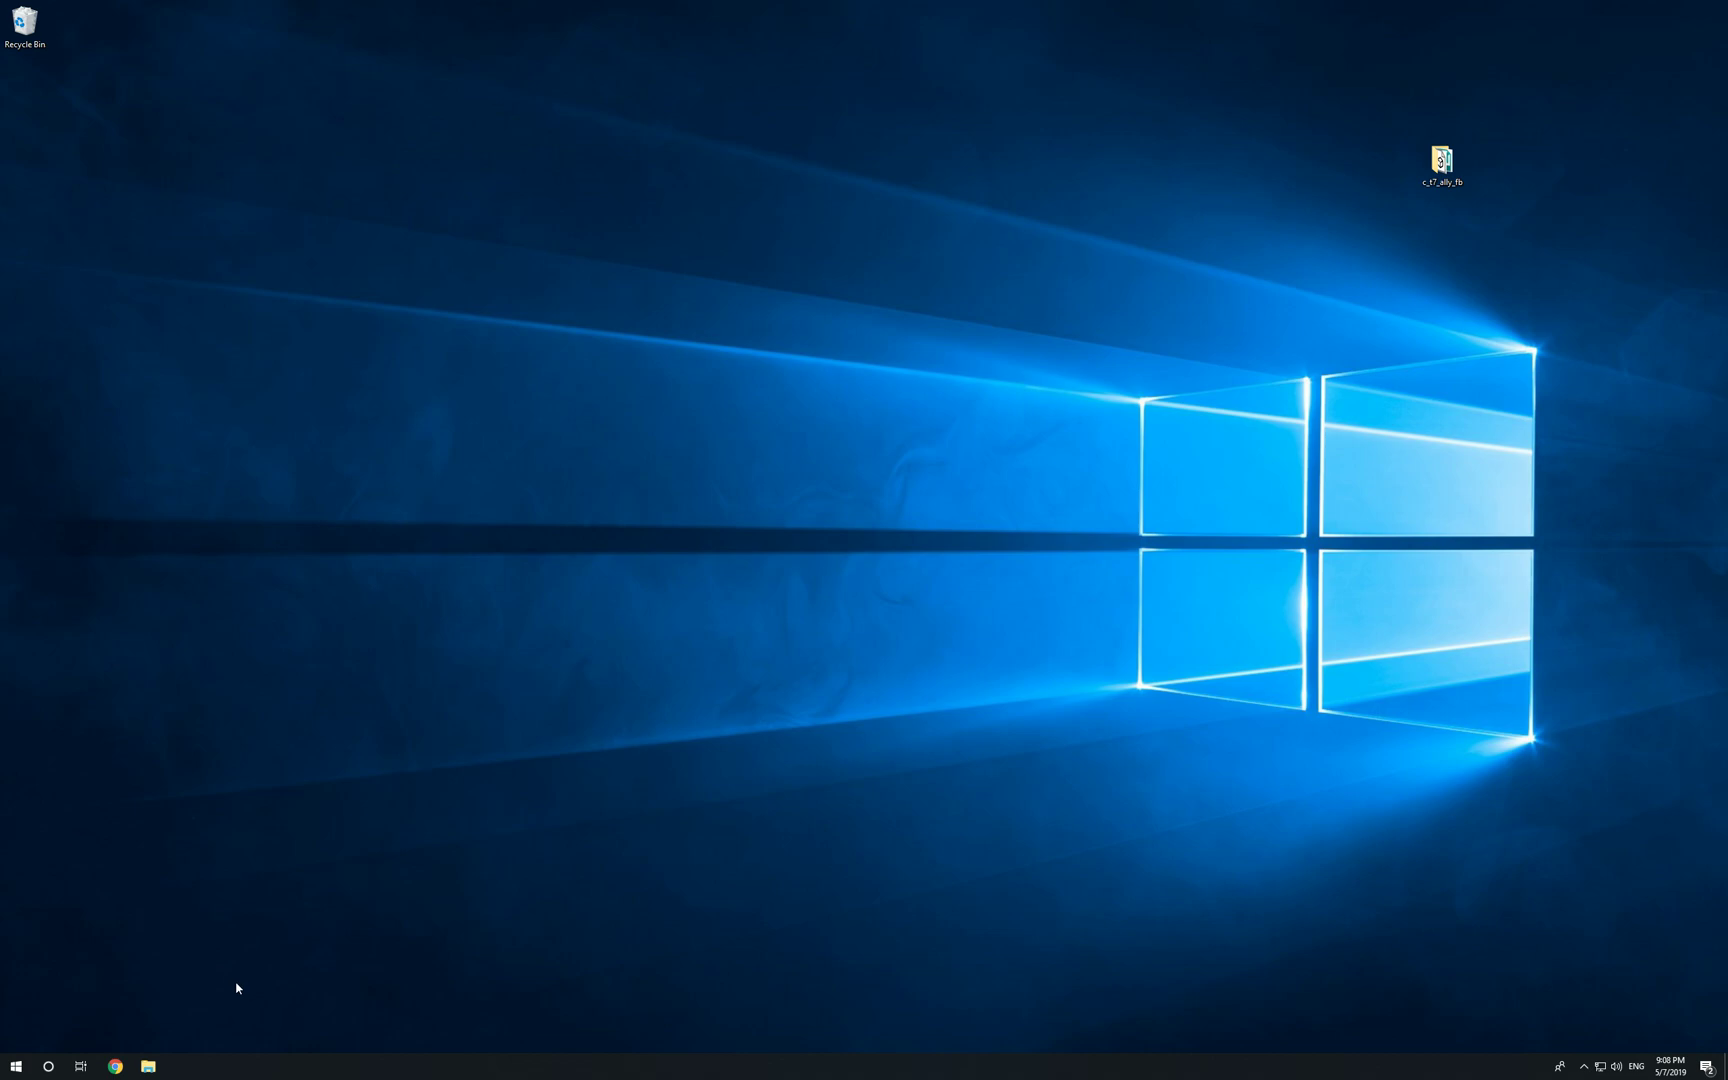
- Navigate File Explorer to Documents > maya > 2019
{"action": "left_click", "coordinate": [146, 1066]}
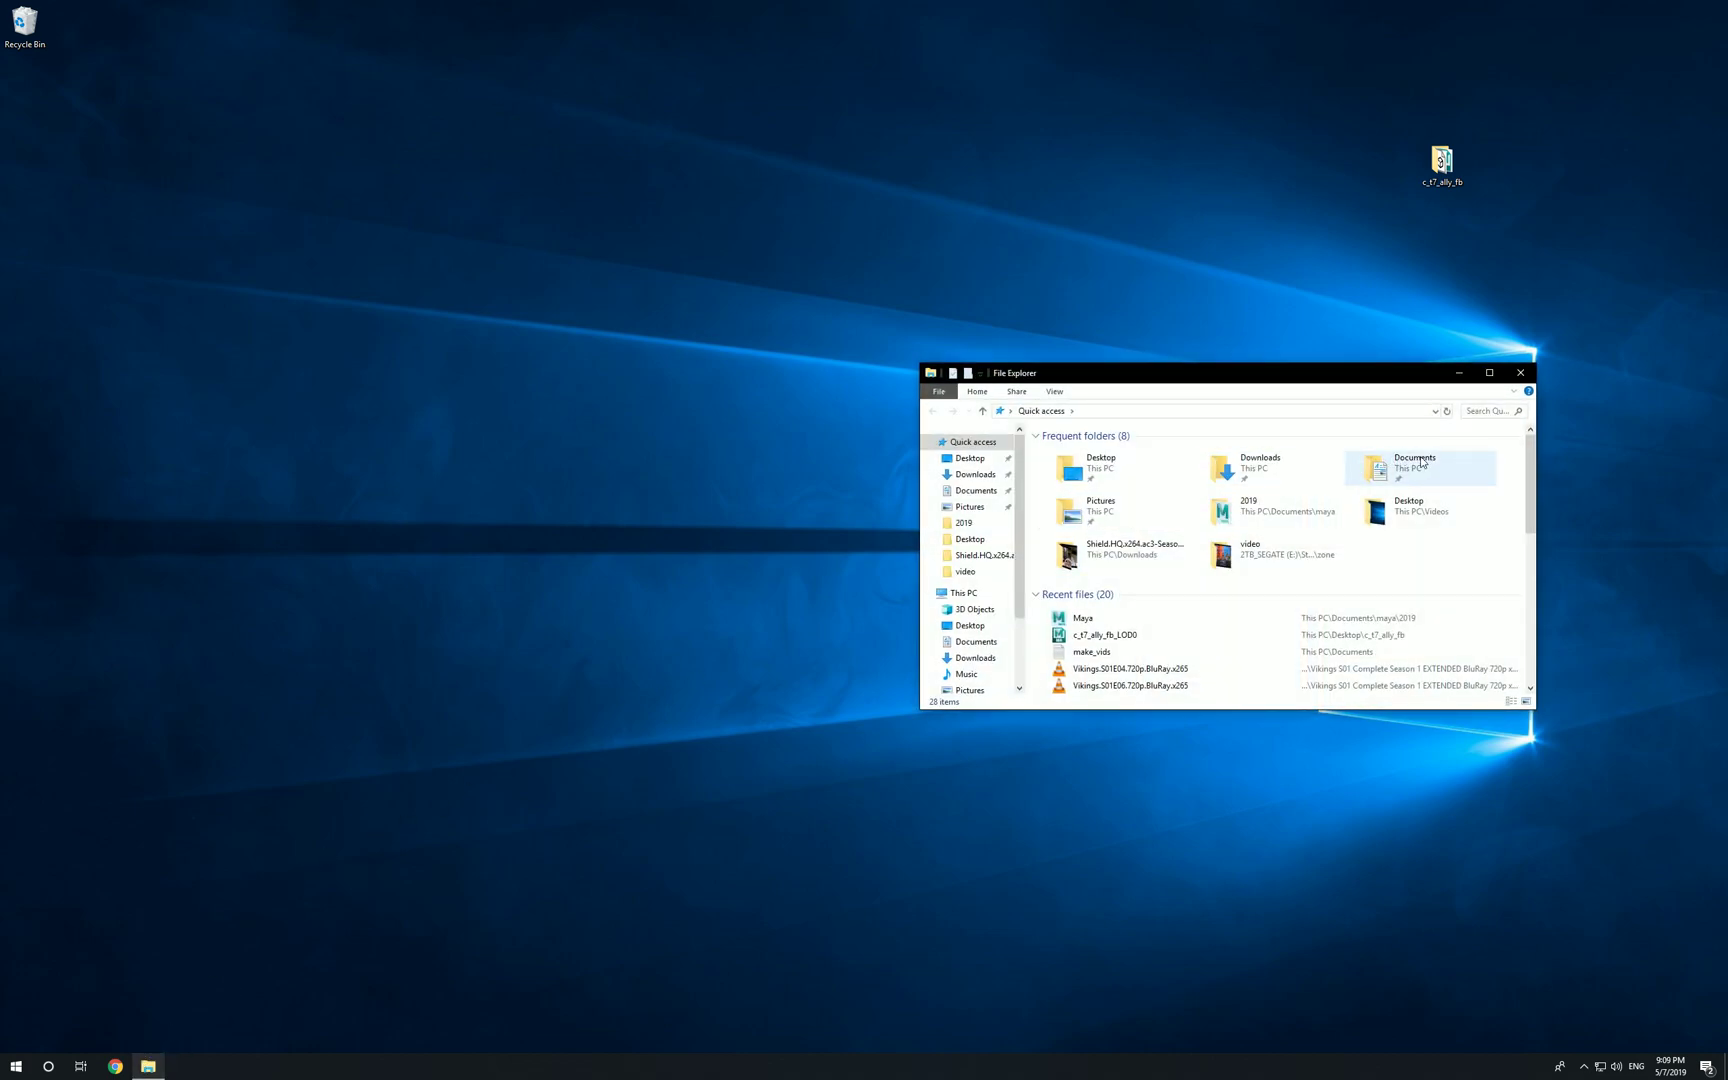
{"action": "double_click", "coordinate": [1414, 462]}
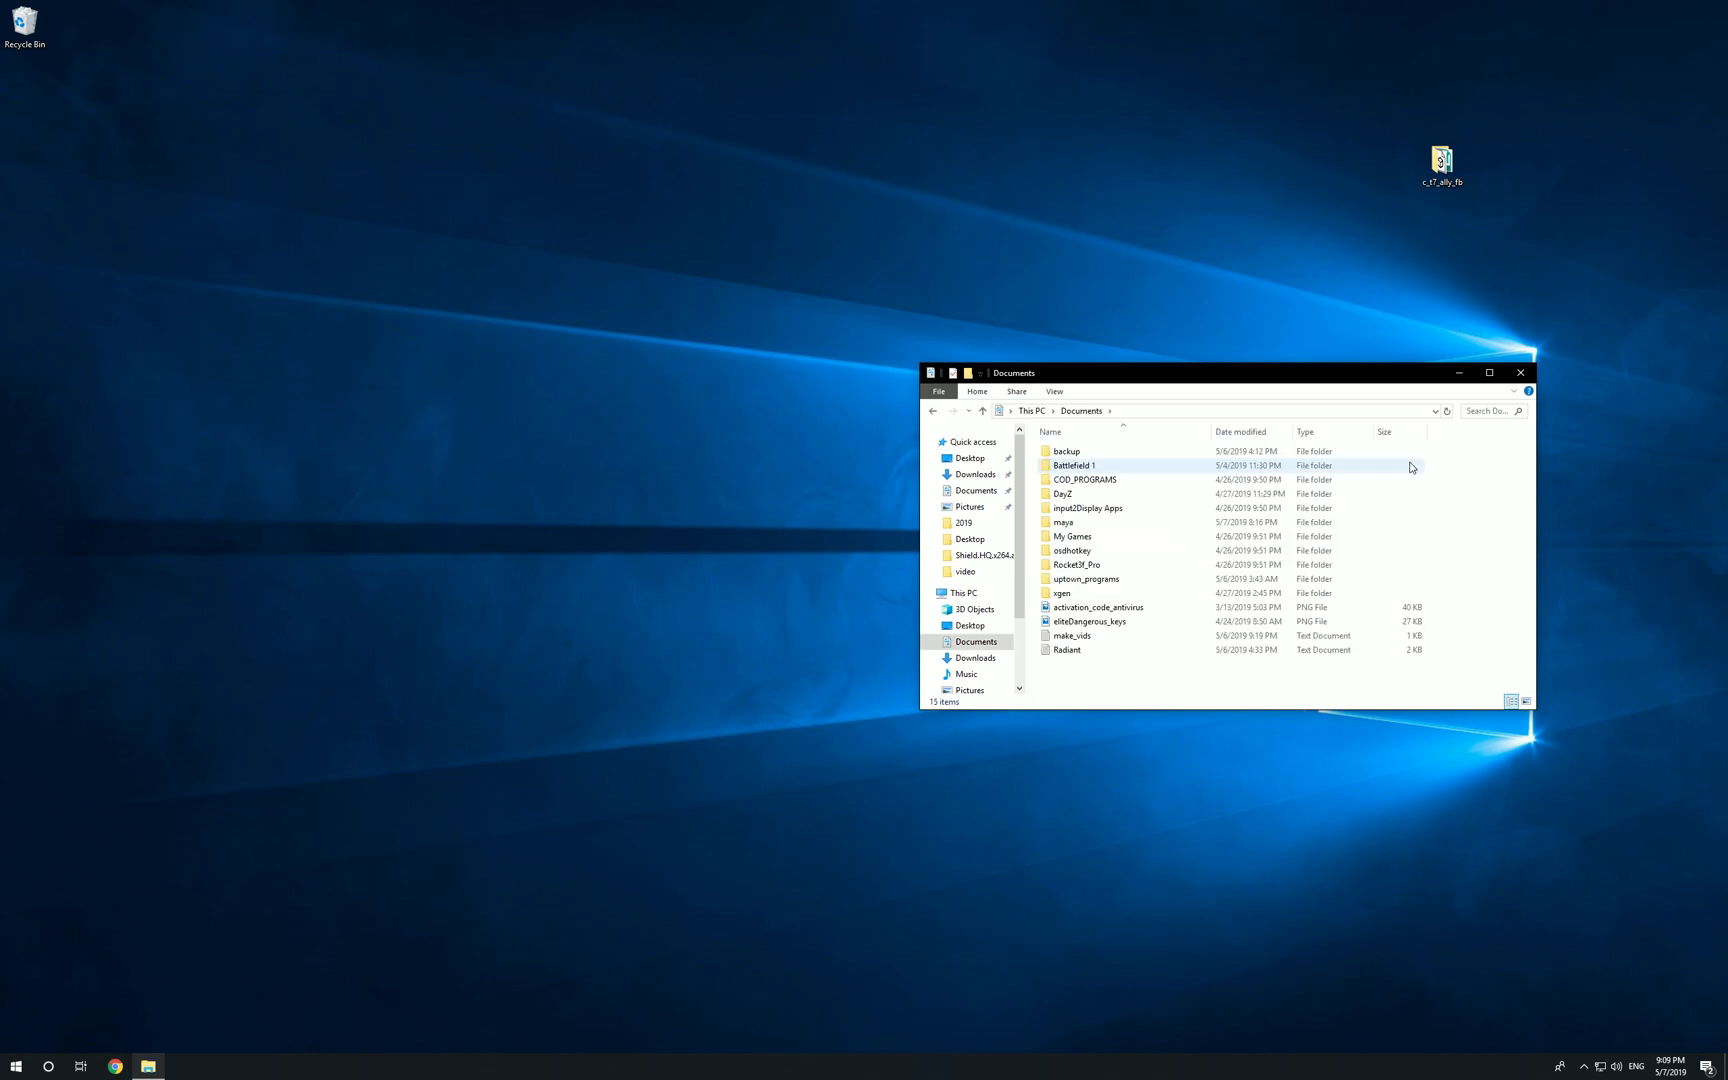
{"action": "left_click", "coordinate": [1064, 522]}
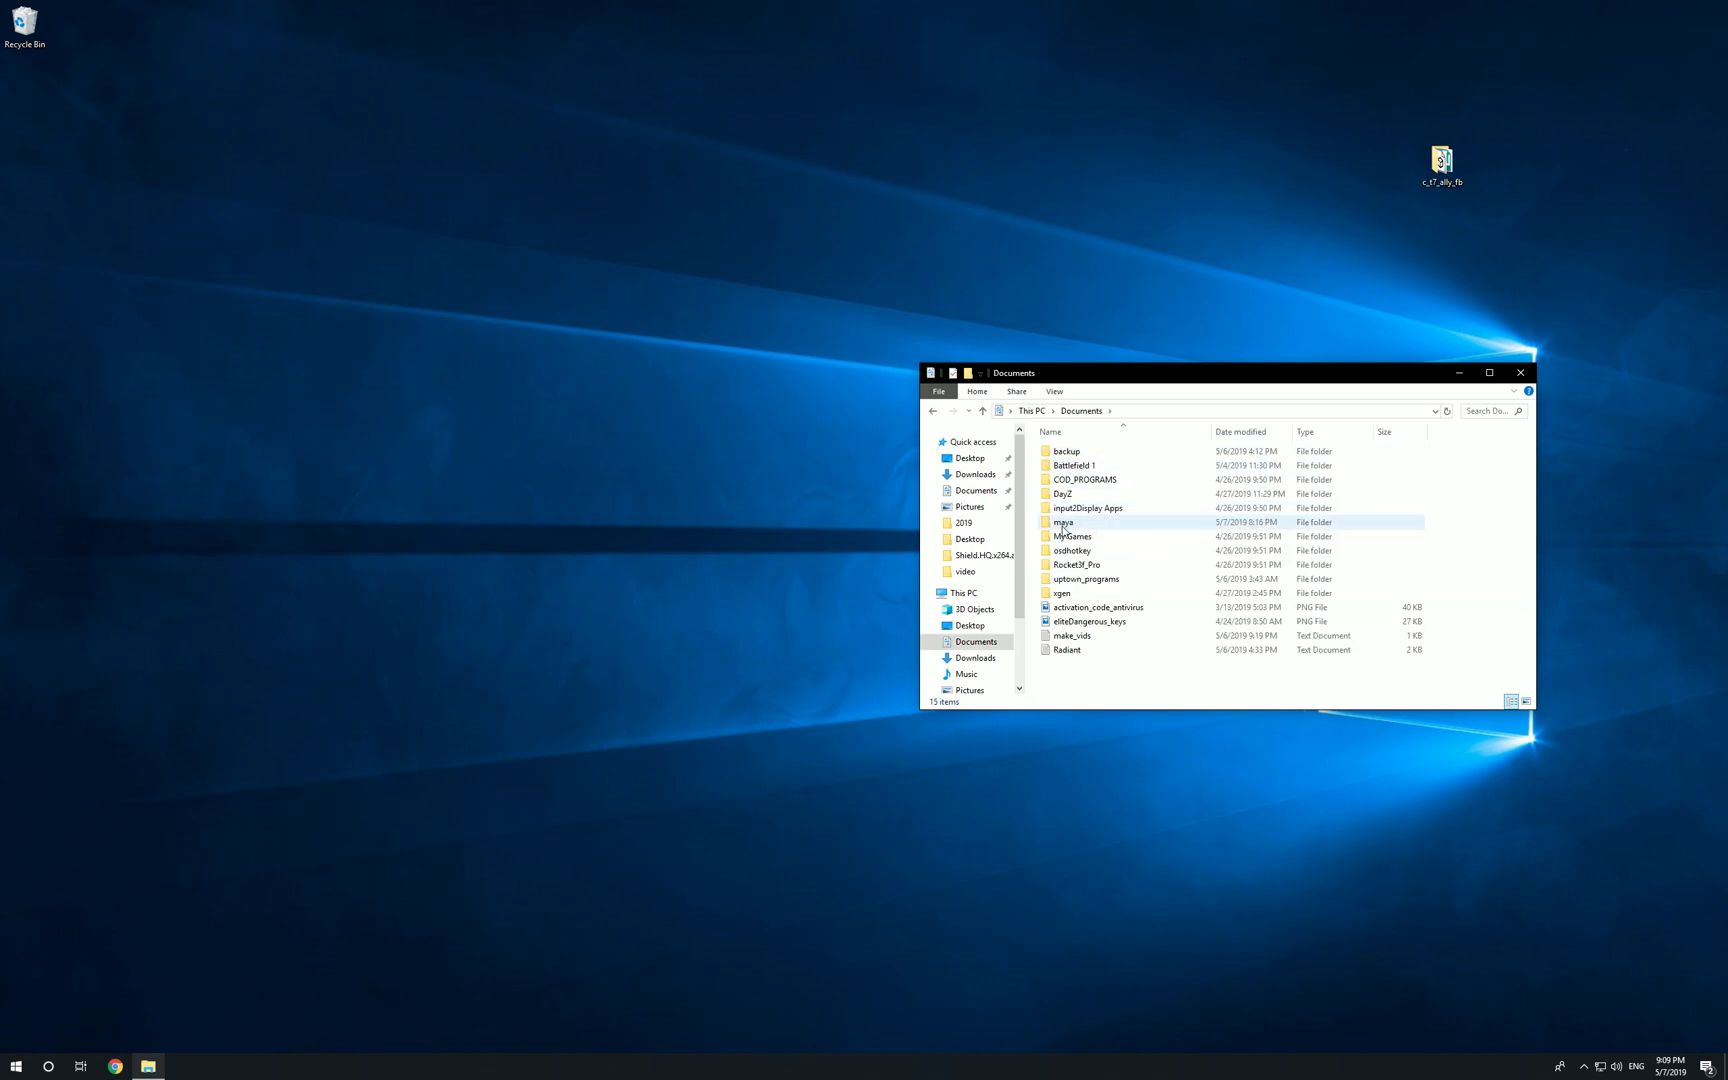
{"action": "mouse_move", "coordinate": [1062, 522]}
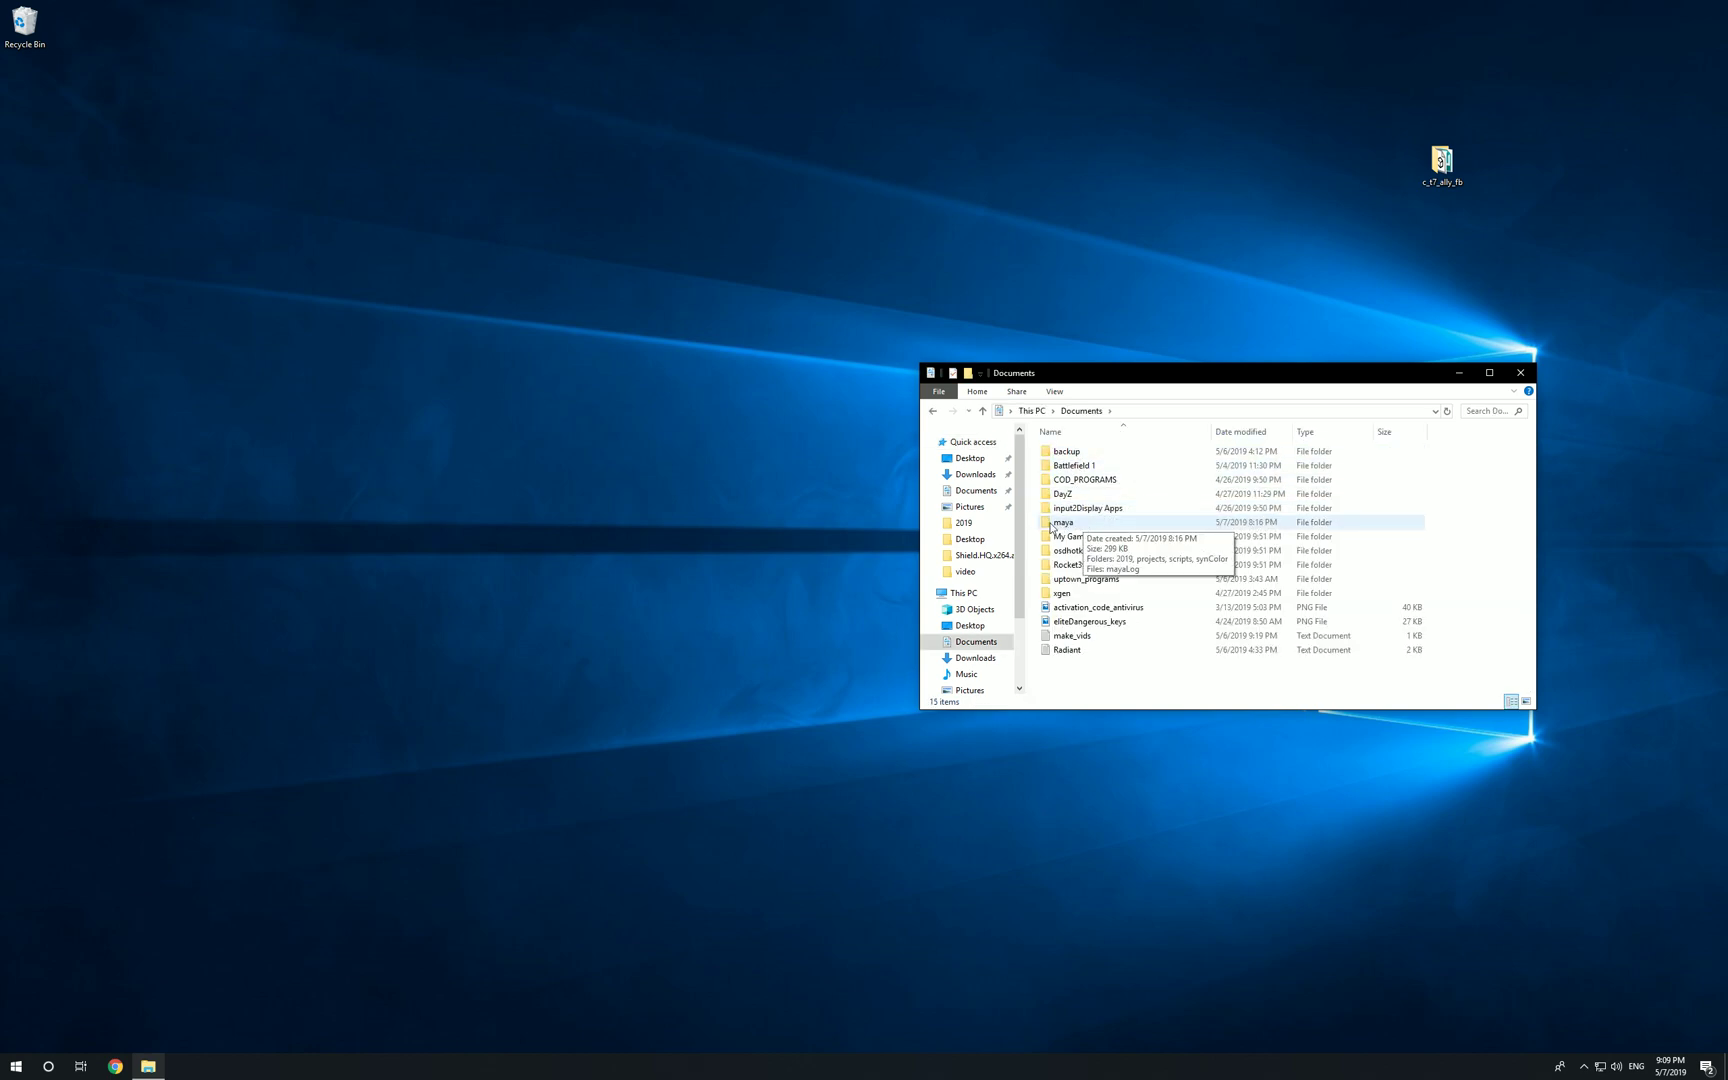
{"action": "mouse_move", "coordinate": [1092, 524]}
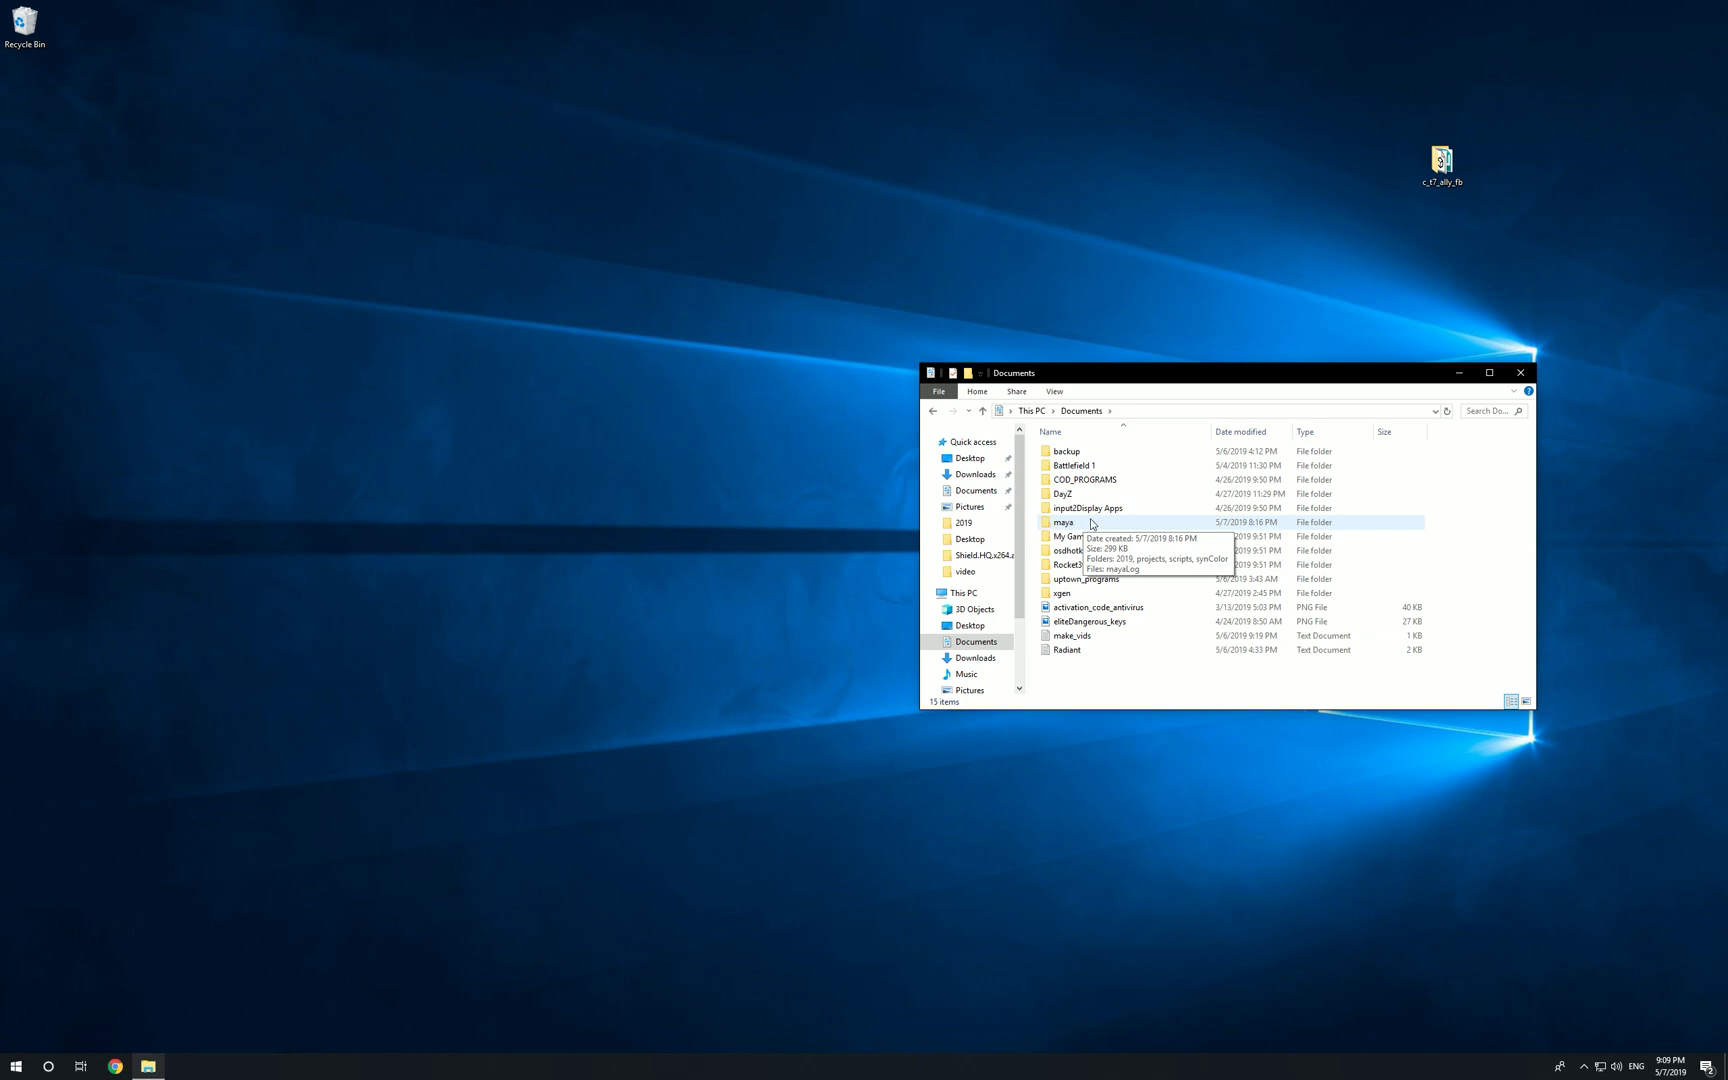
{"action": "double_click", "coordinate": [1062, 522]}
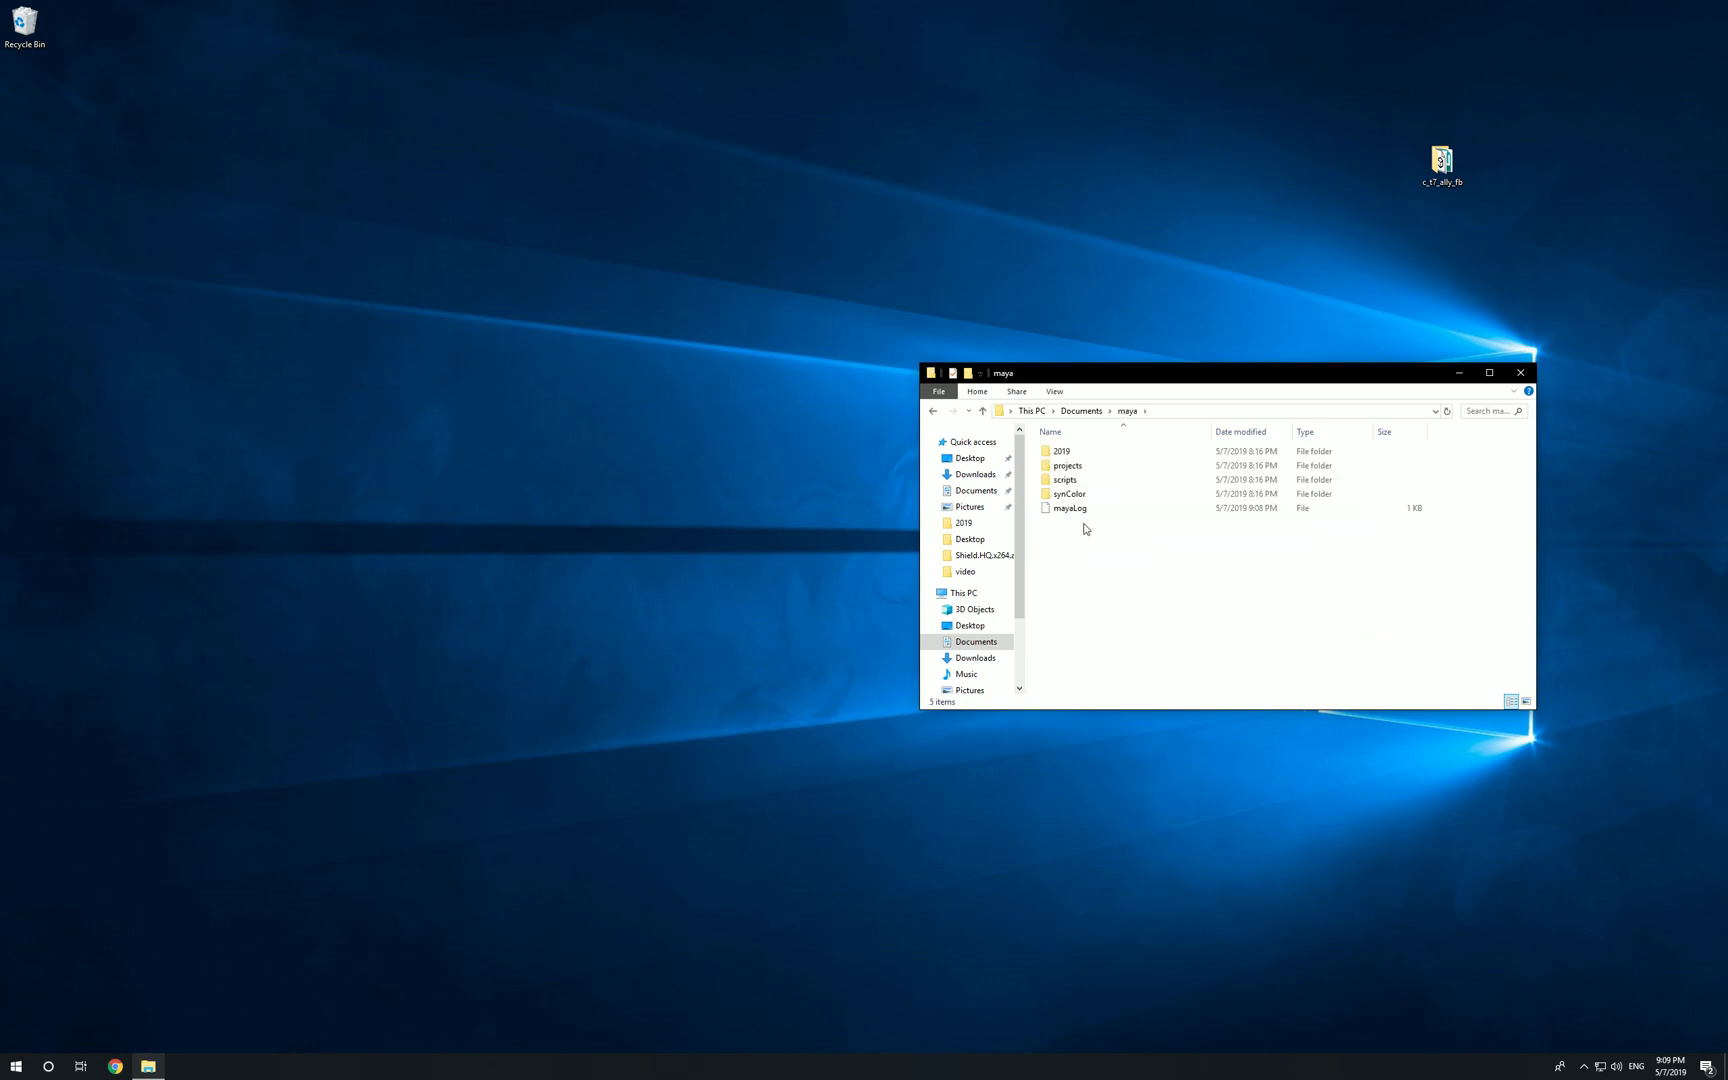
{"action": "left_click", "coordinate": [1060, 450]}
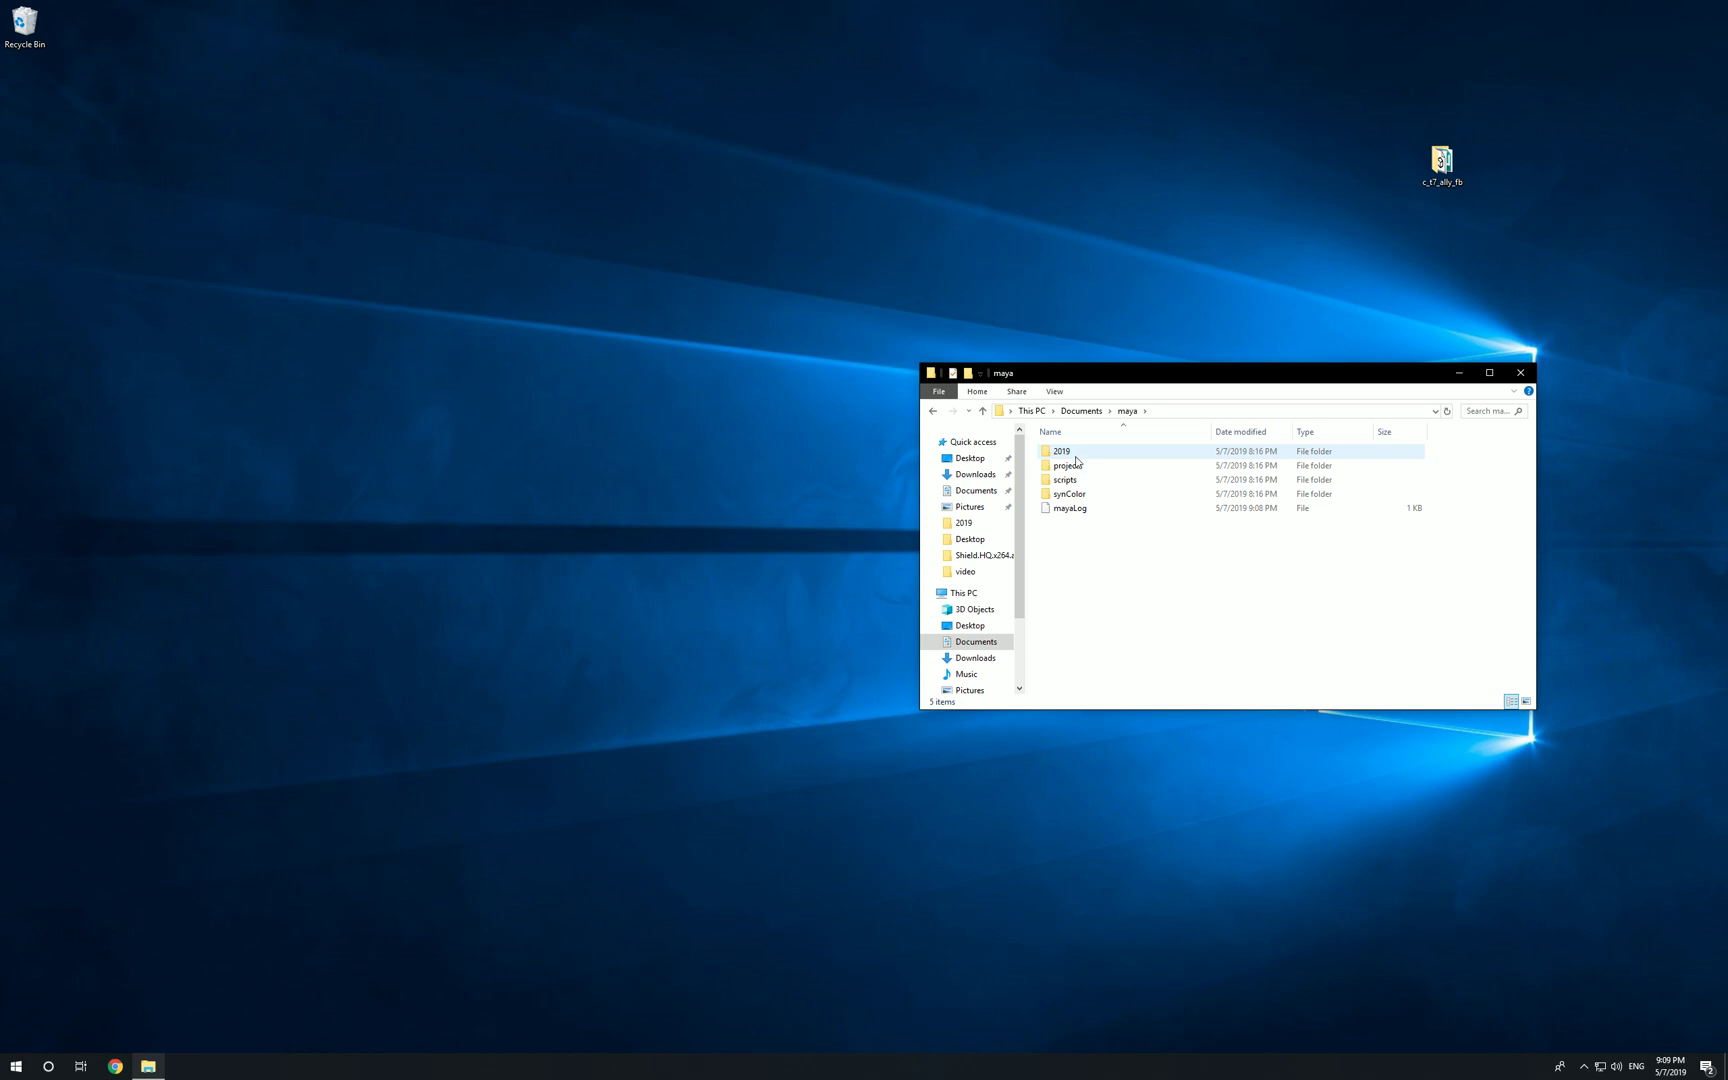
{"action": "double_click", "coordinate": [1060, 450]}
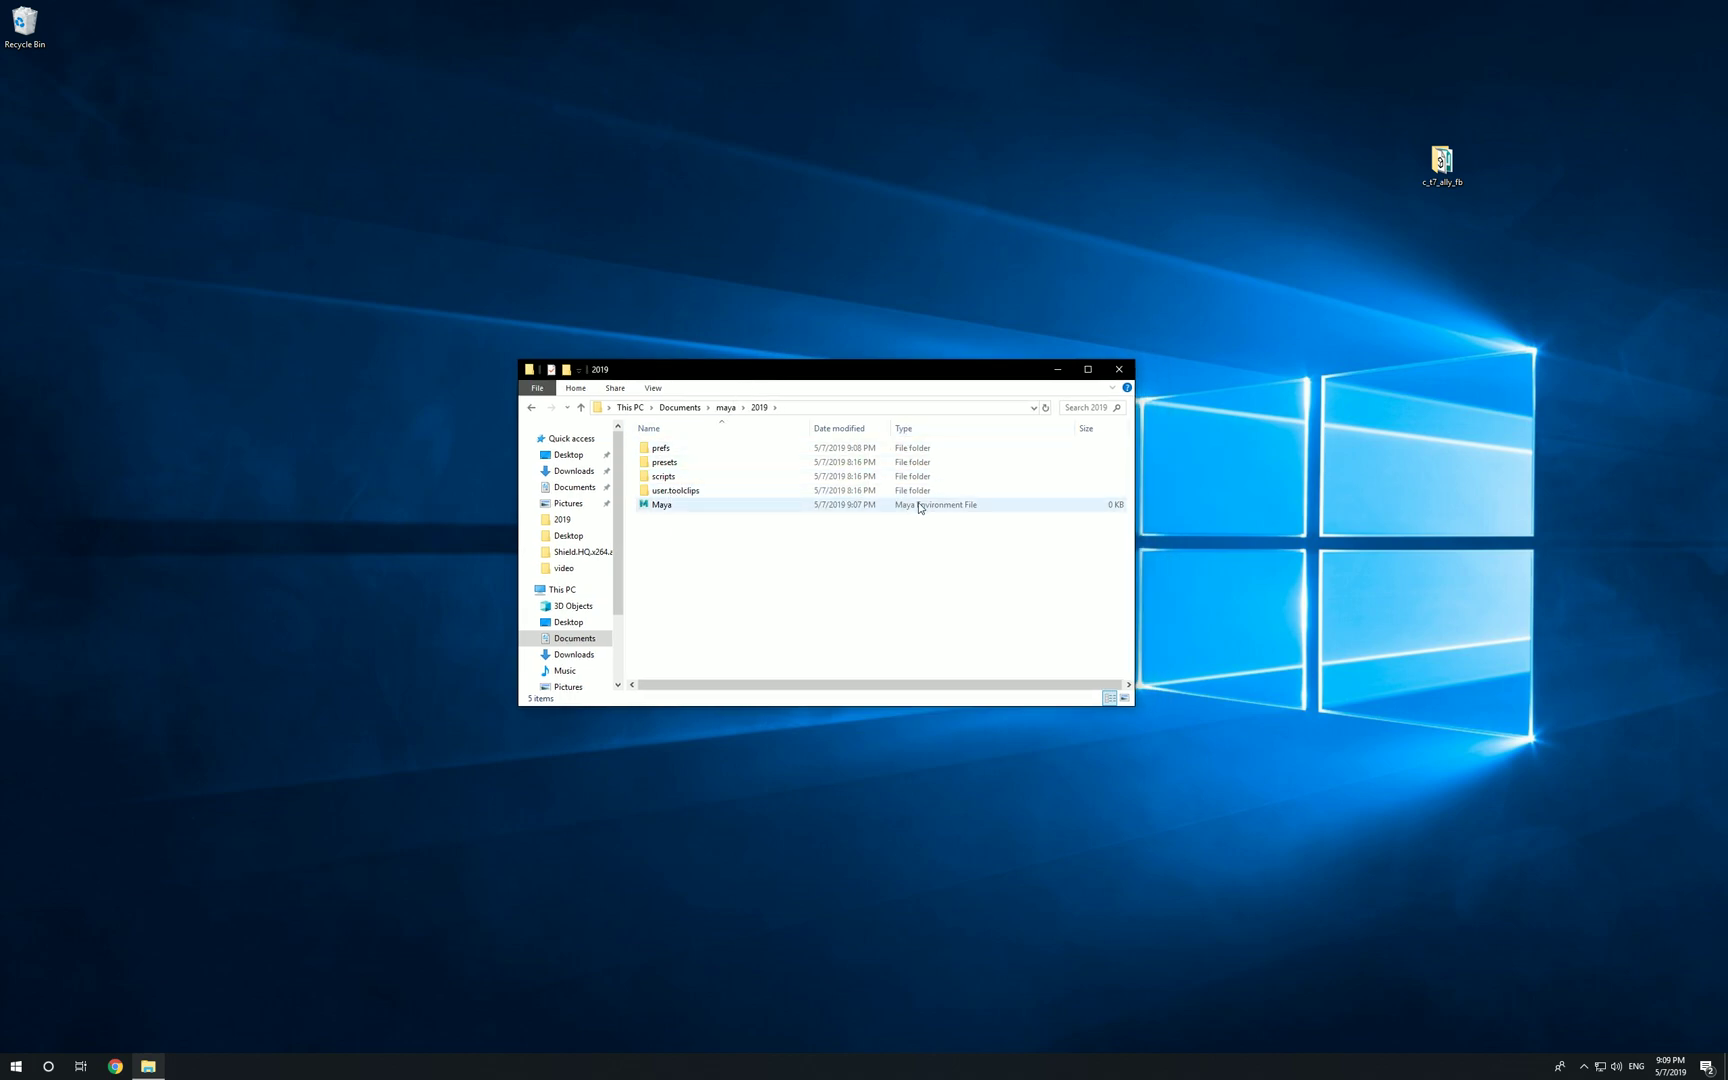
- Select the Maya.env file and bring up its context actions
{"action": "left_click", "coordinate": [674, 490]}
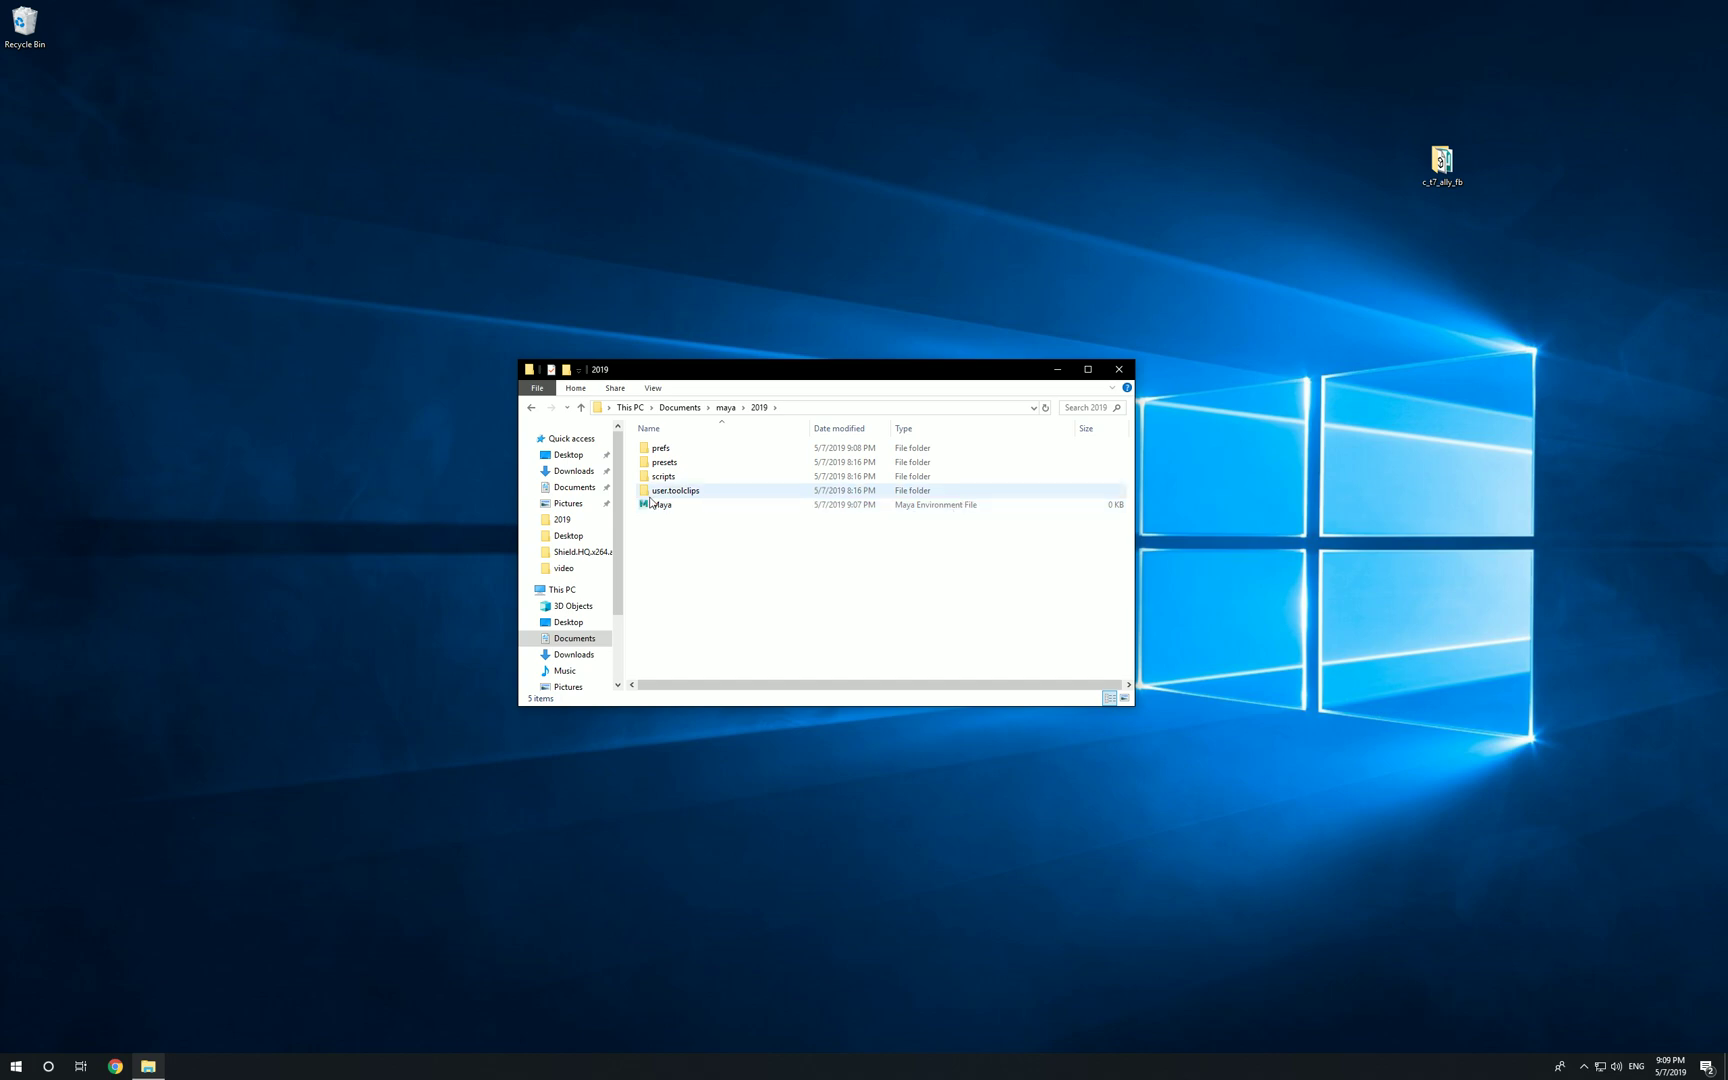
{"action": "left_click", "coordinate": [662, 504]}
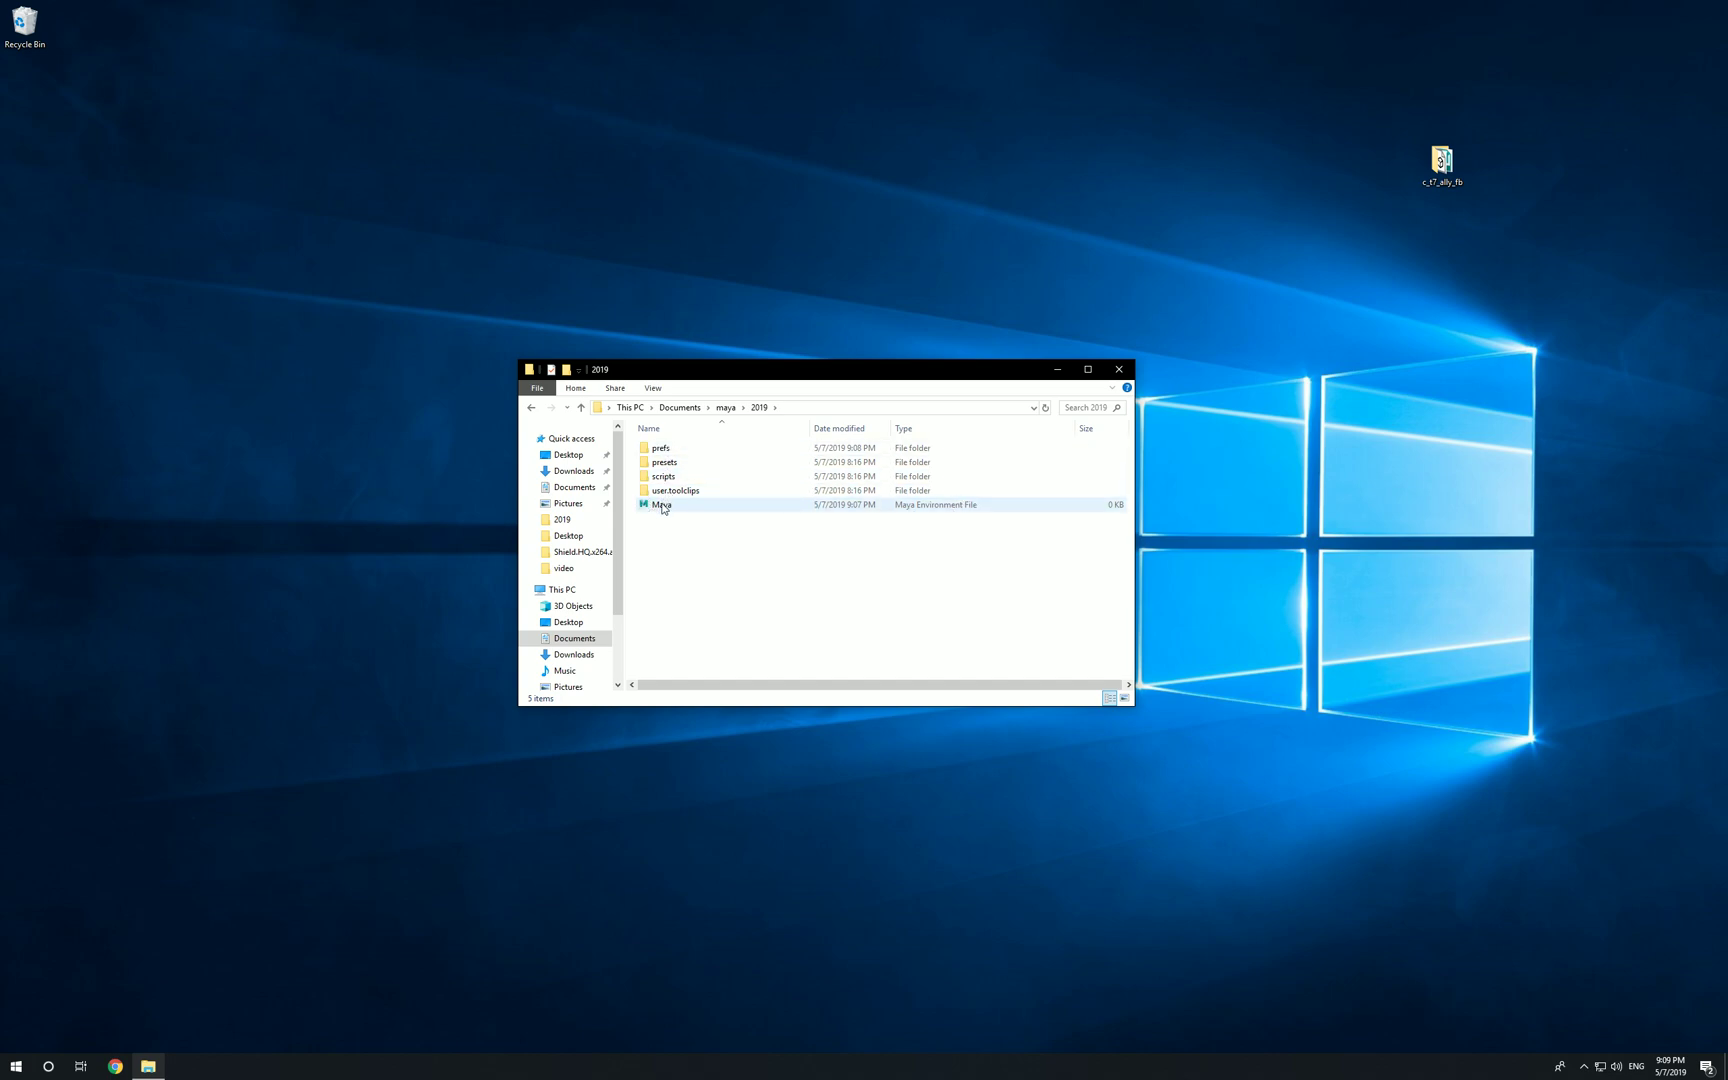
{"action": "right_click", "coordinate": [660, 504]}
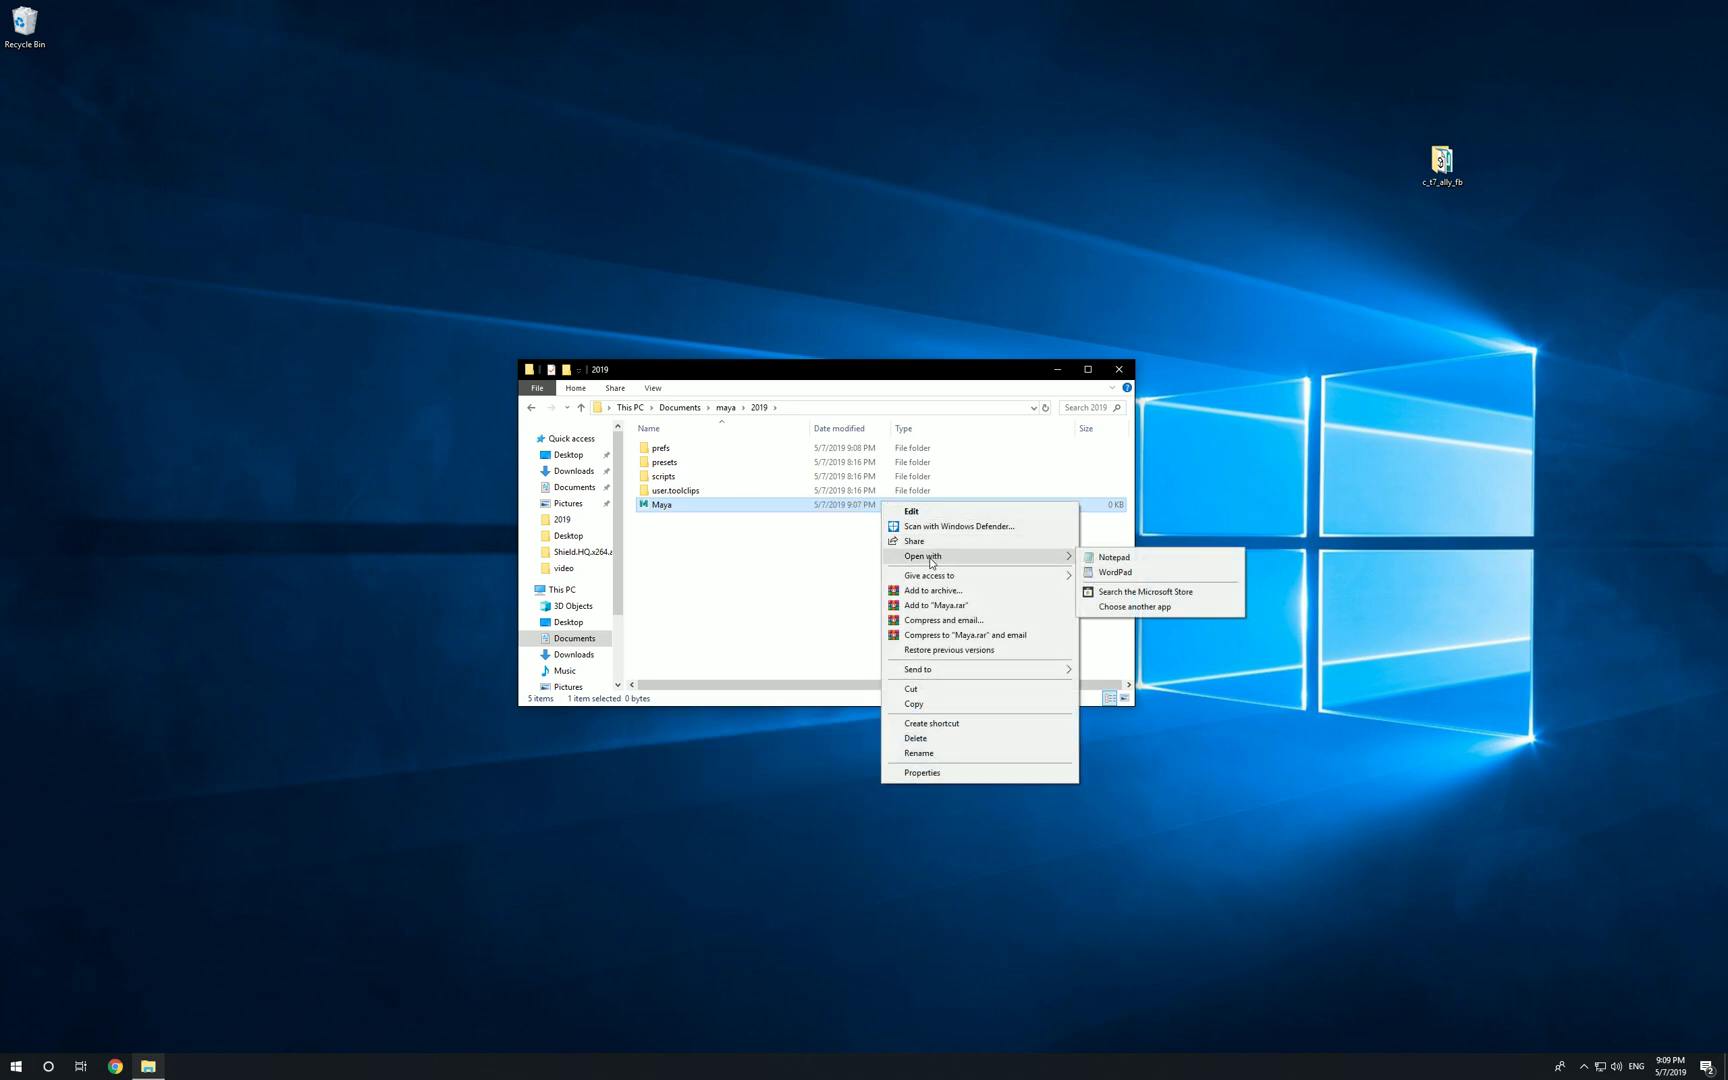
{"action": "mouse_move", "coordinate": [1116, 556]}
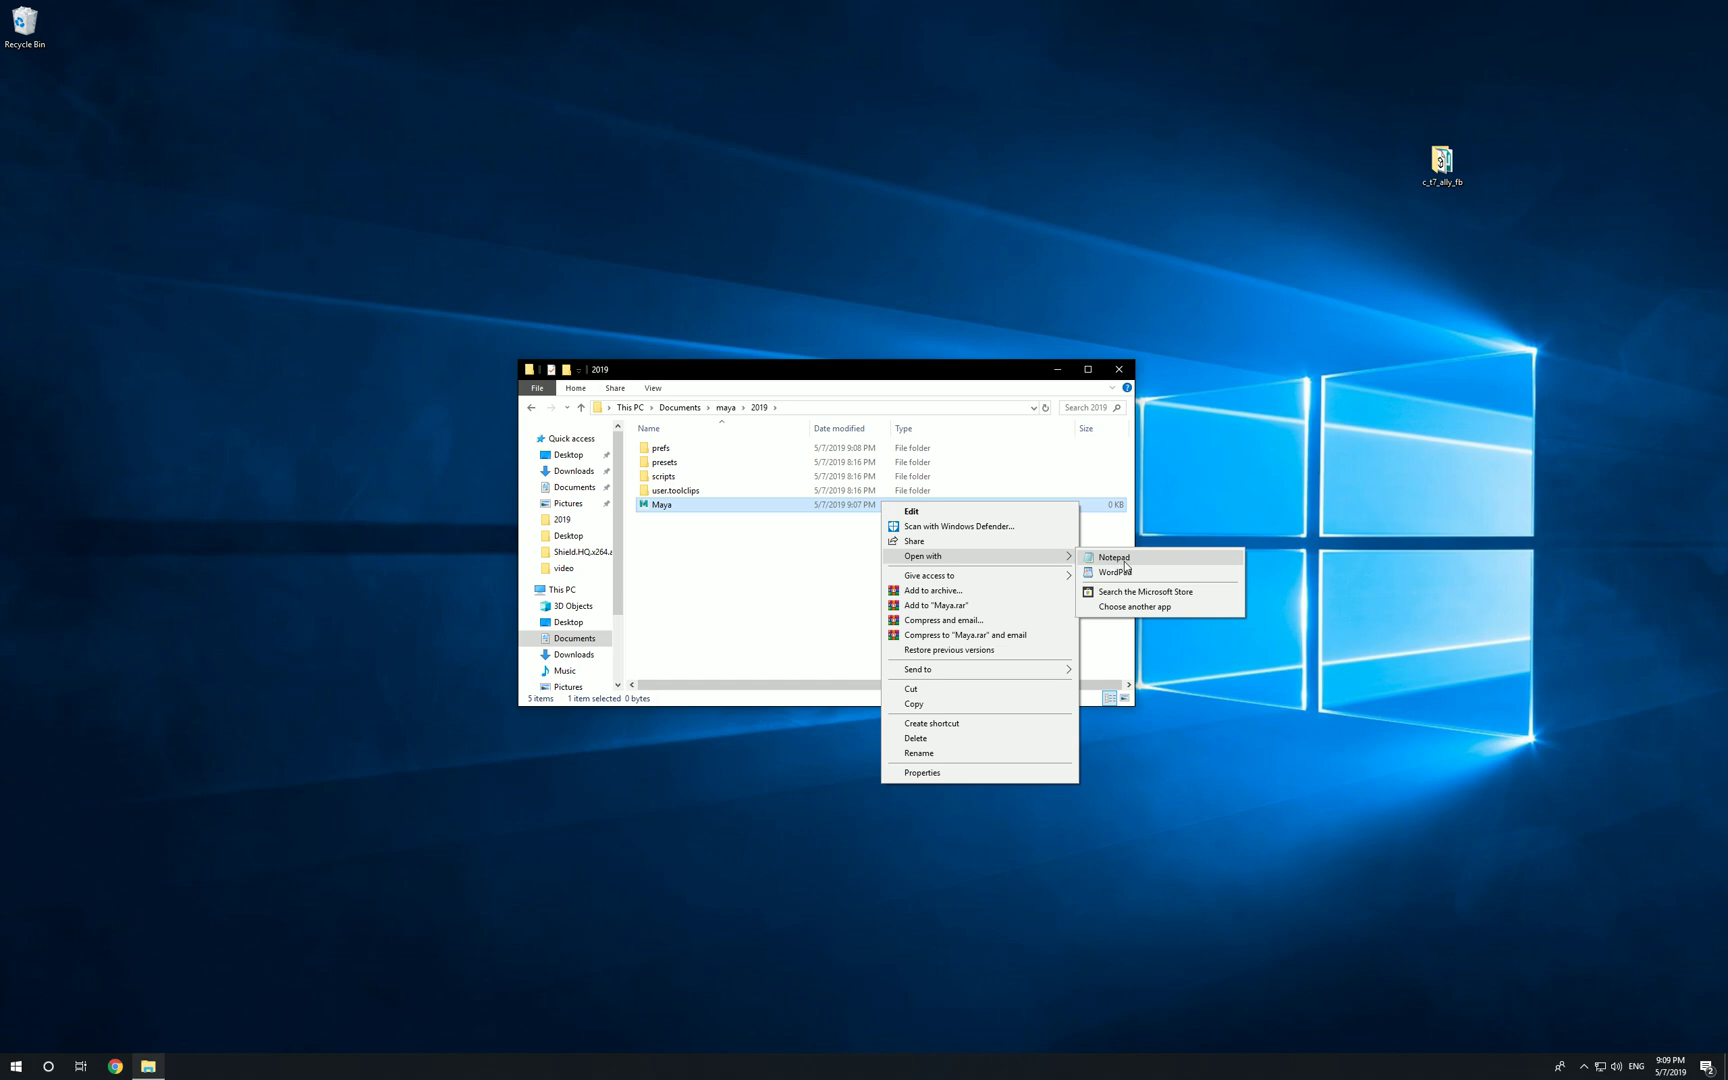
- Open Maya.env in Notepad via Open with
{"action": "left_click", "coordinate": [1110, 556]}
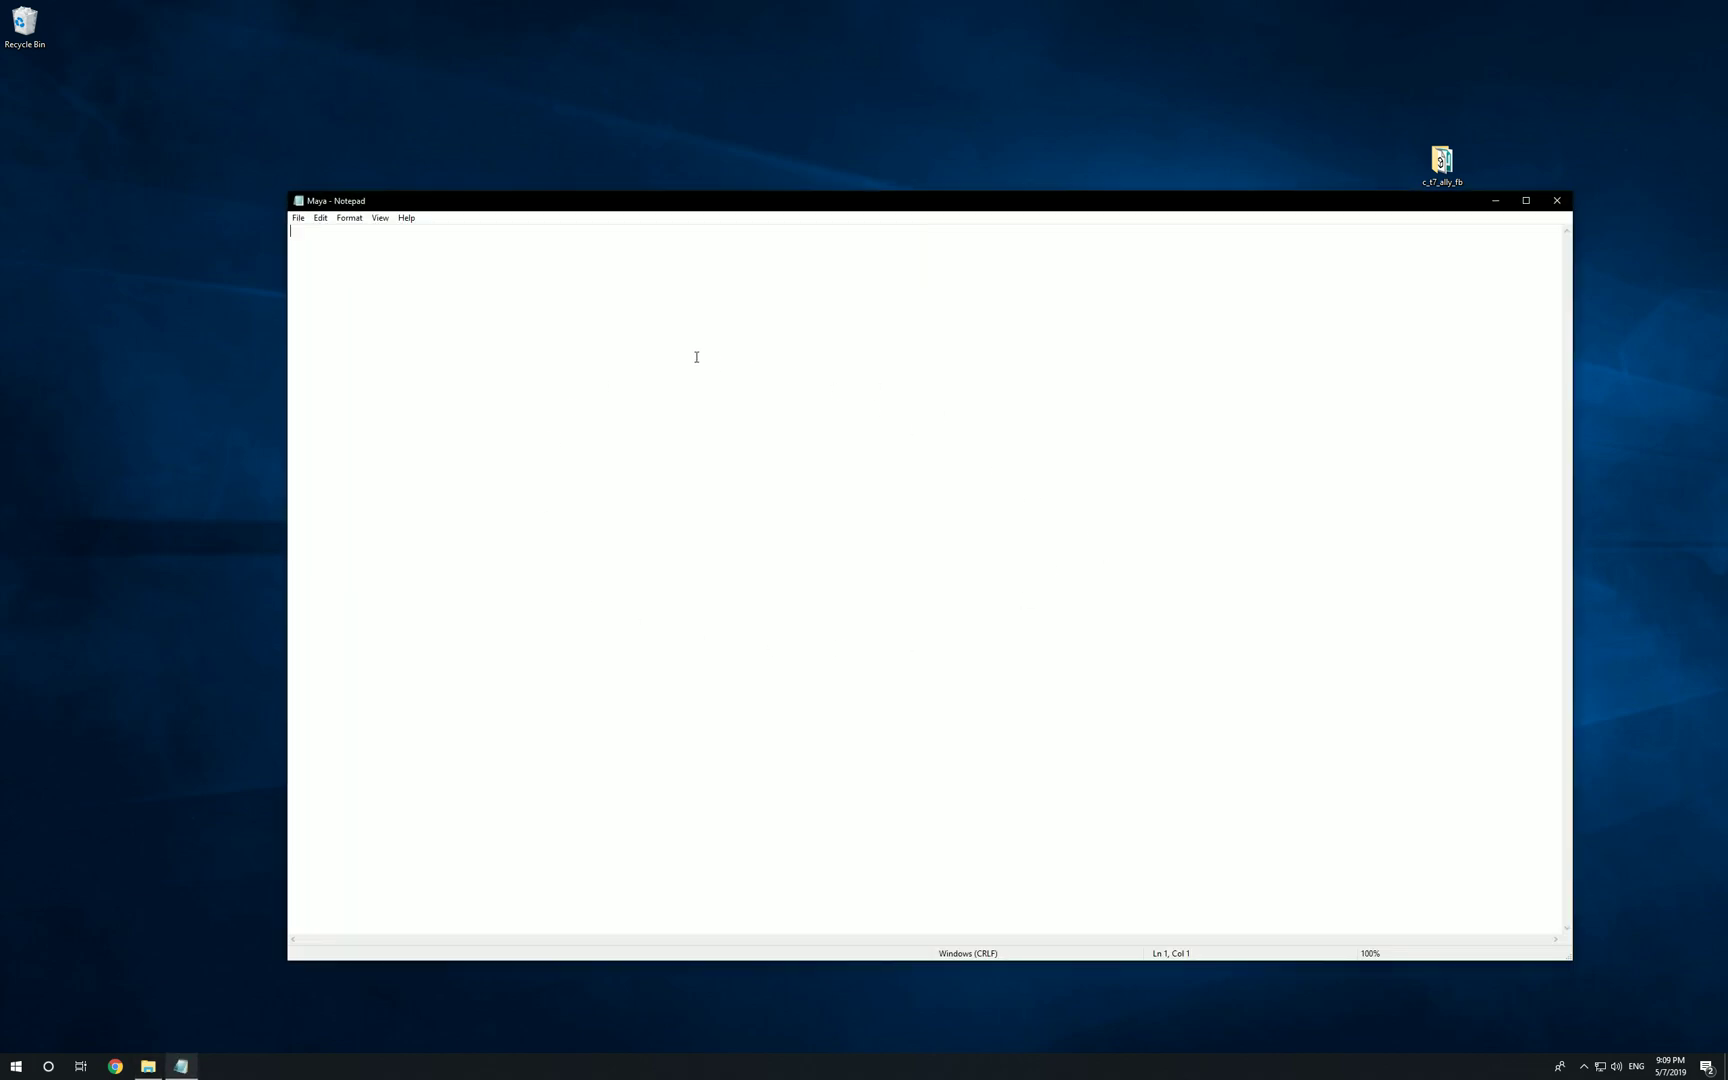
{"action": "mouse_move", "coordinate": [284, 234]}
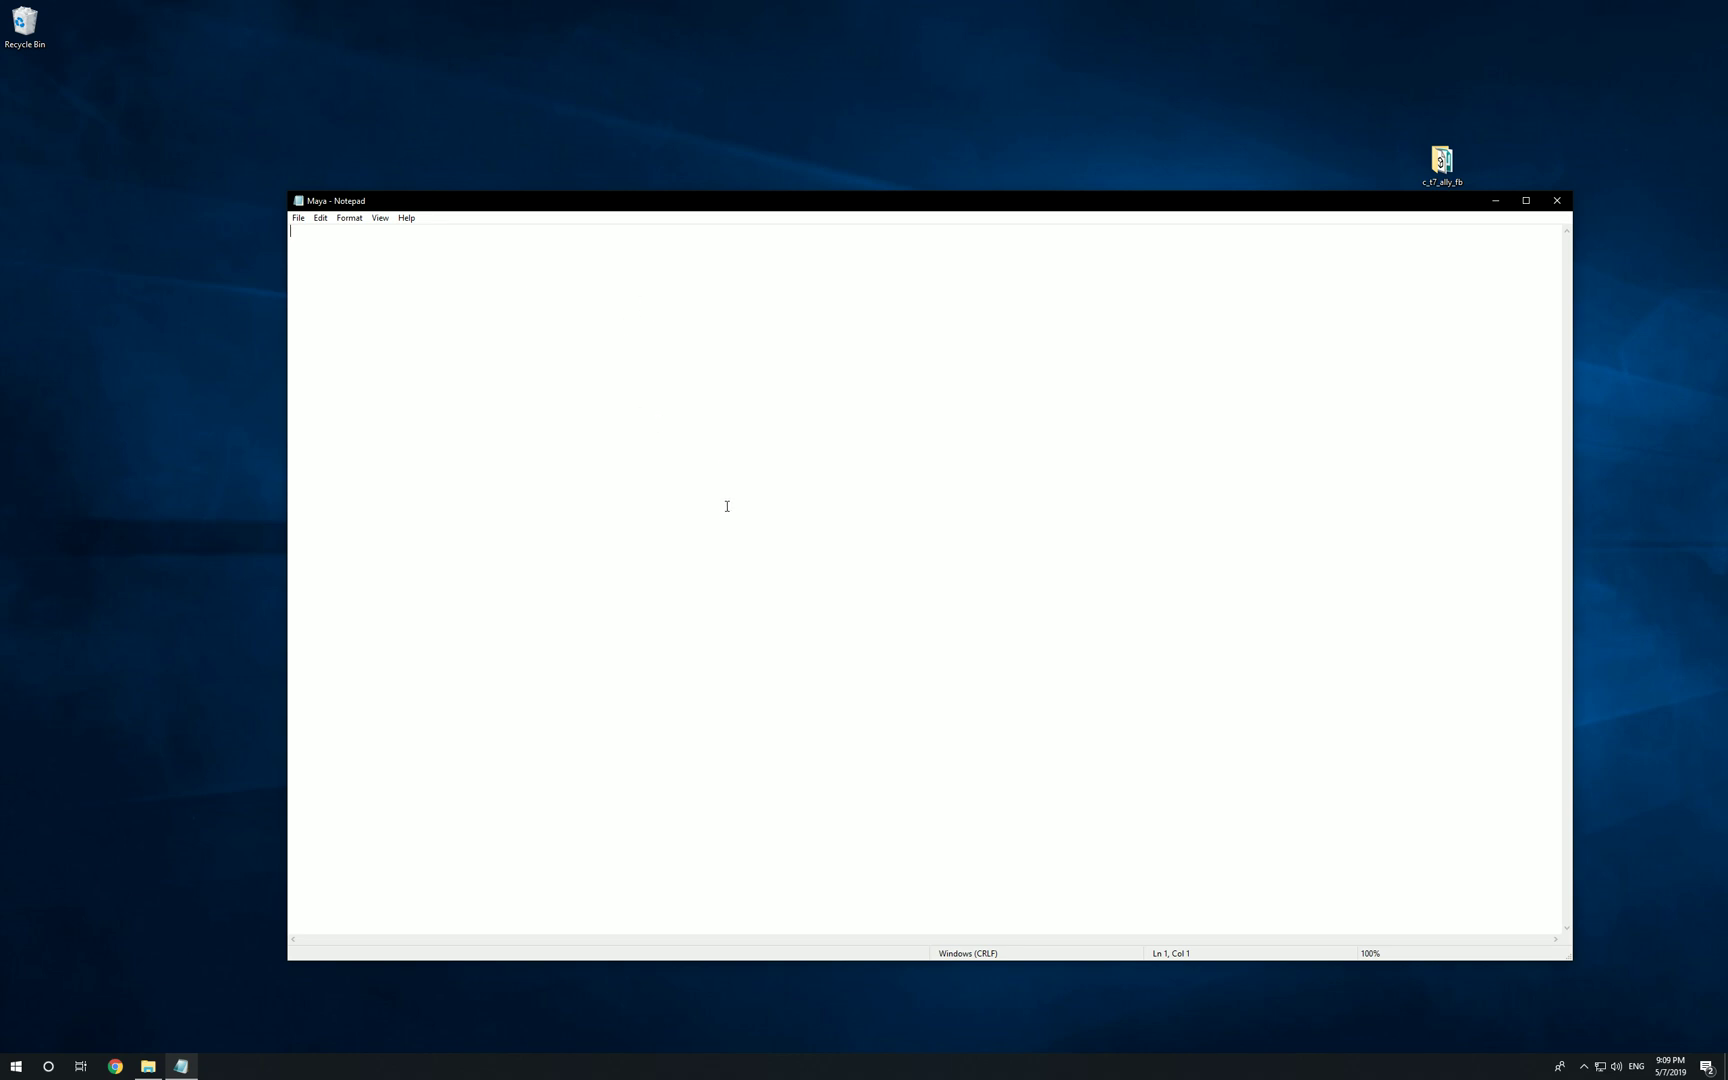
{"action": "mouse_move", "coordinate": [720, 488]}
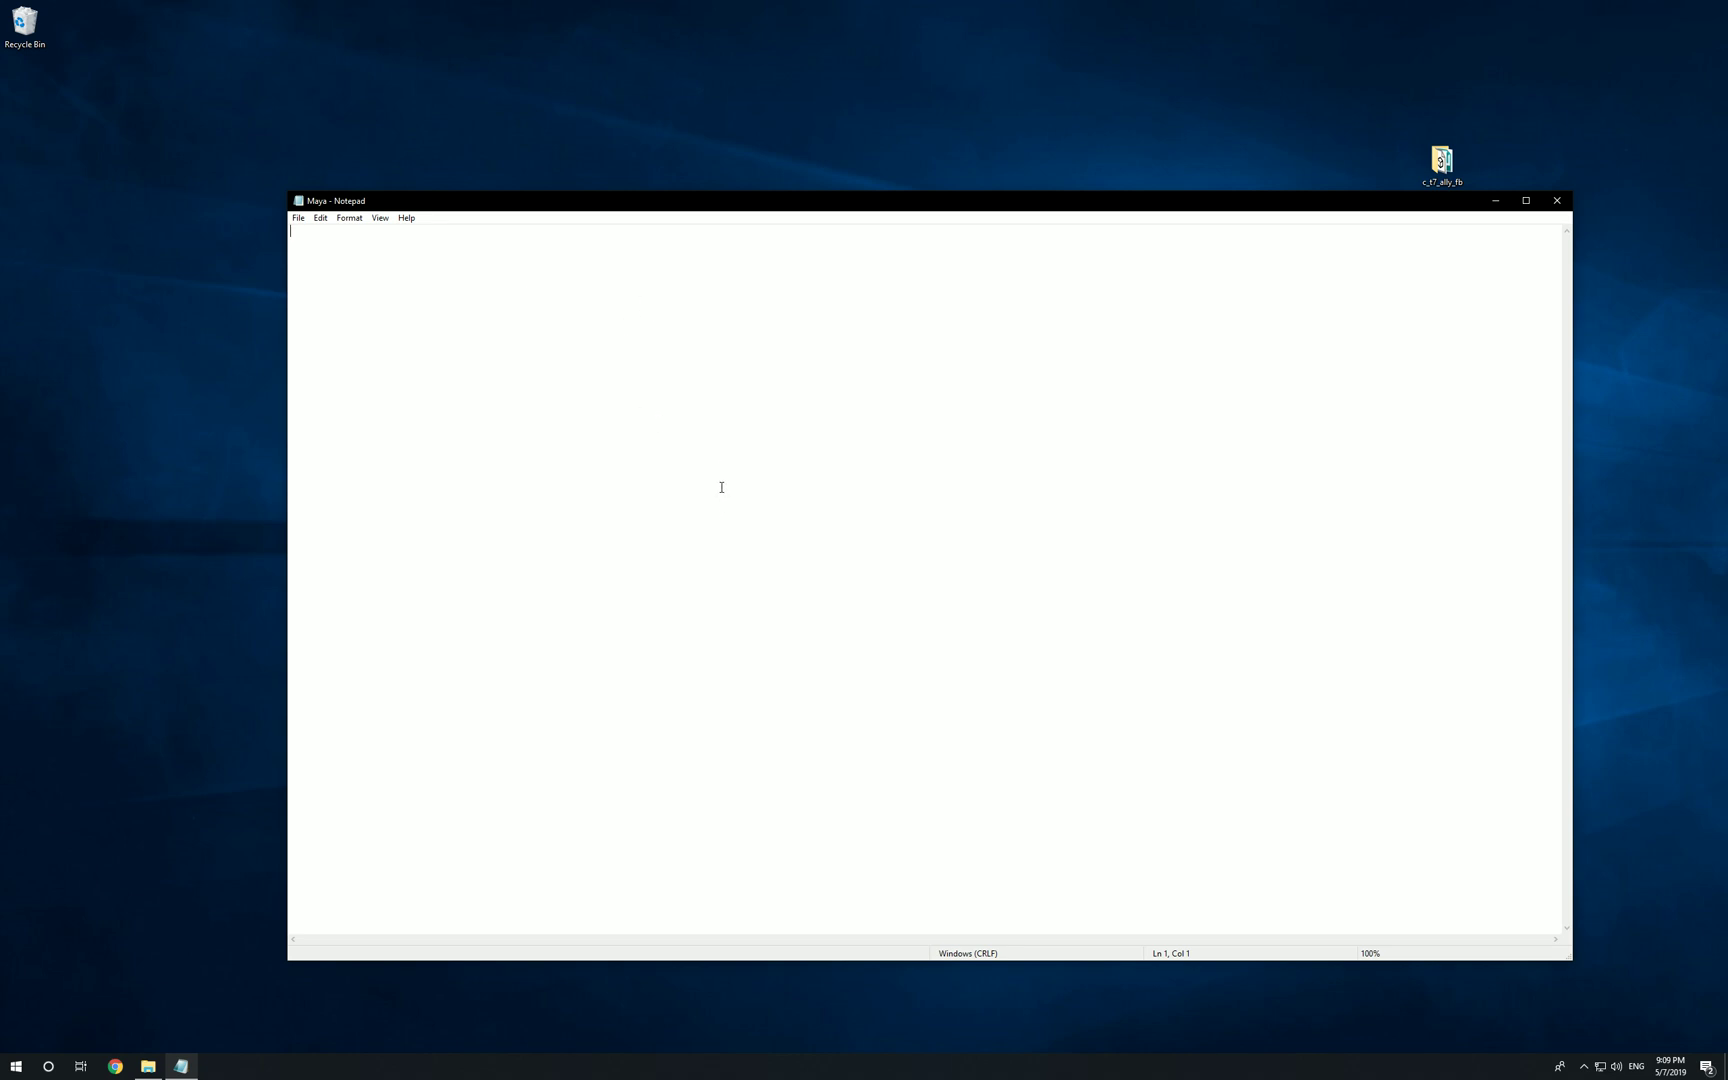
{"action": "mouse_move", "coordinate": [420, 242]}
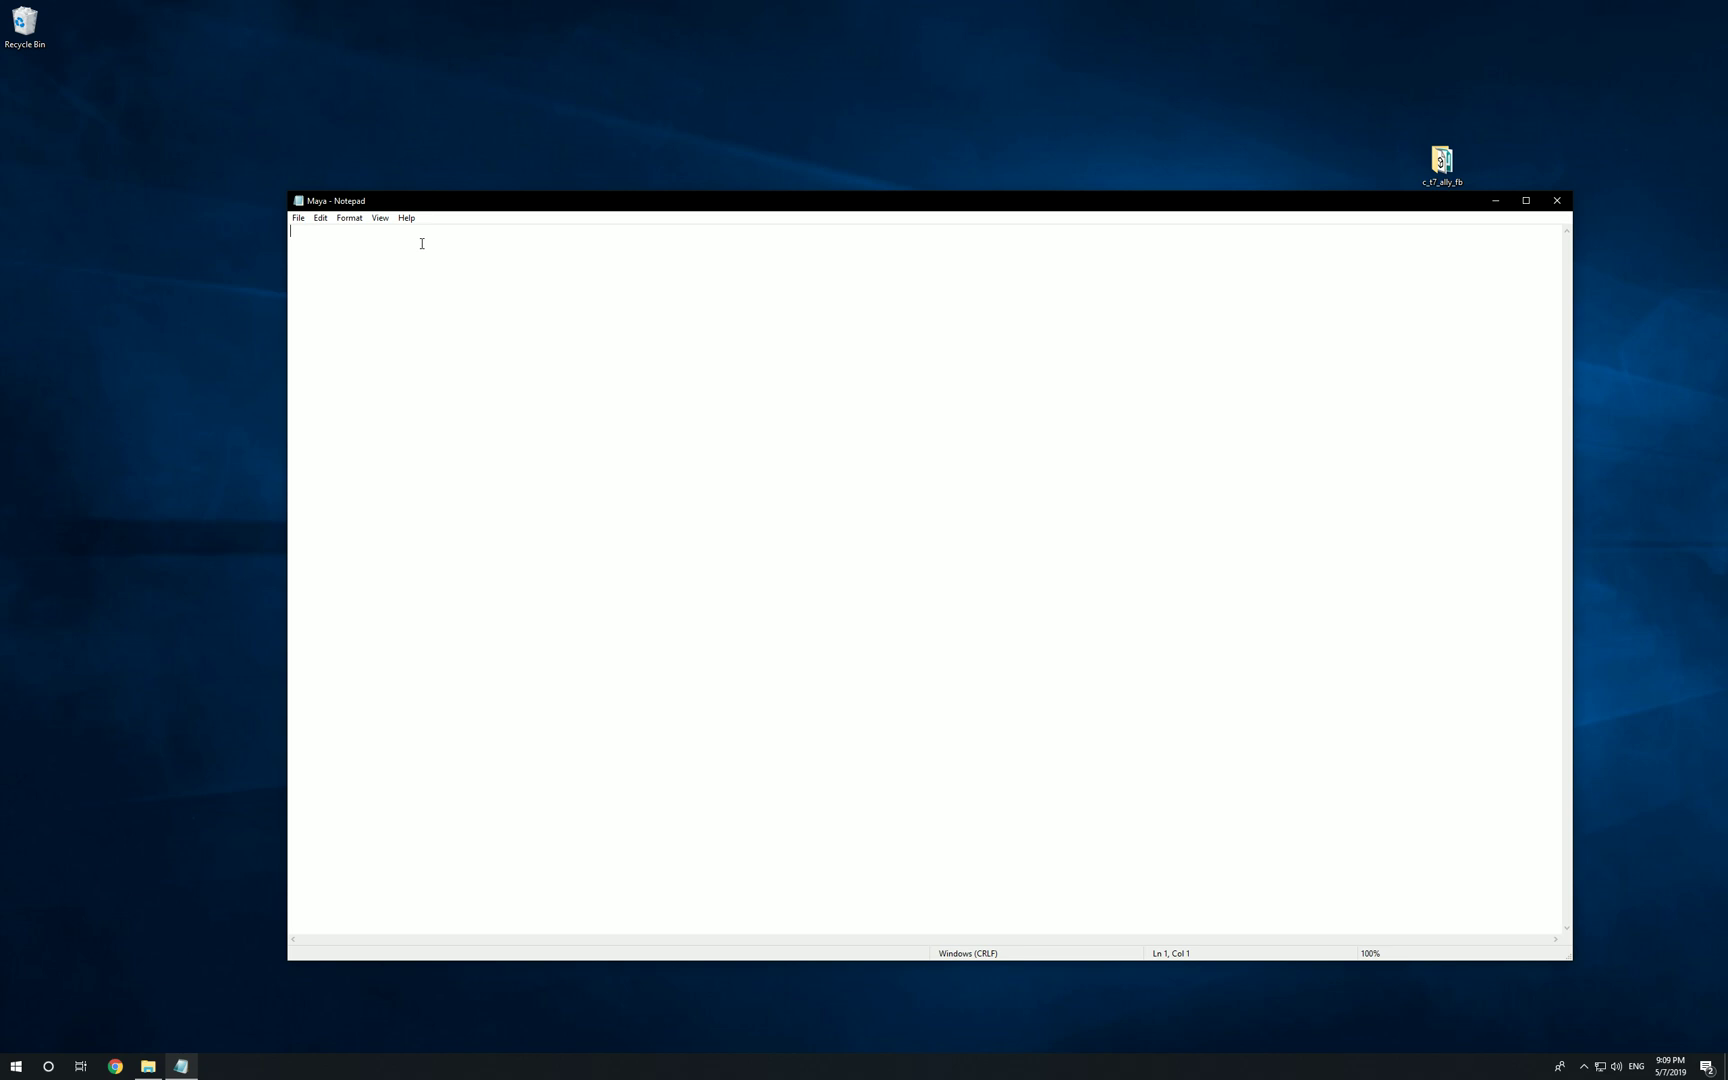
- Add the line MAYA_ENABLE_LEGACY_VIEWPORT=1 to Maya.env, save and close it
{"action": "type", "text": "MAYA_ENABLE_LEGACY_VIEWPORT=1"}
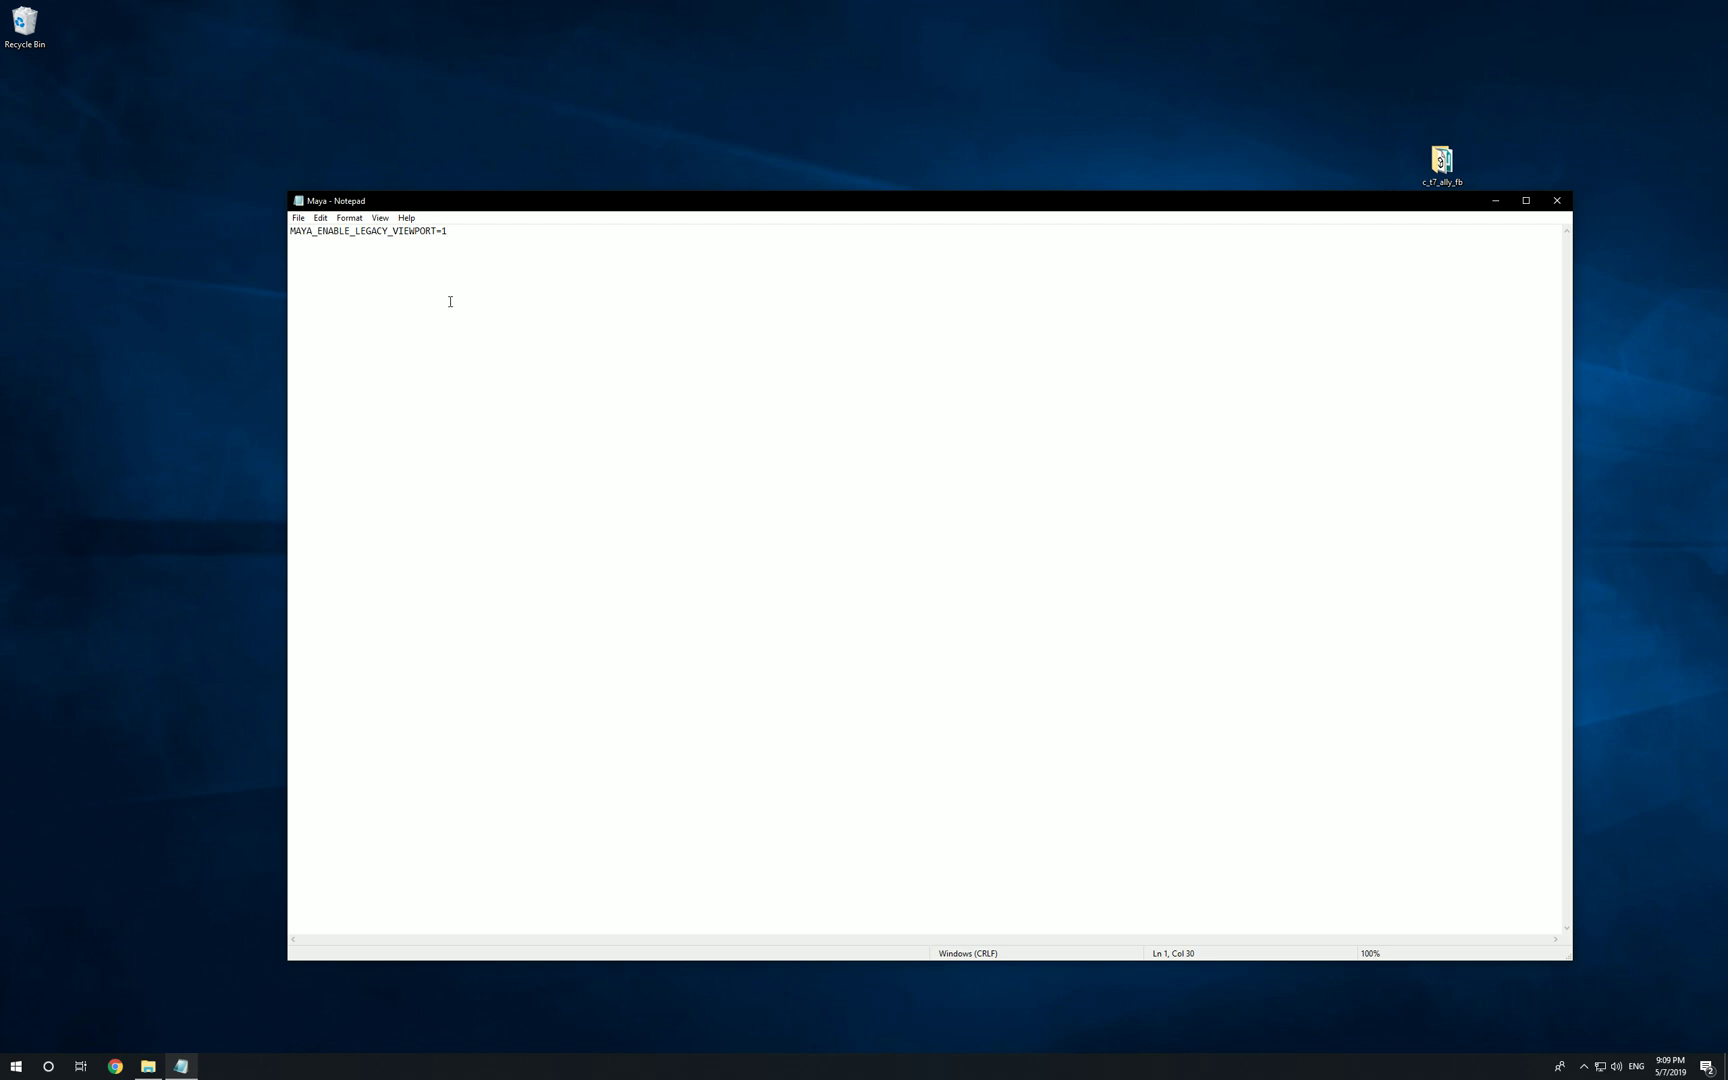
{"action": "mouse_move", "coordinate": [322, 236]}
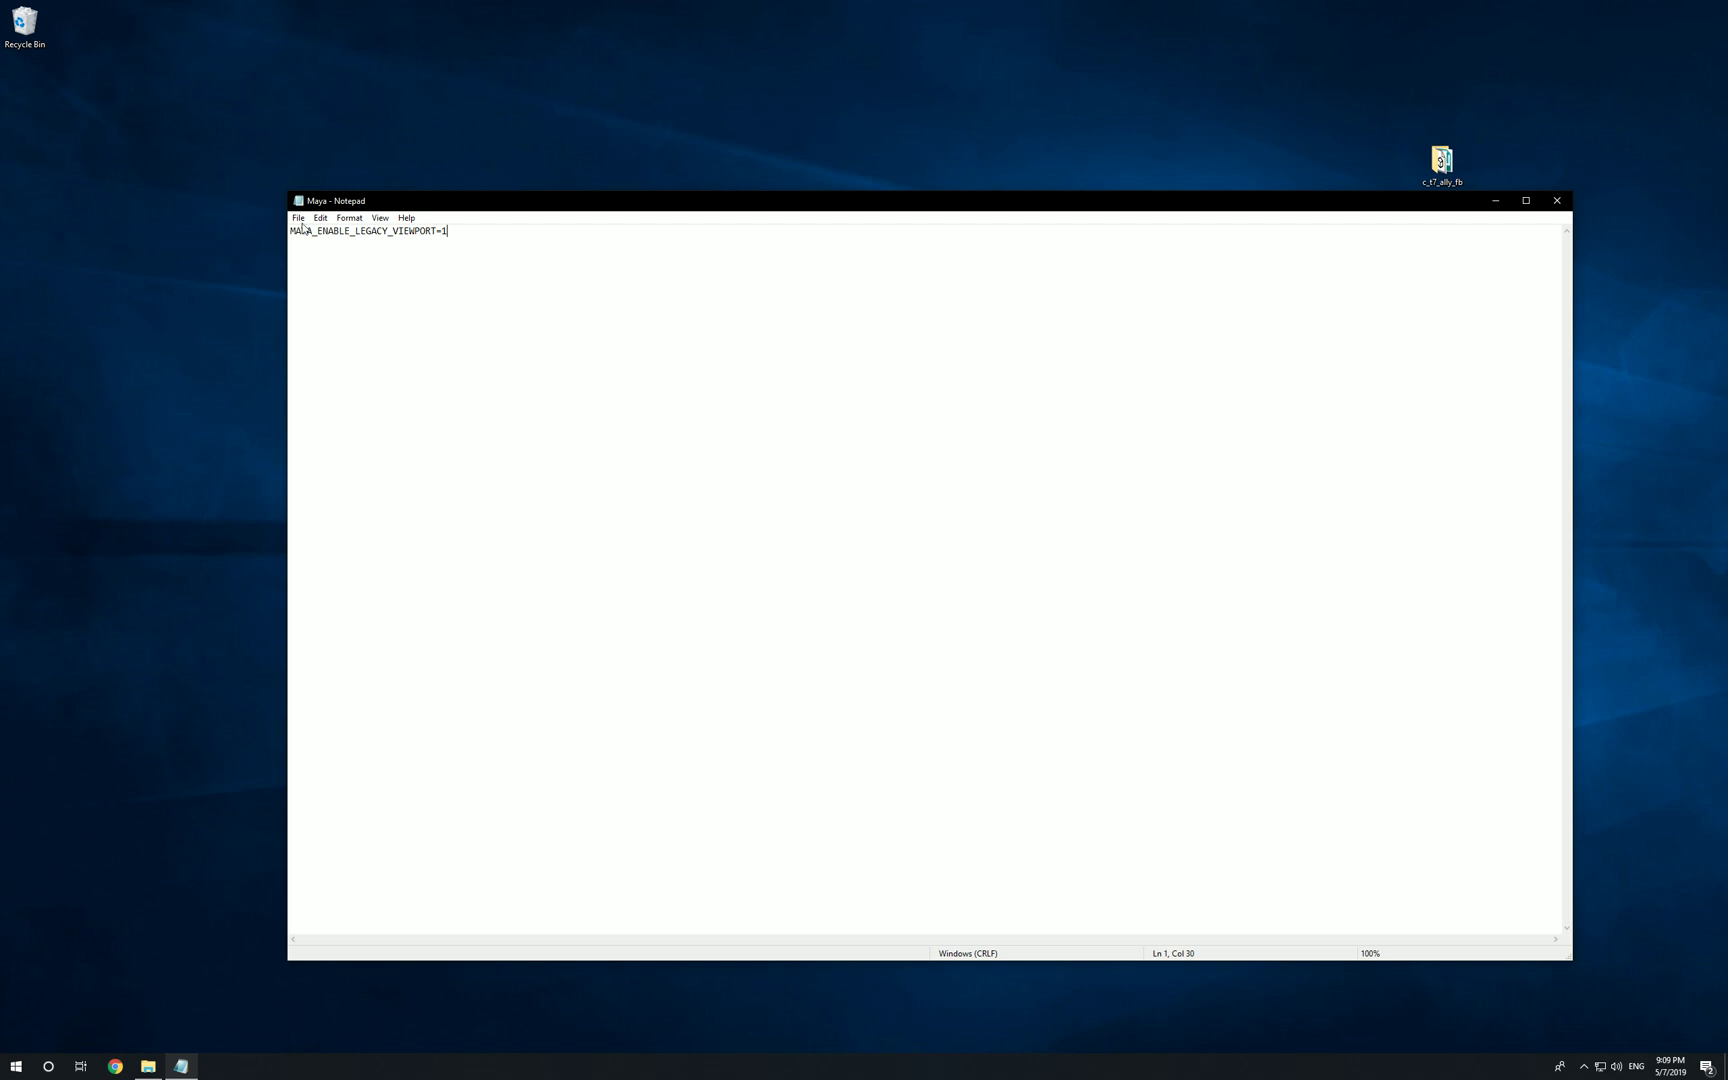
{"action": "left_click", "coordinate": [296, 218]}
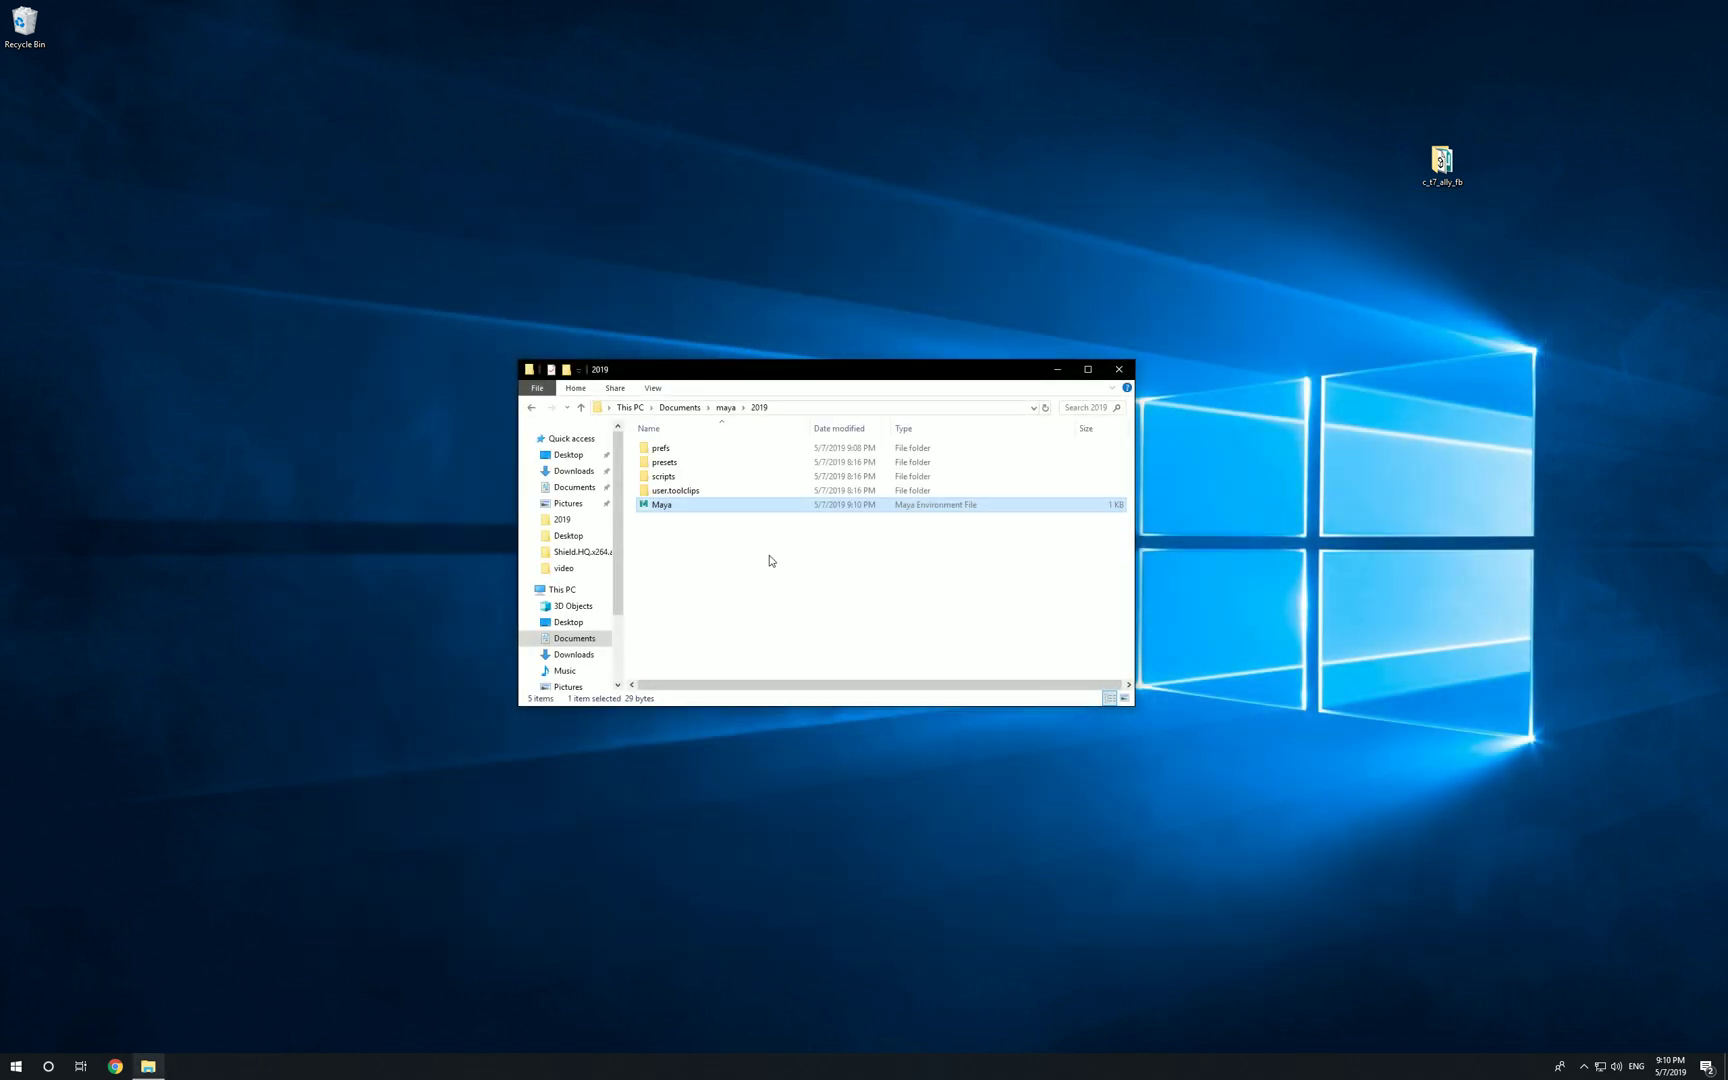
- Verify in WordPad that Maya.env holds the legacy viewport line, then close it
{"action": "double_click", "coordinate": [662, 504]}
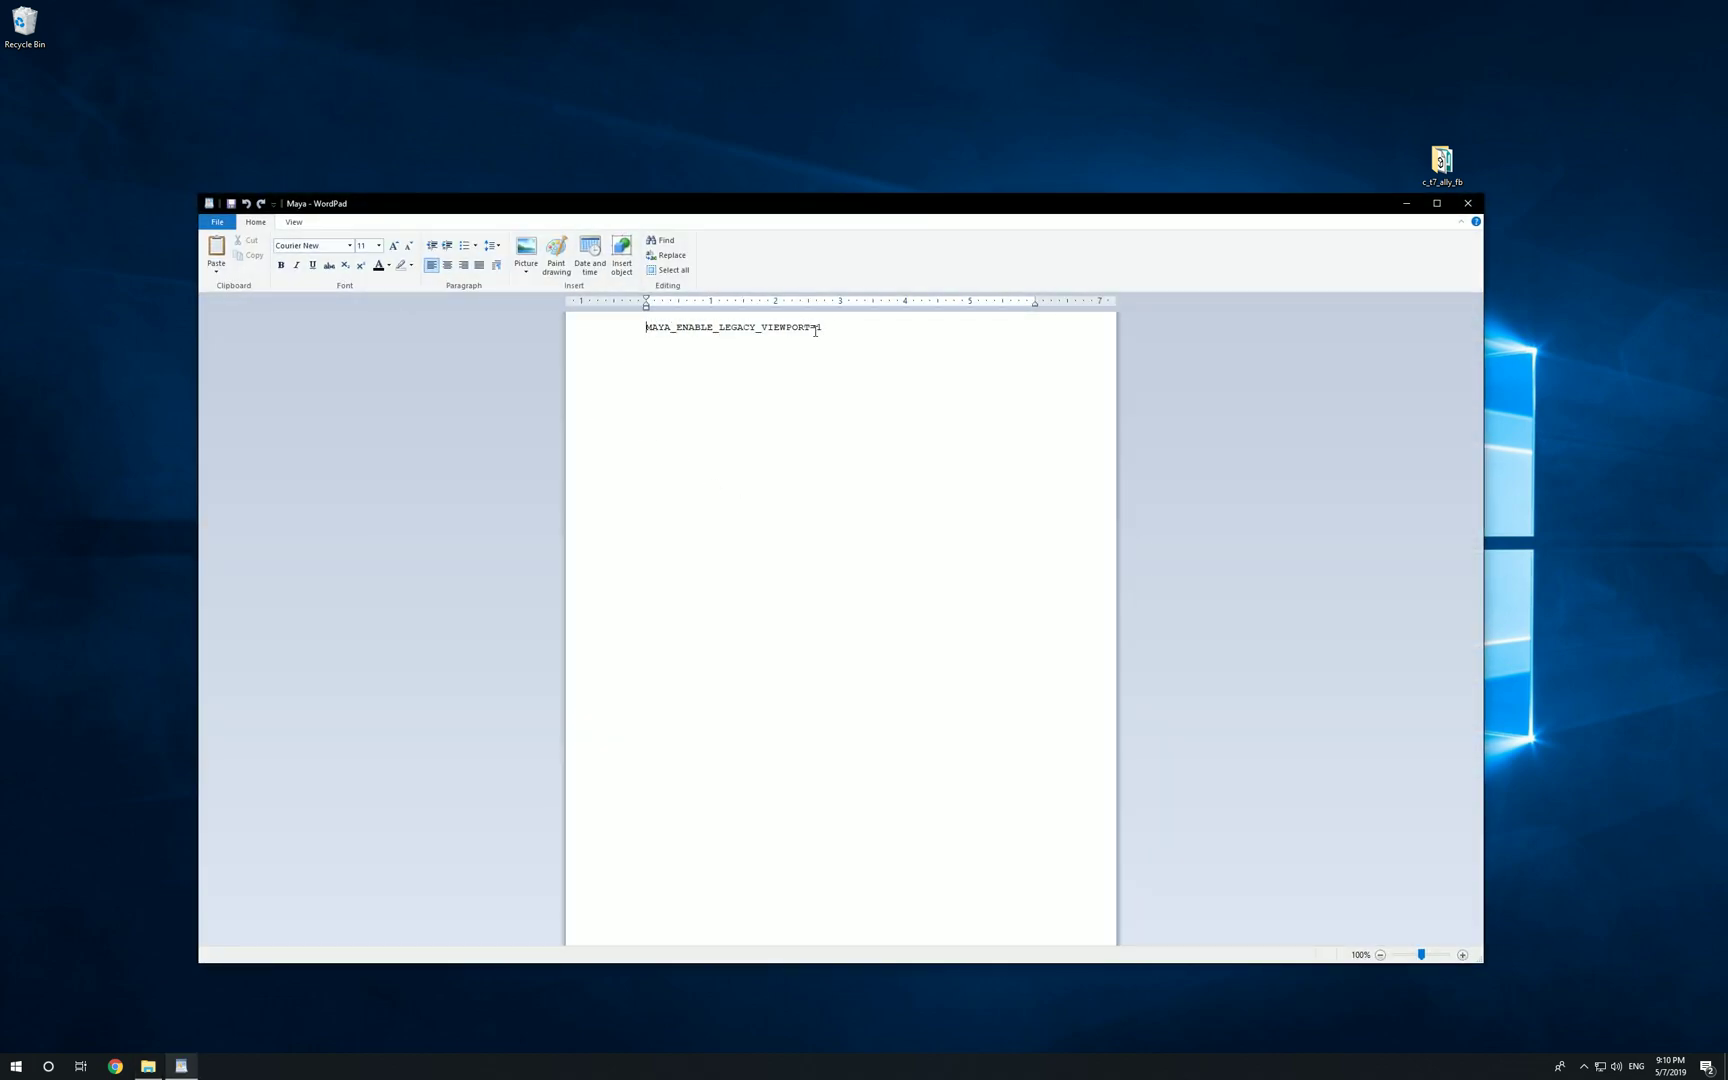
{"action": "left_click", "coordinate": [1466, 202]}
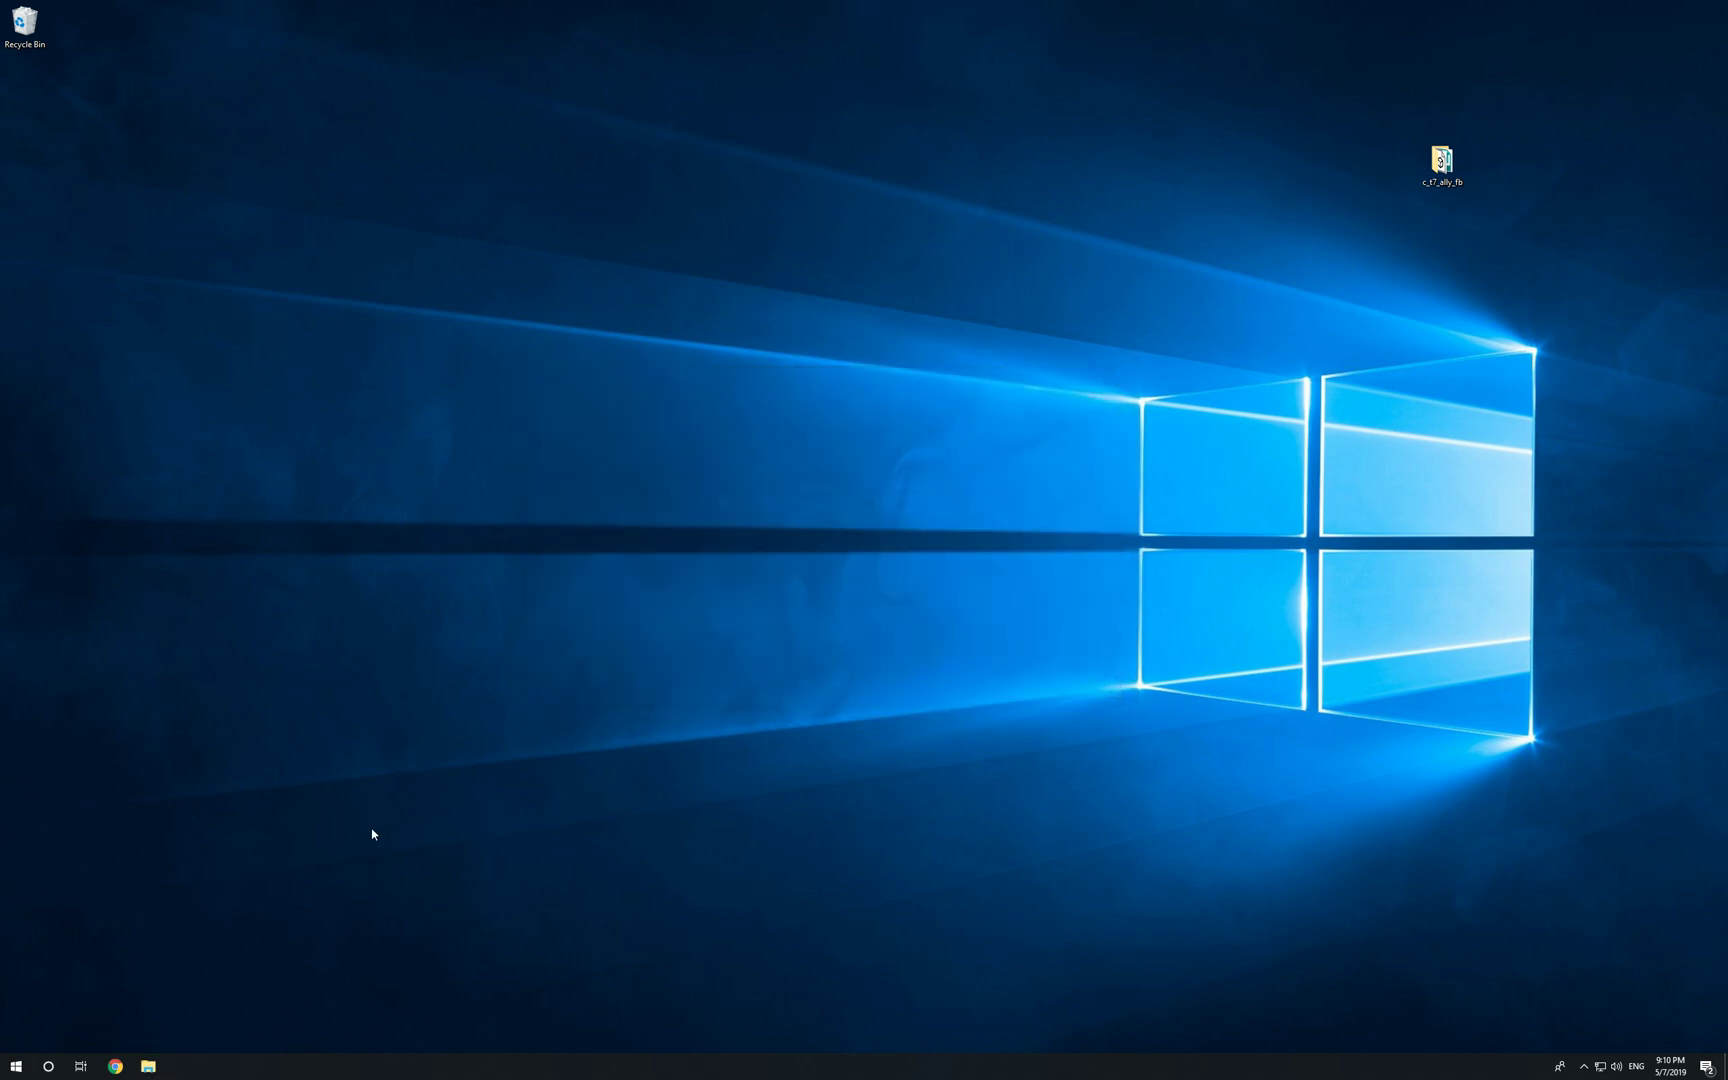
- Relaunch Autodesk Maya 2019 to an empty untitled scene
{"action": "left_click", "coordinate": [16, 1064]}
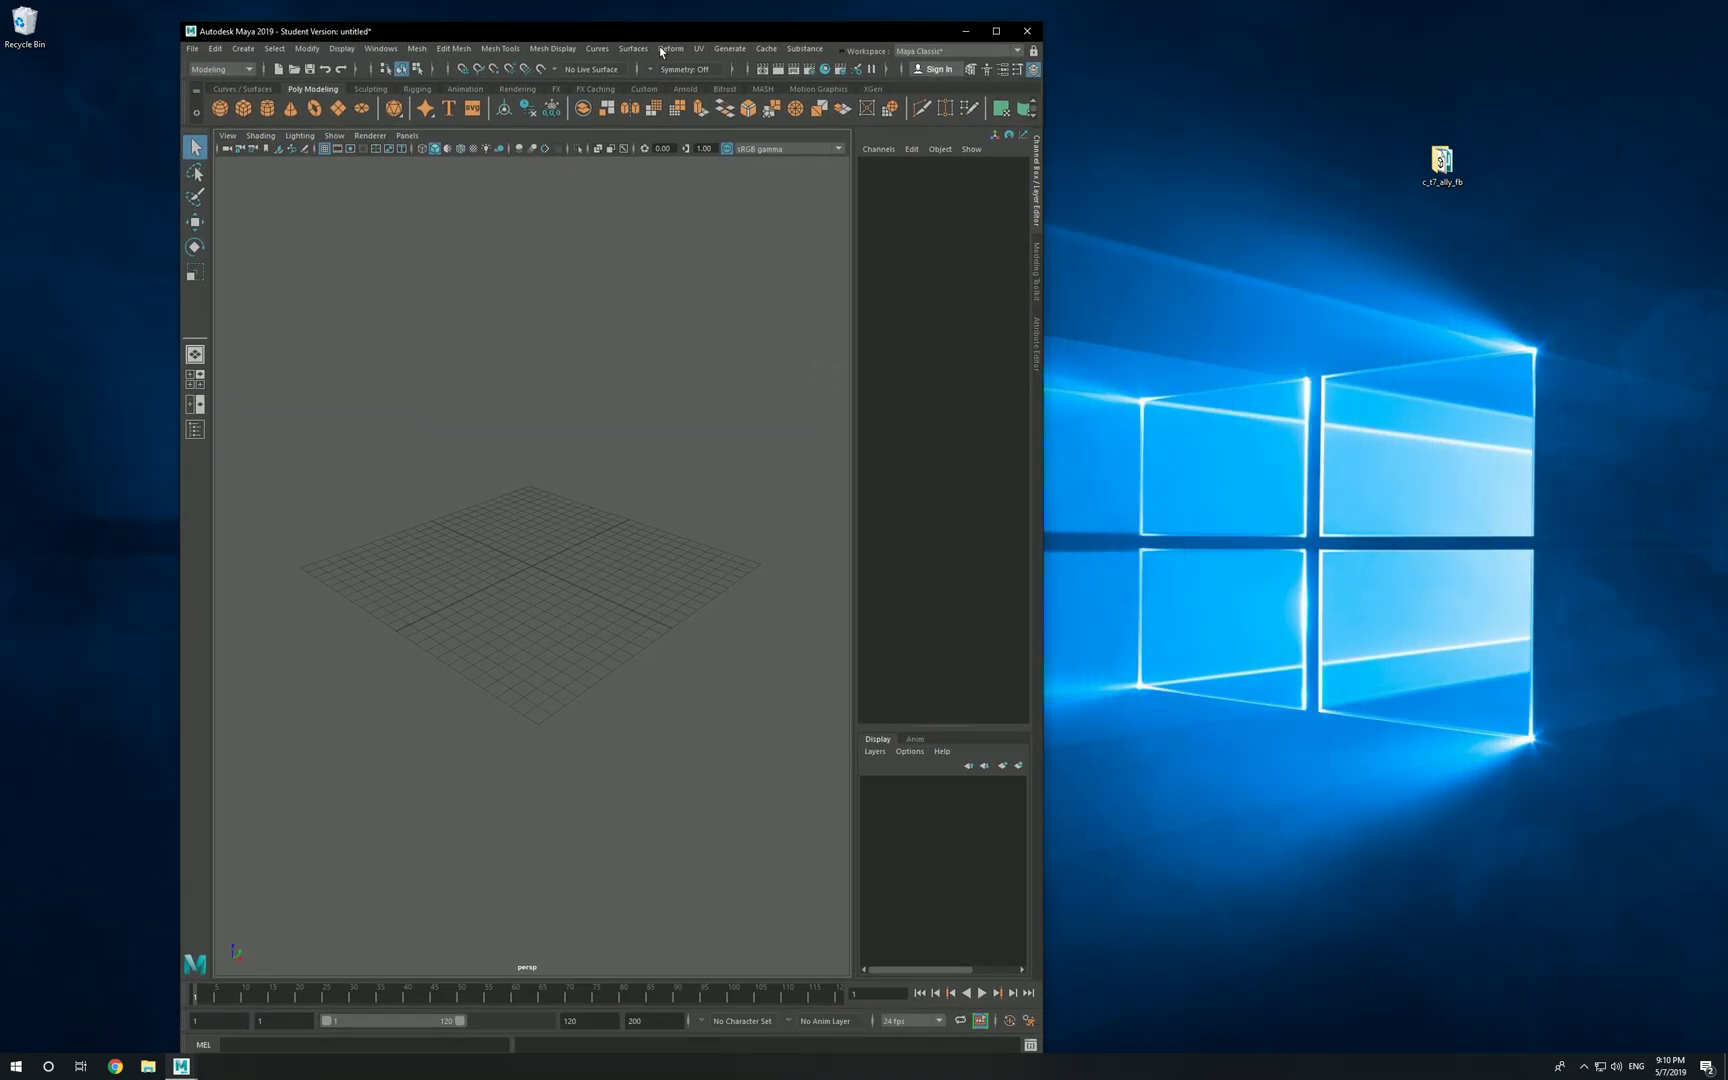
- Load the c_t7_ally_fb_LOD0 soldier model from the c_t7_ally_fb folder into the scene
{"action": "double_click", "coordinate": [1440, 160]}
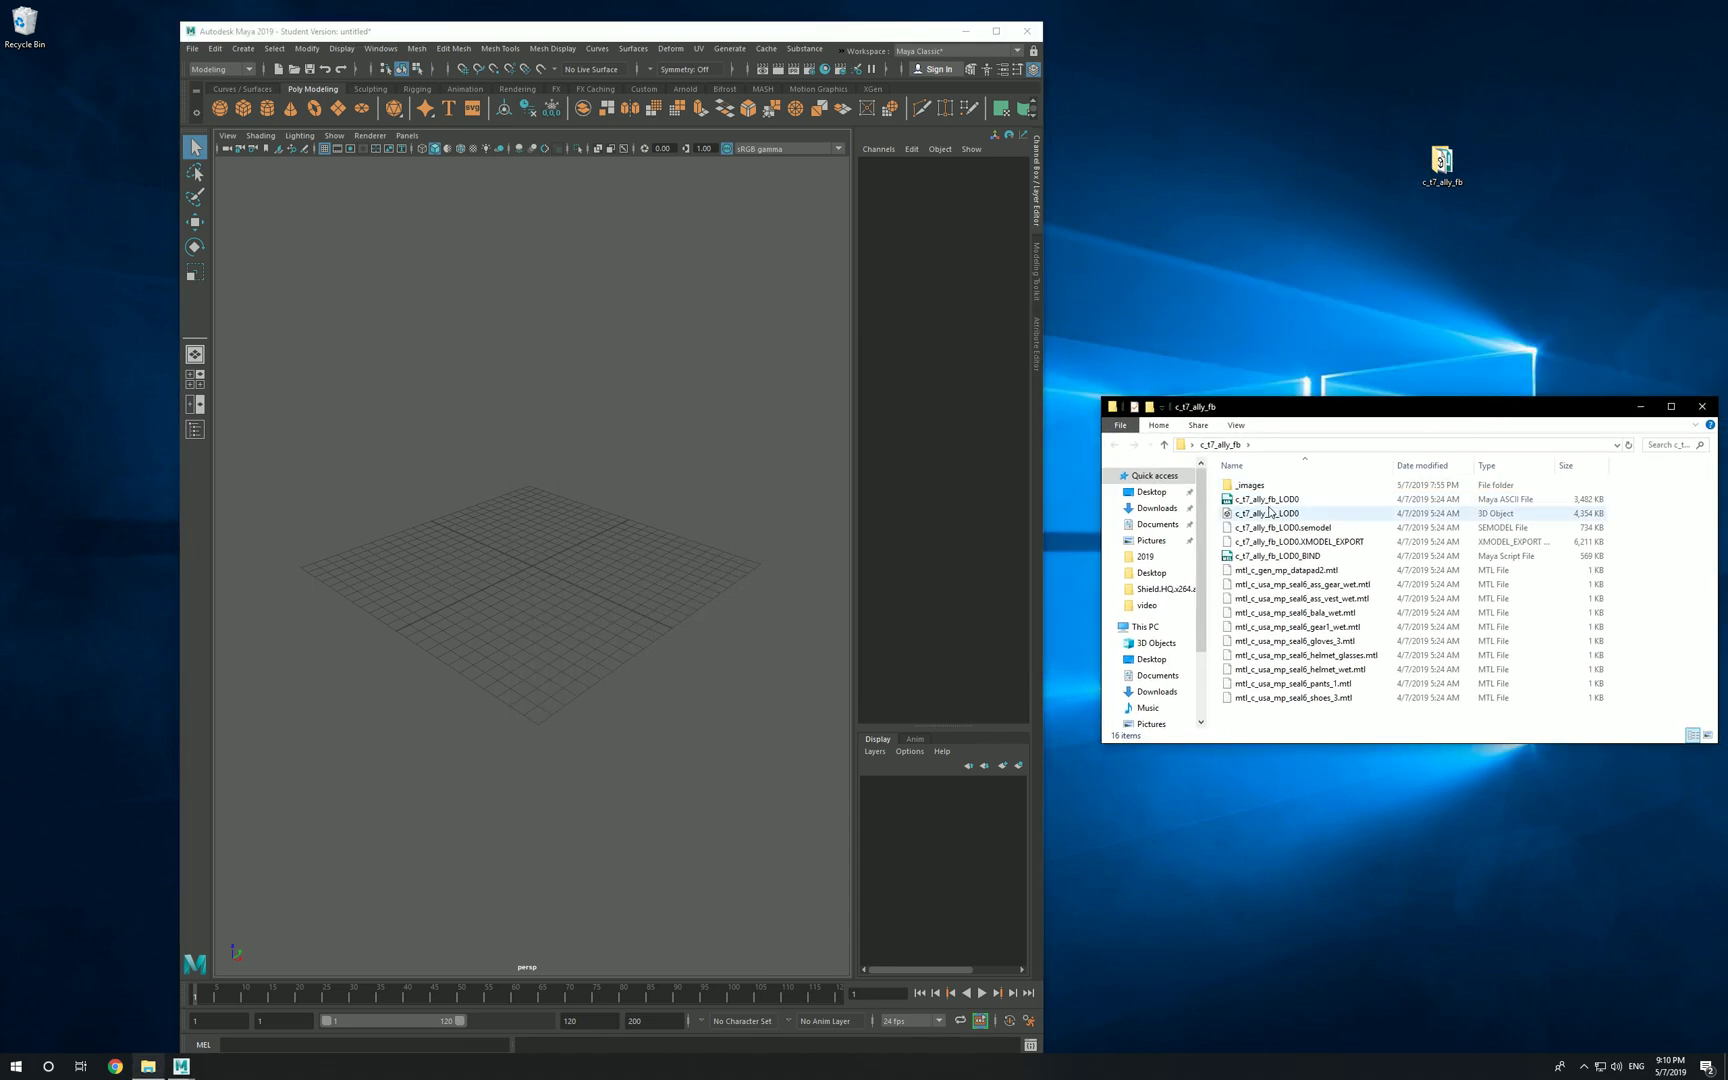
{"action": "left_click", "coordinate": [1268, 500]}
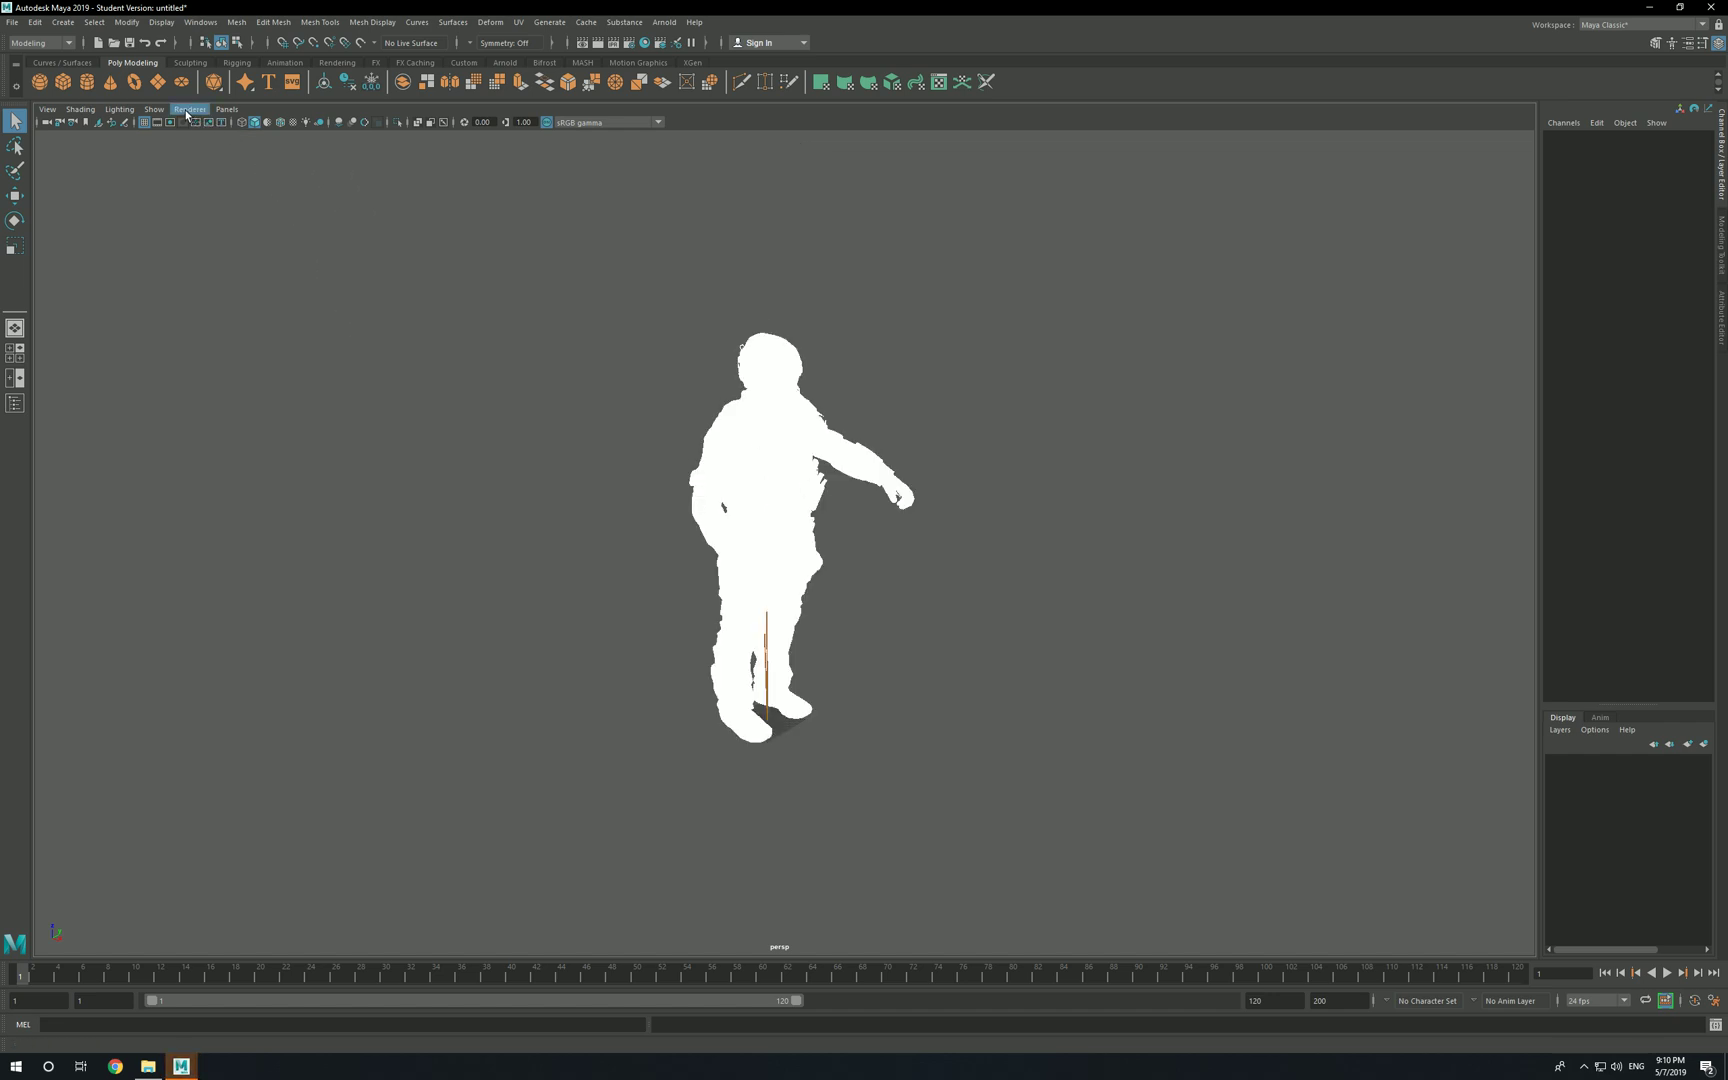
- Set the viewport renderer to Legacy High Quality Viewport so the soldier shows shaded
{"action": "left_click", "coordinate": [188, 110]}
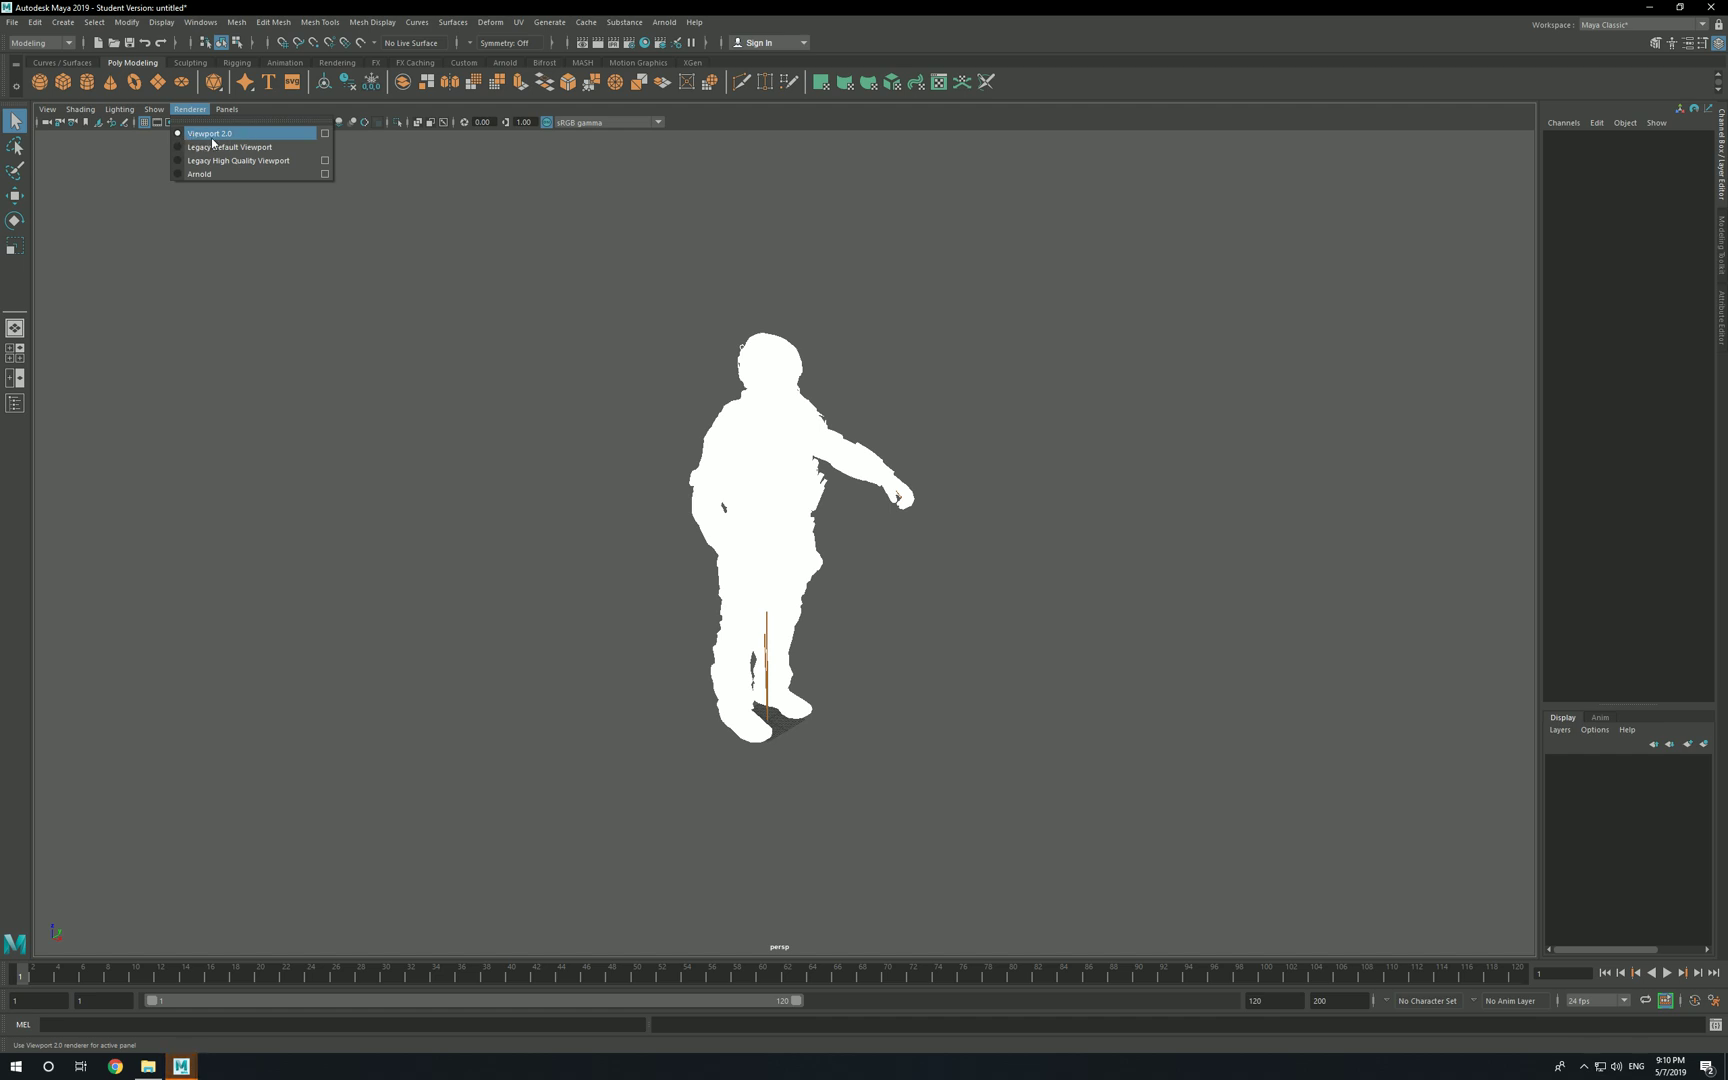
{"action": "mouse_move", "coordinate": [232, 146]}
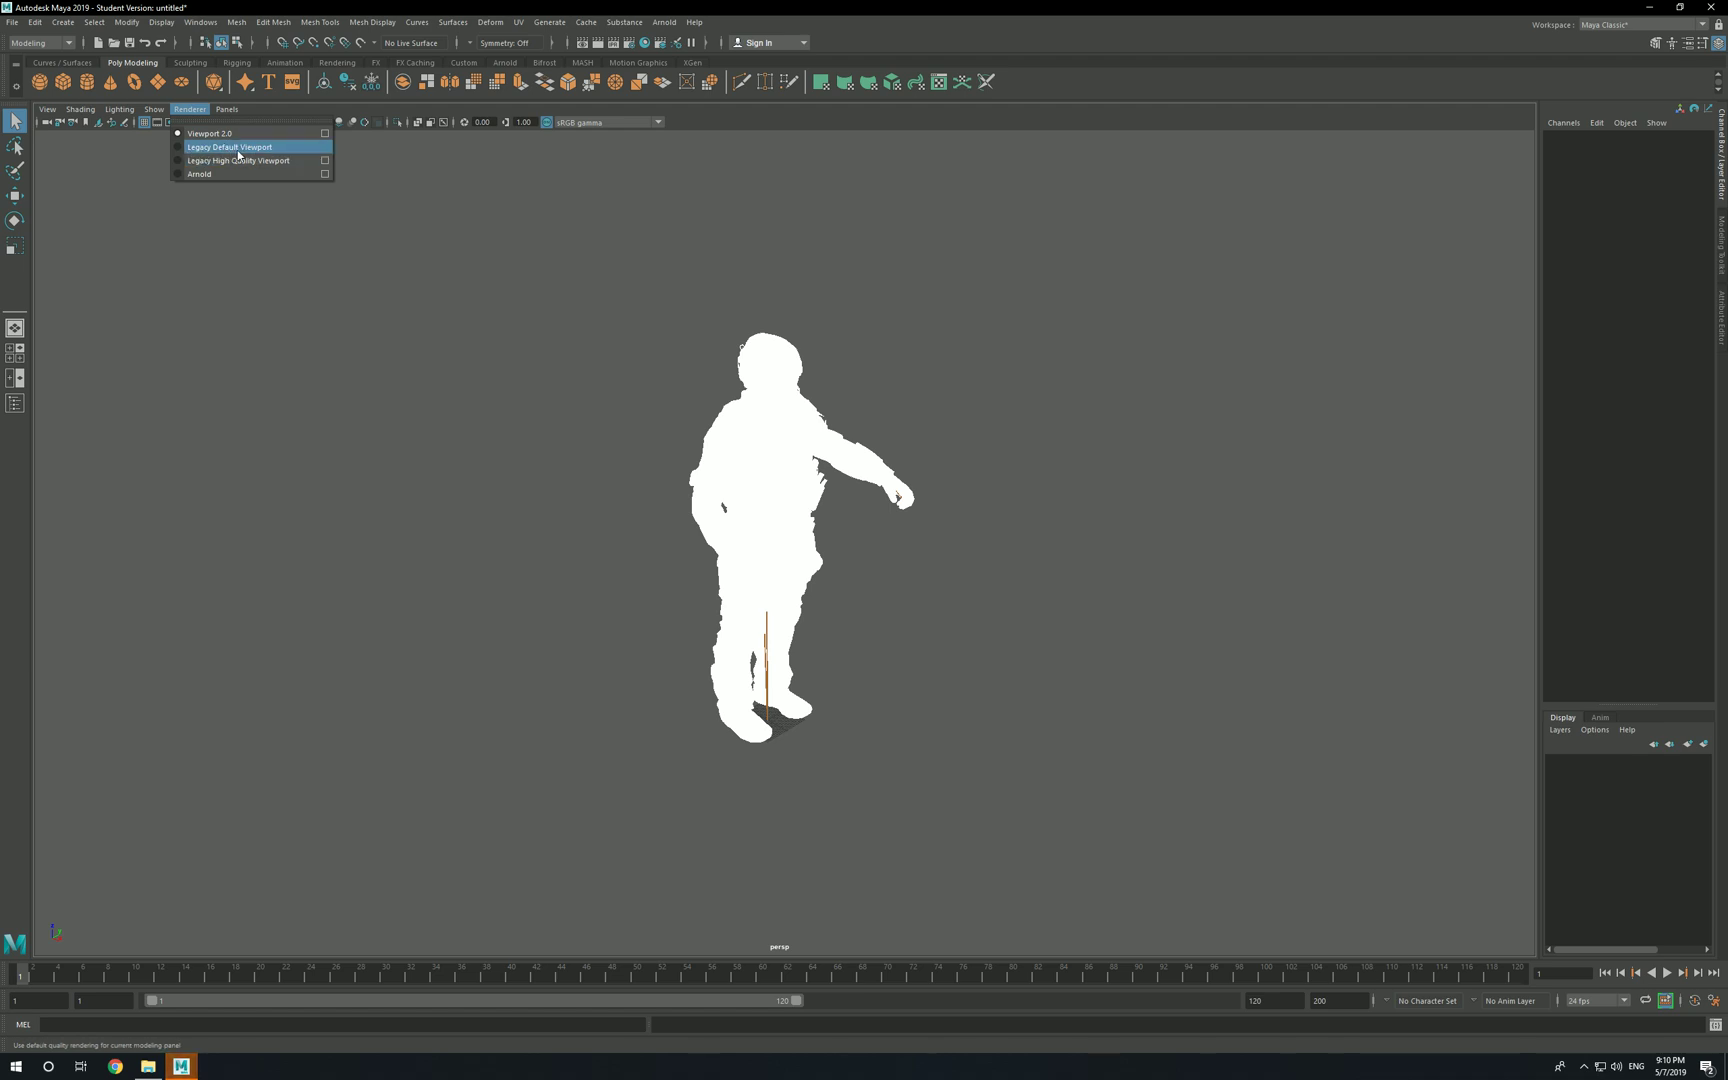
{"action": "mouse_move", "coordinate": [236, 160]}
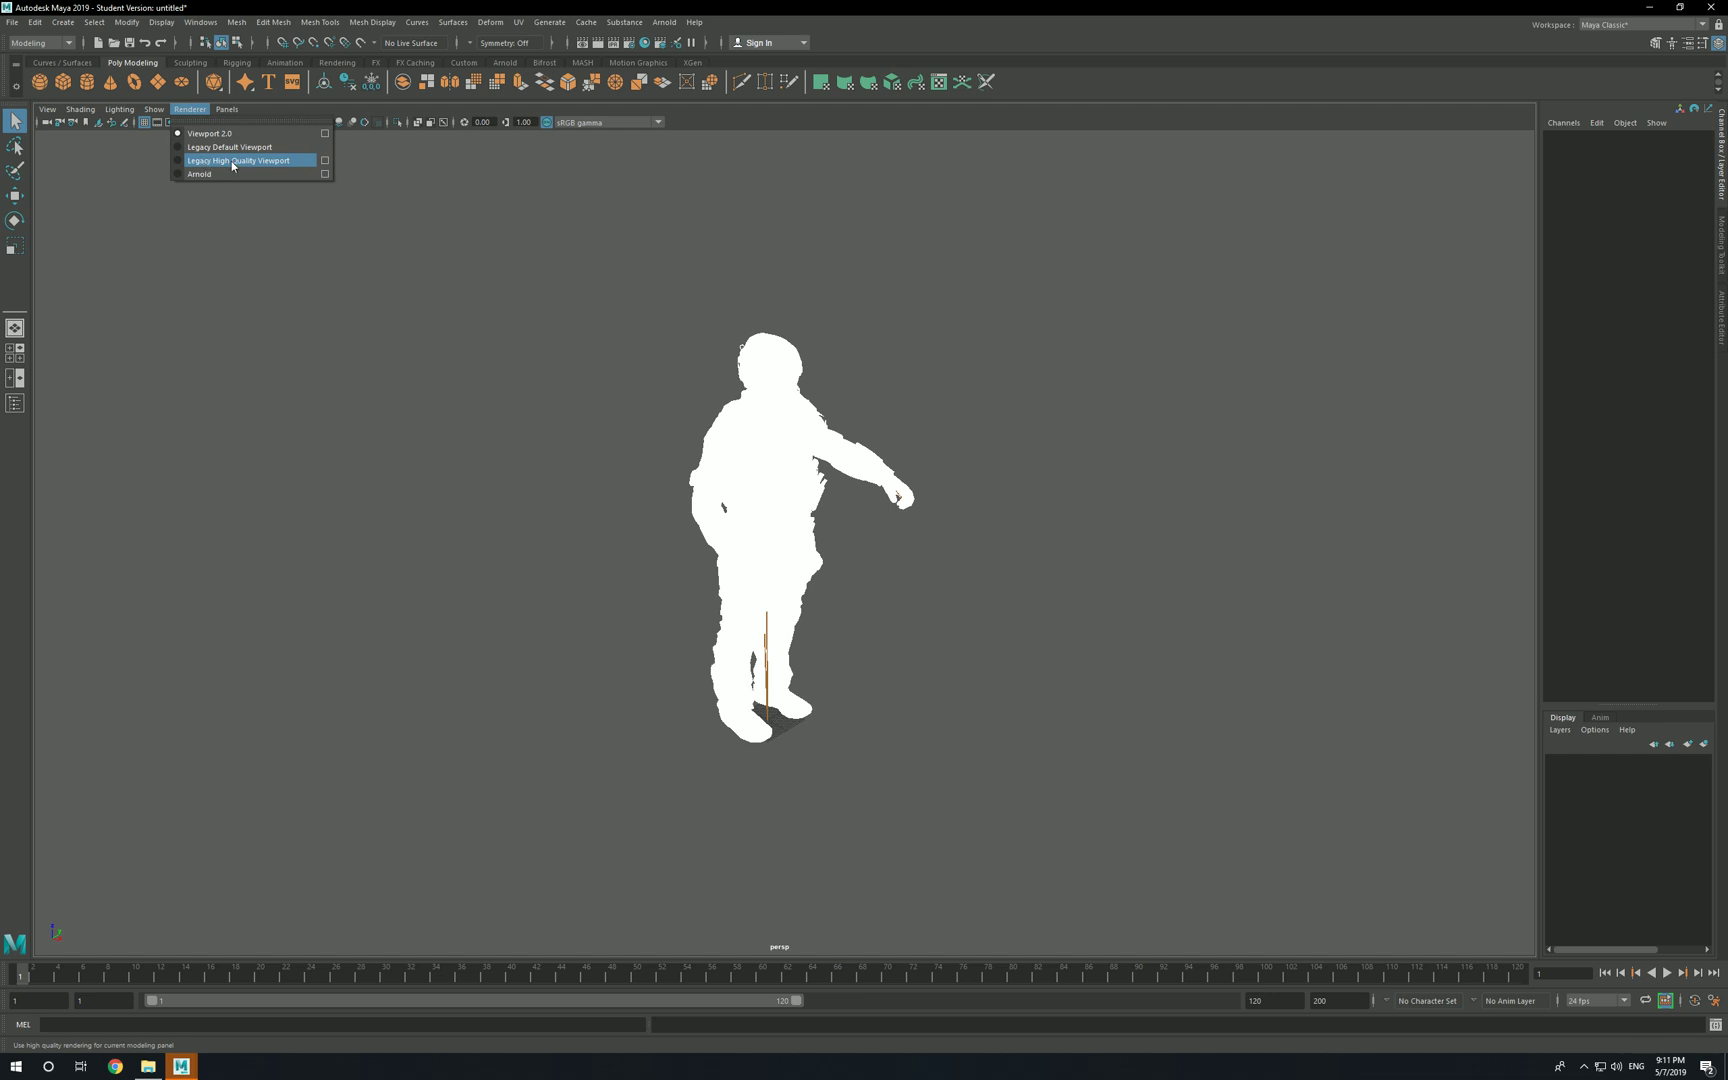
{"action": "mouse_move", "coordinate": [206, 162]}
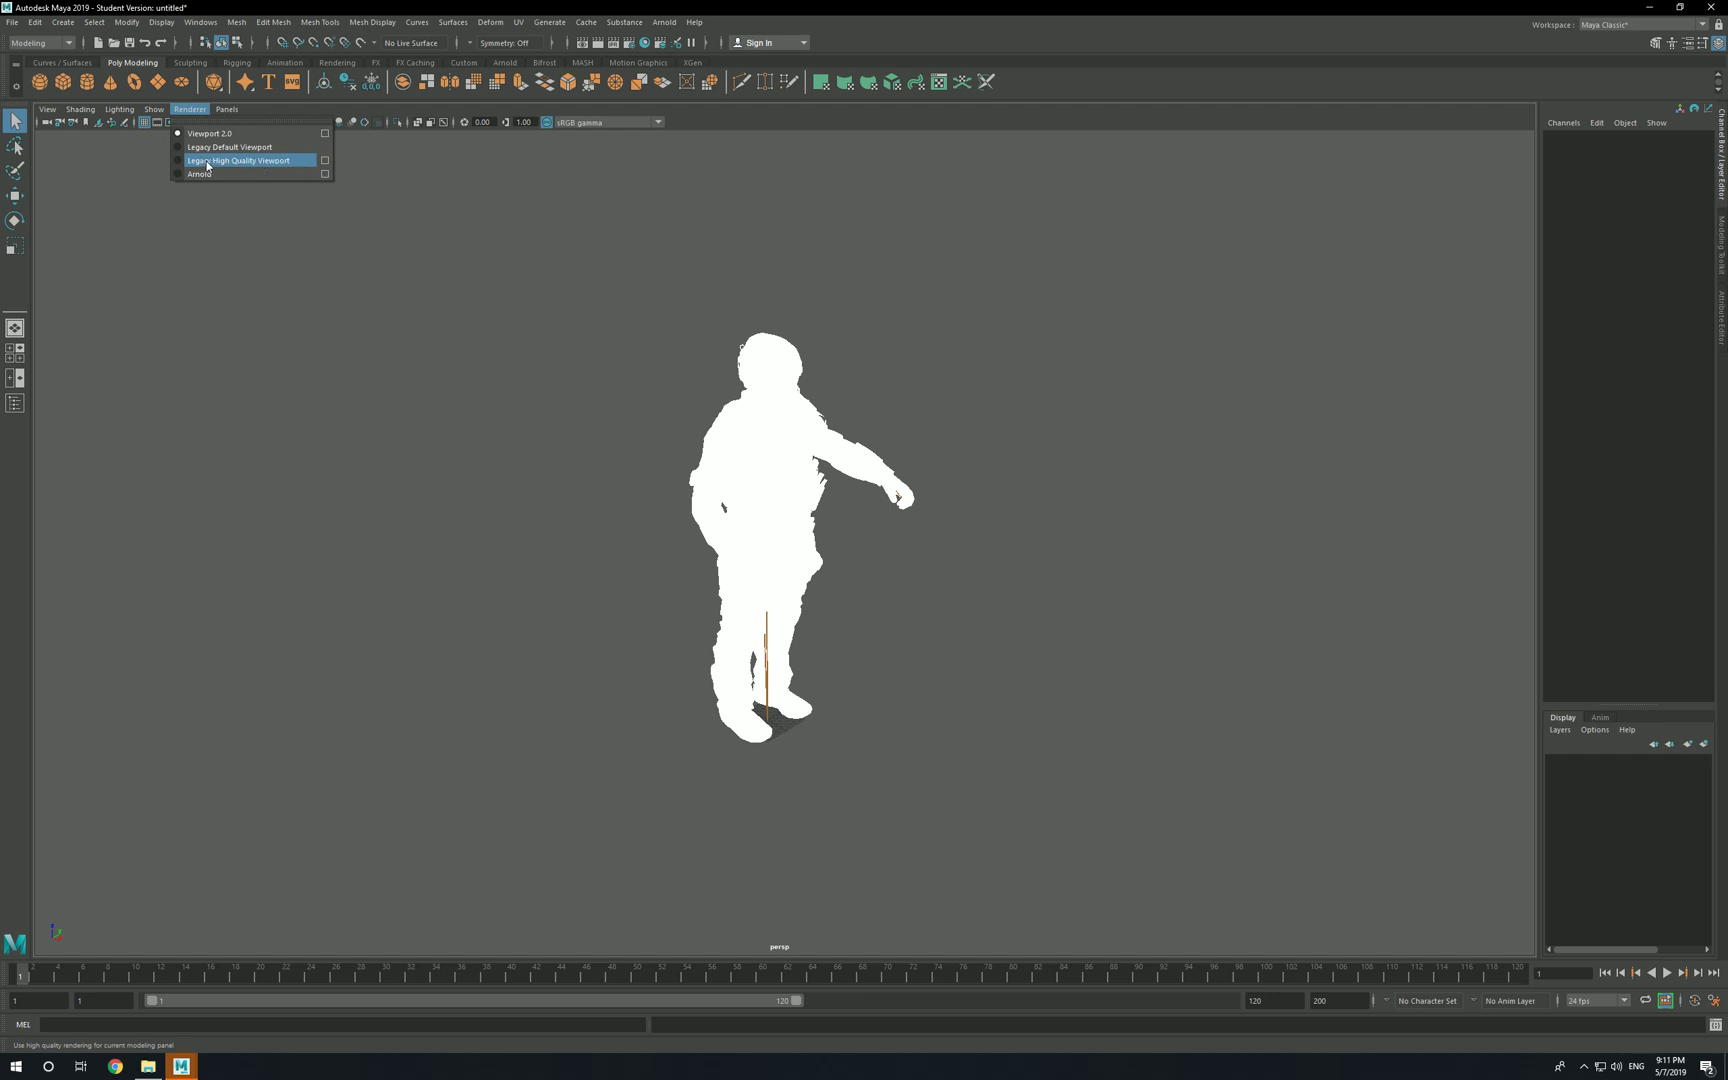
{"action": "left_click", "coordinate": [238, 160]}
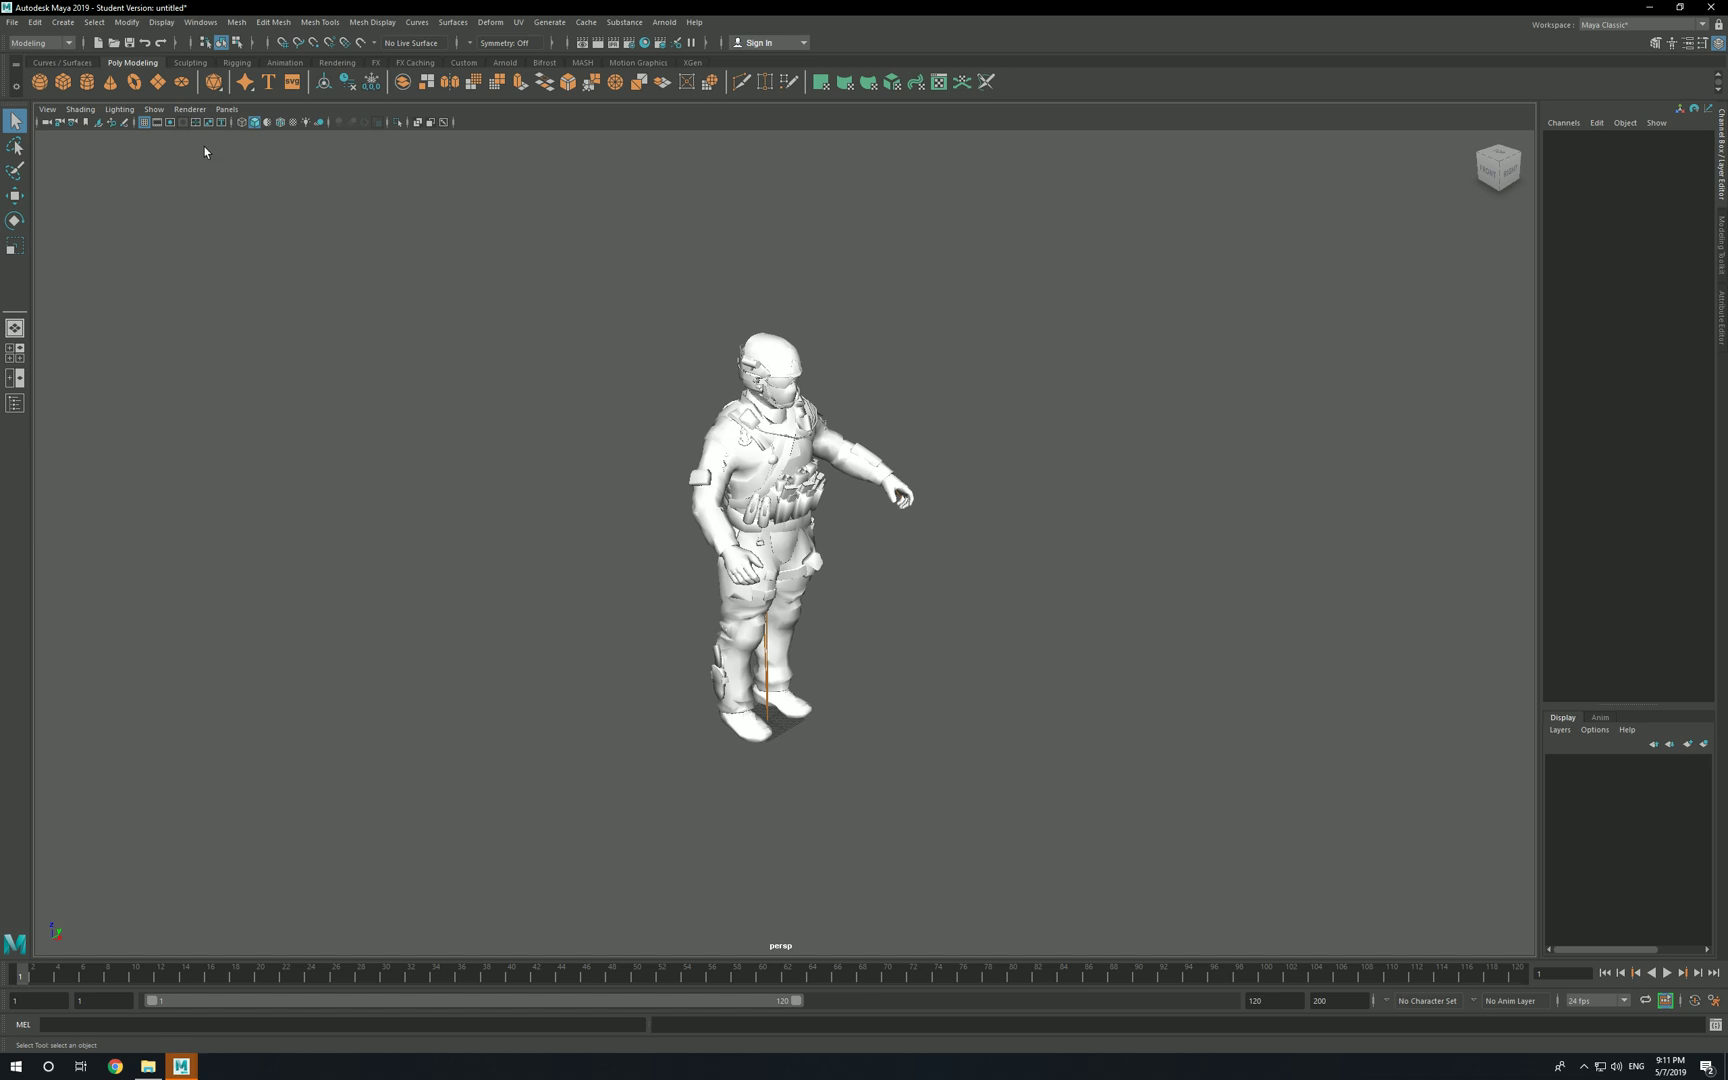
{"action": "mouse_move", "coordinate": [502, 392]}
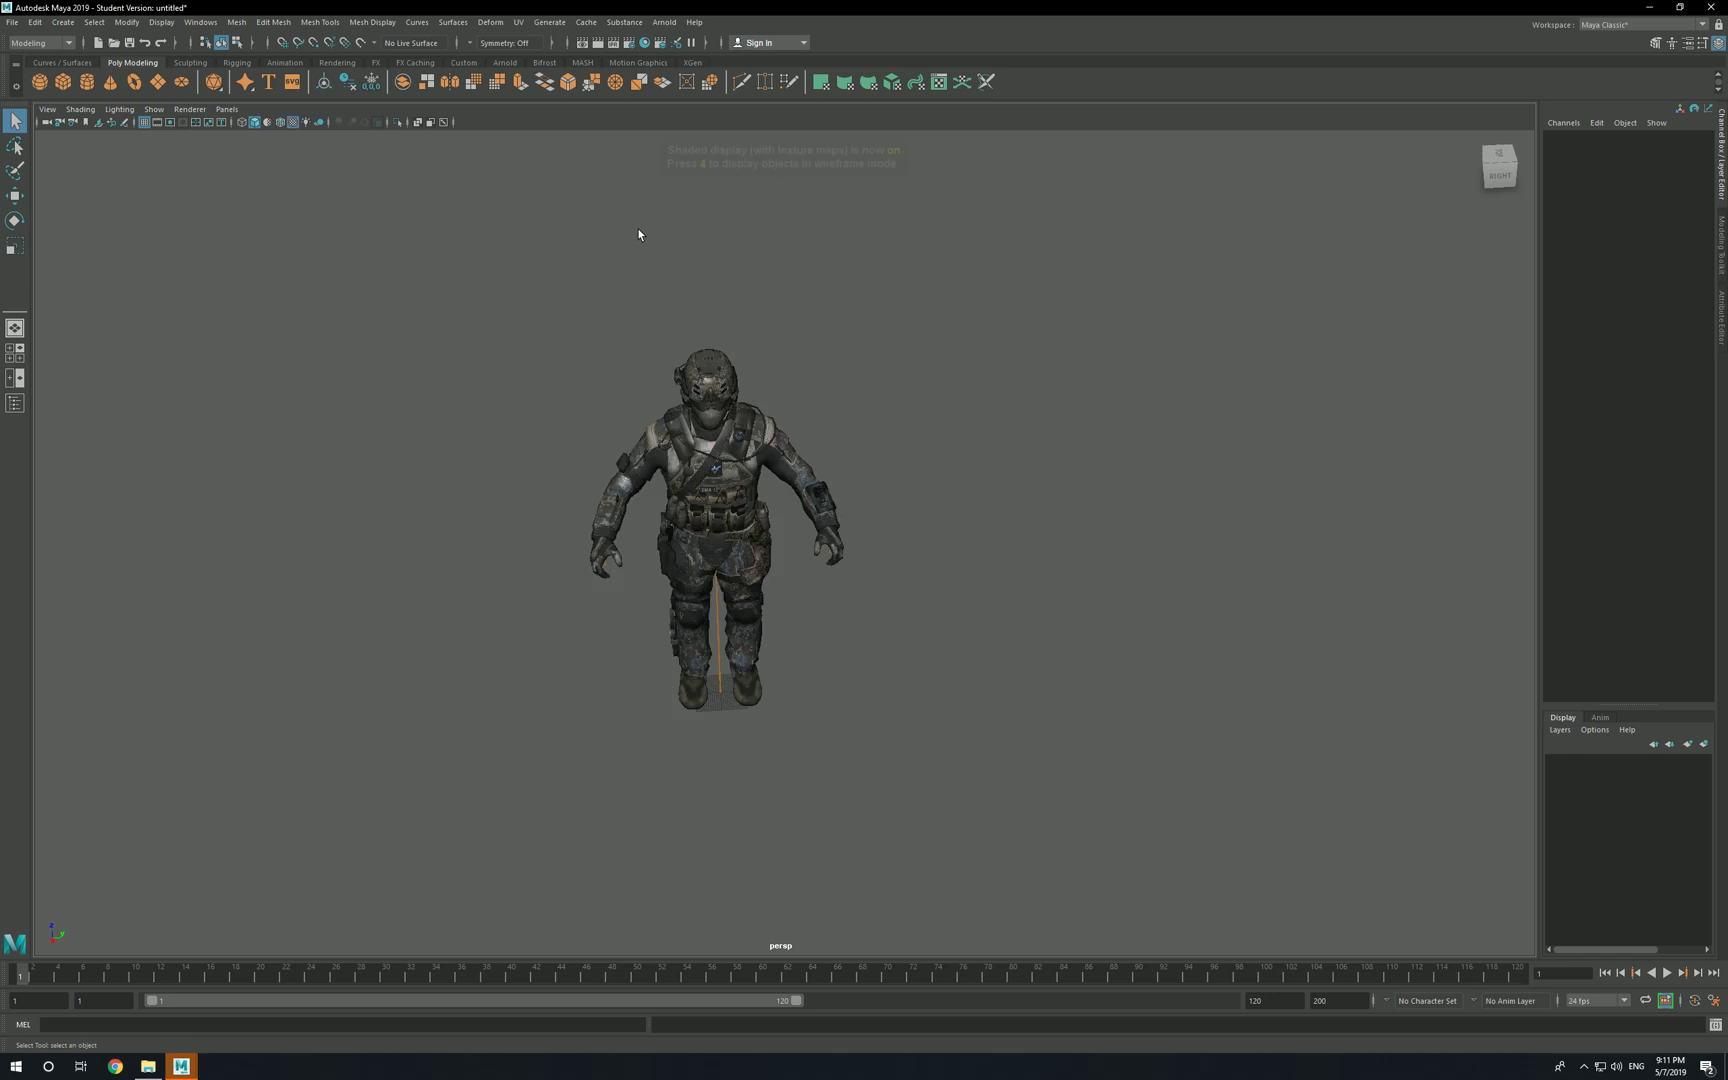
- Display the soldier textured and framed, then list the viewport renderers including both Legacy options
{"action": "key", "text": "6"}
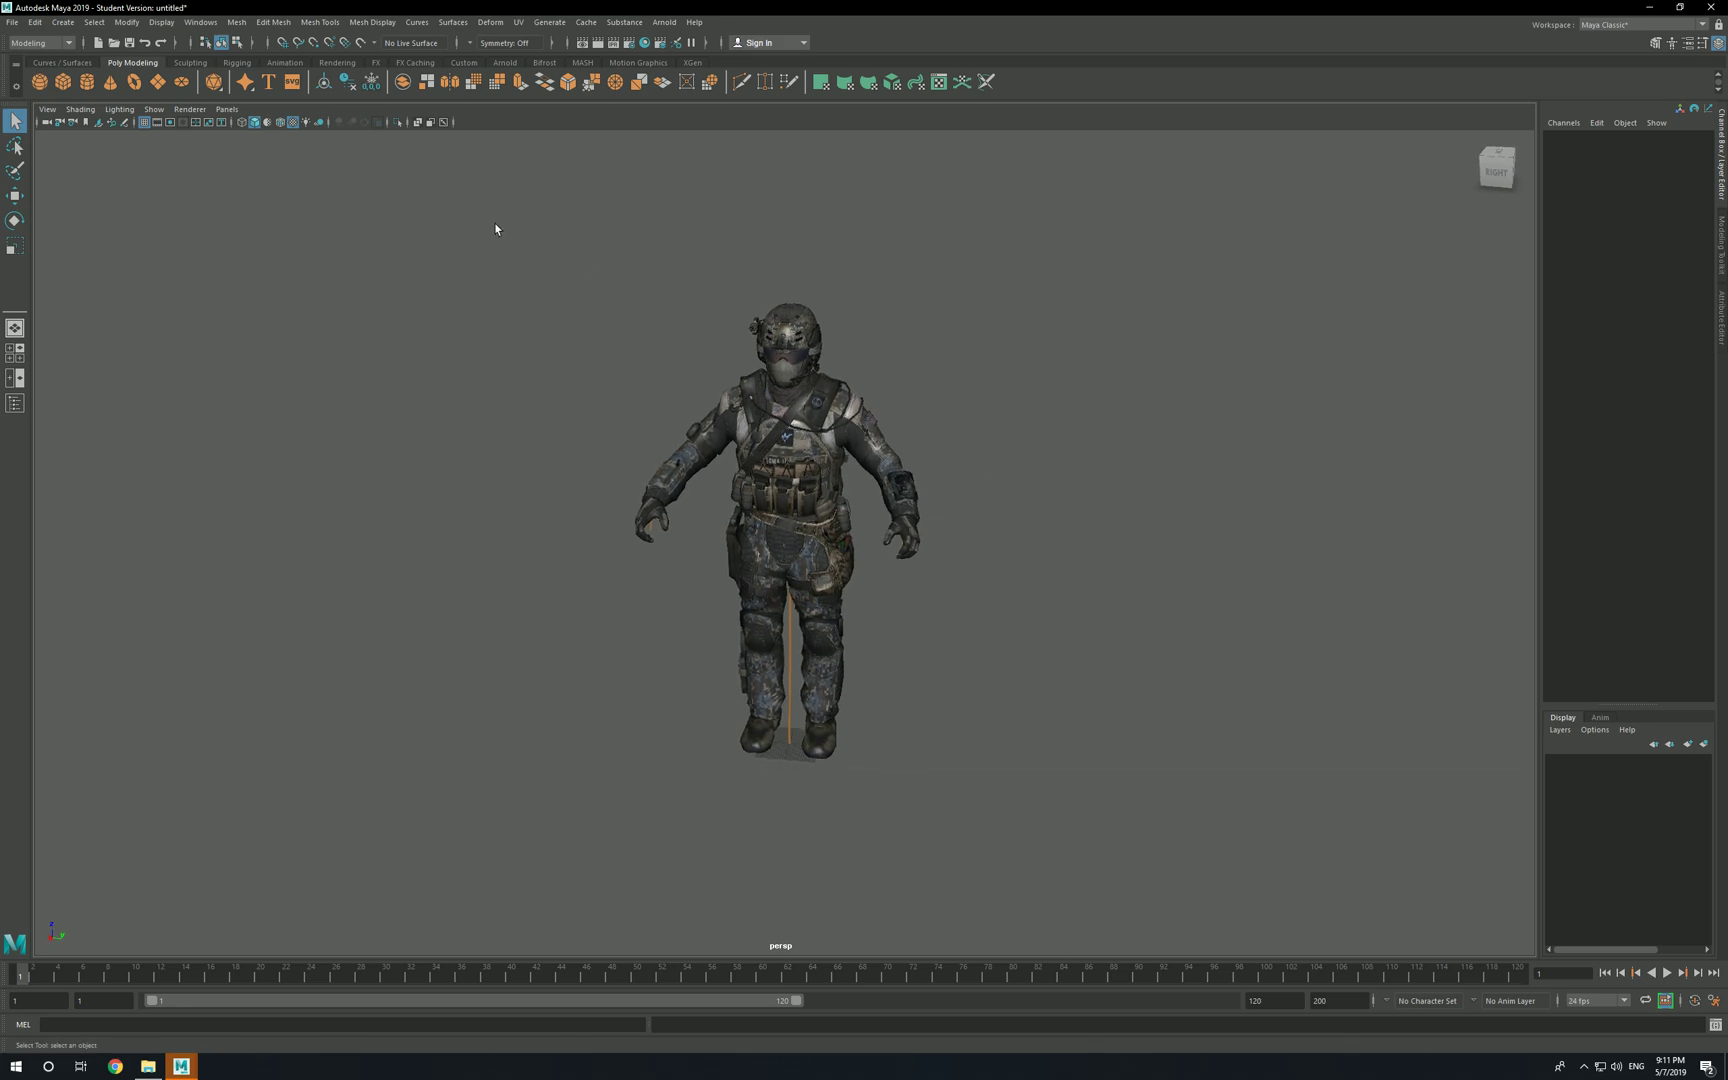
{"action": "left_click", "coordinate": [190, 110]}
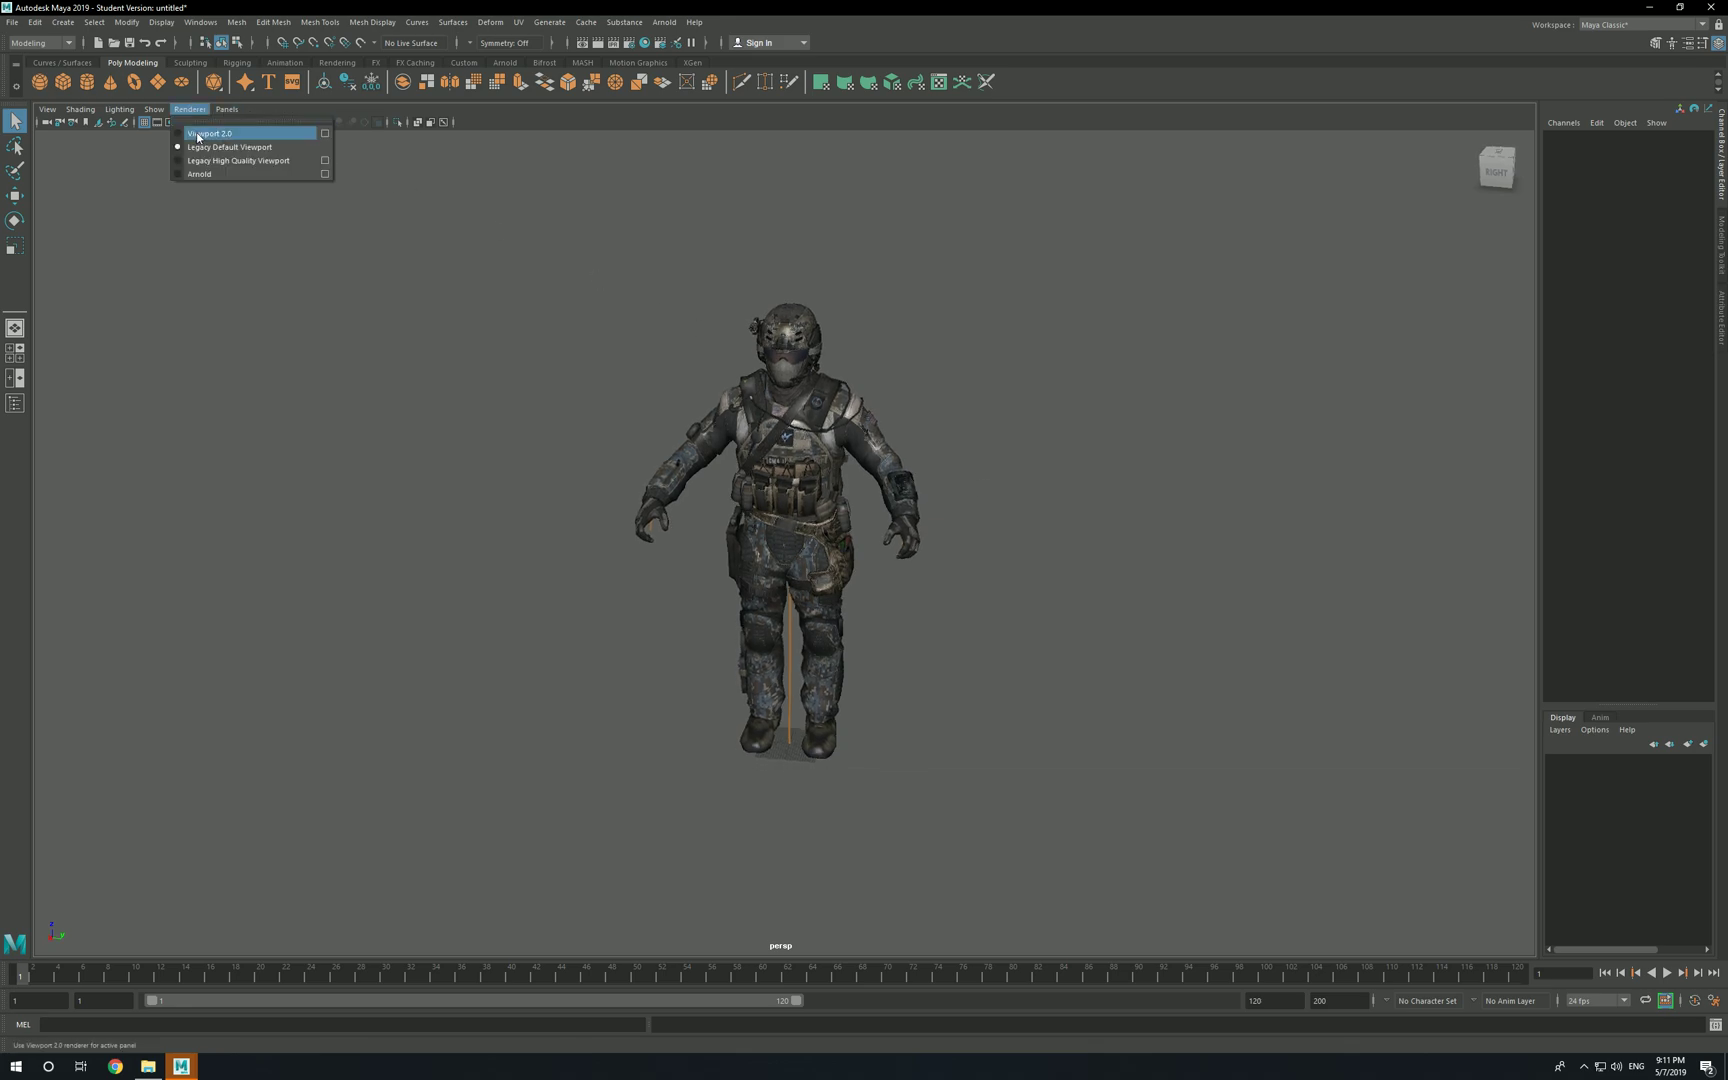